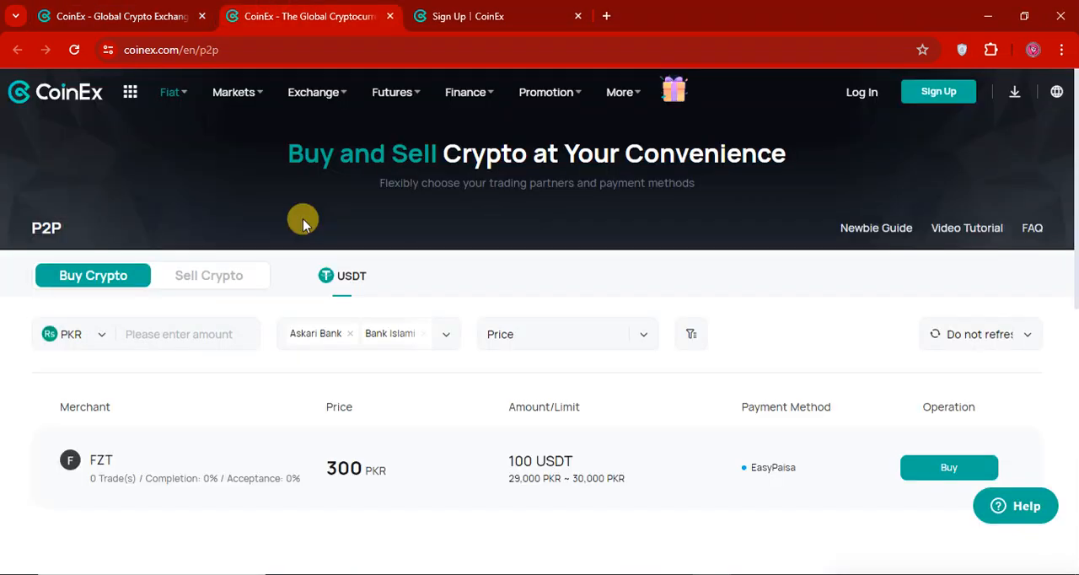
pyautogui.moveTo(19, 314)
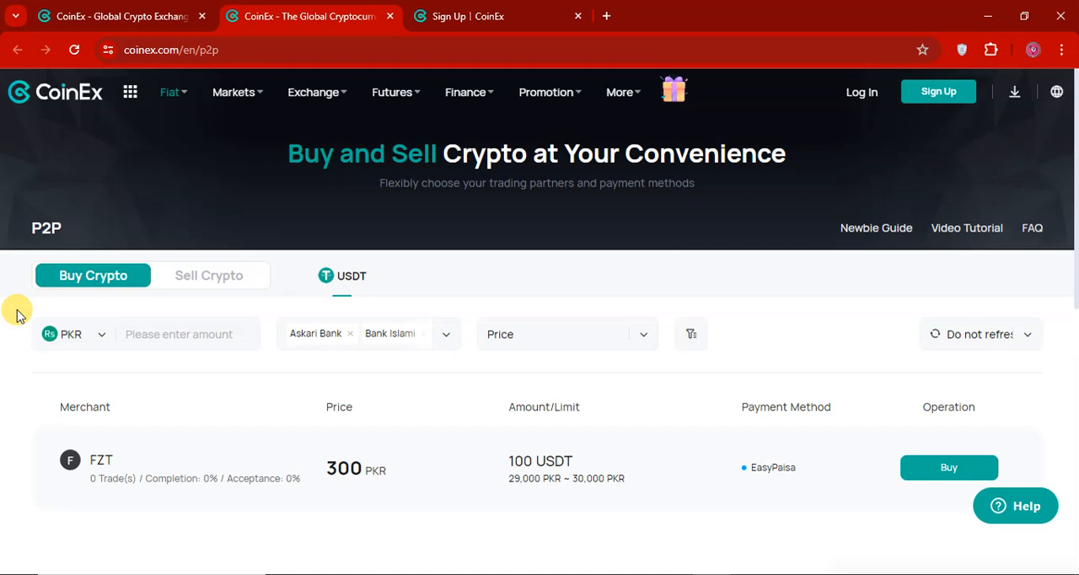
# Step: Submit the new account registration with email, password and referral code, declining to save the password
pyautogui.click(497, 16)
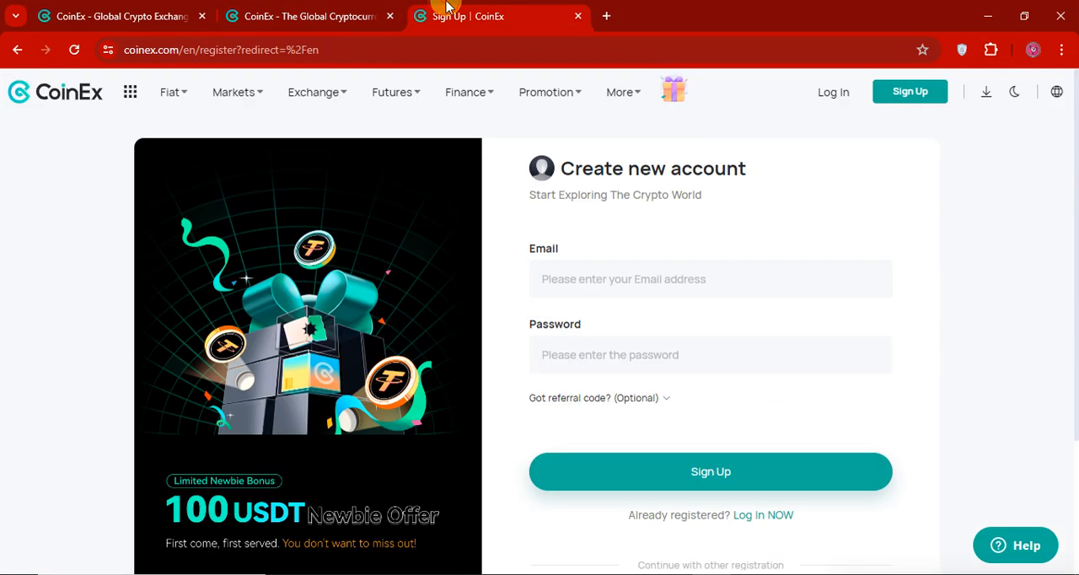
pyautogui.moveTo(71, 307)
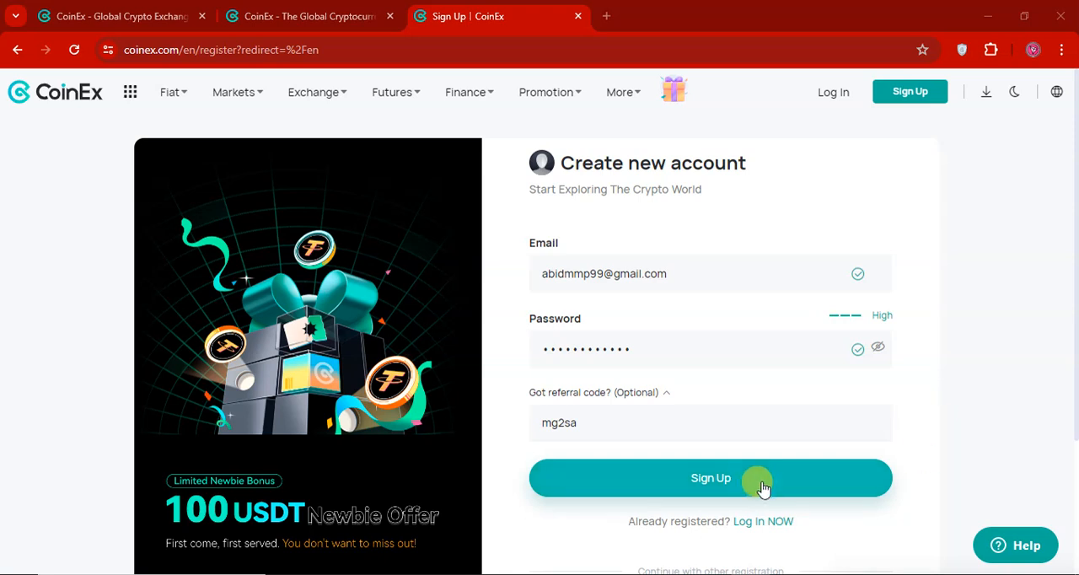
pyautogui.click(711, 478)
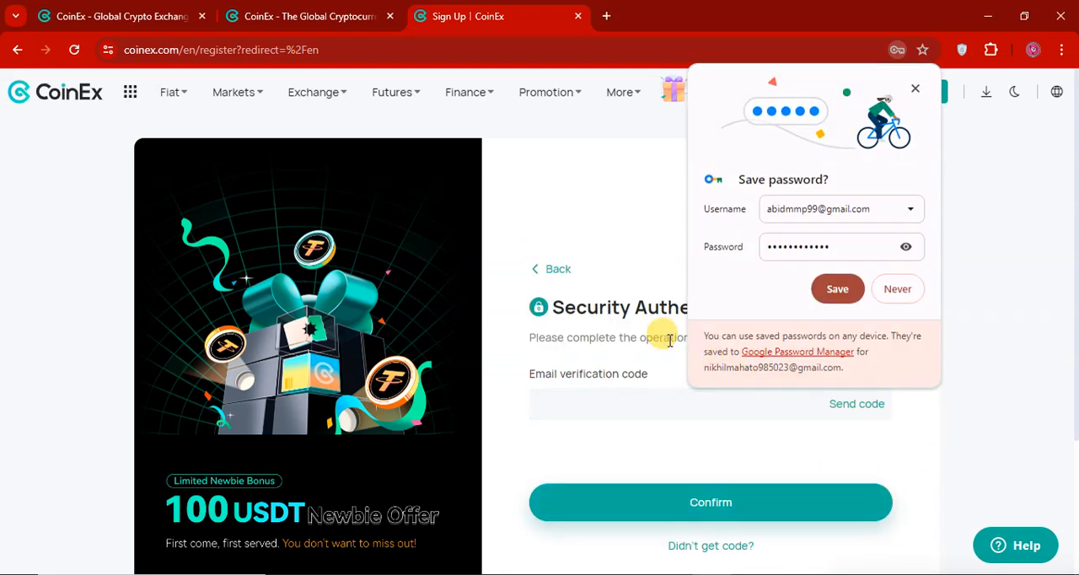
pyautogui.click(915, 87)
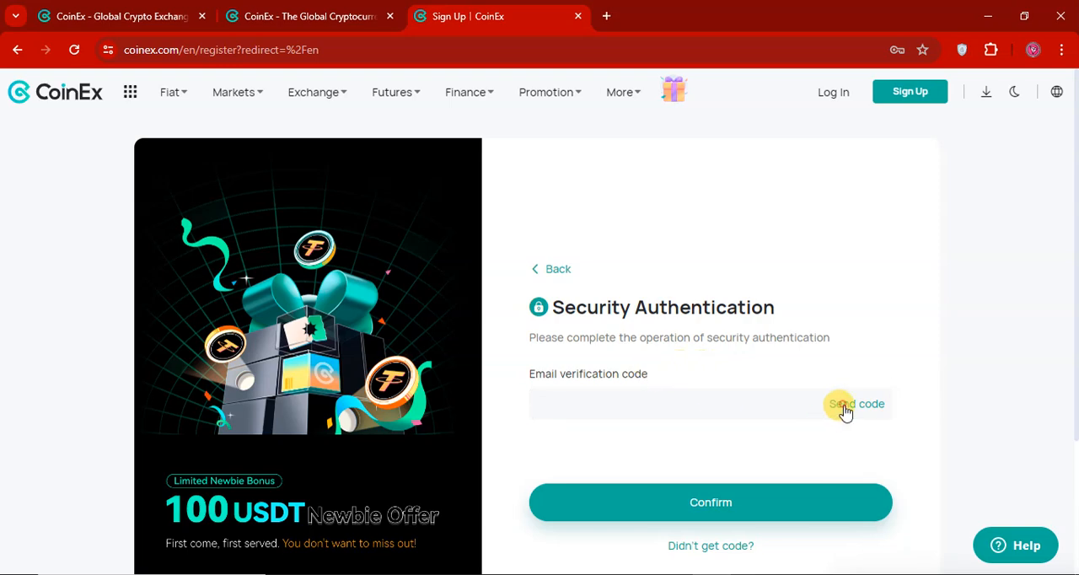
# Step: Request the email verification code and pass the image puzzle check
pyautogui.click(856, 404)
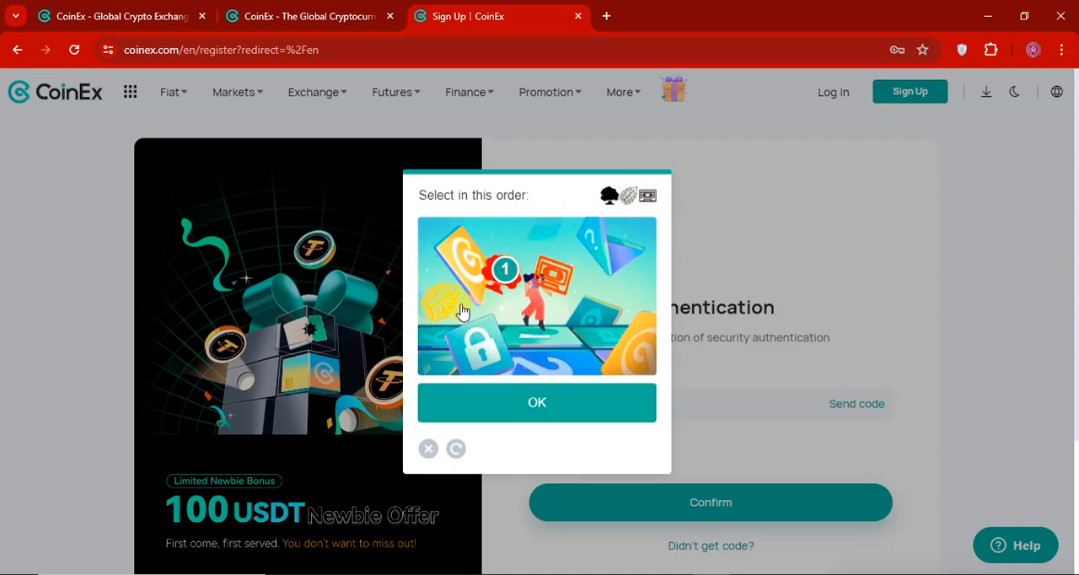
pyautogui.click(437, 304)
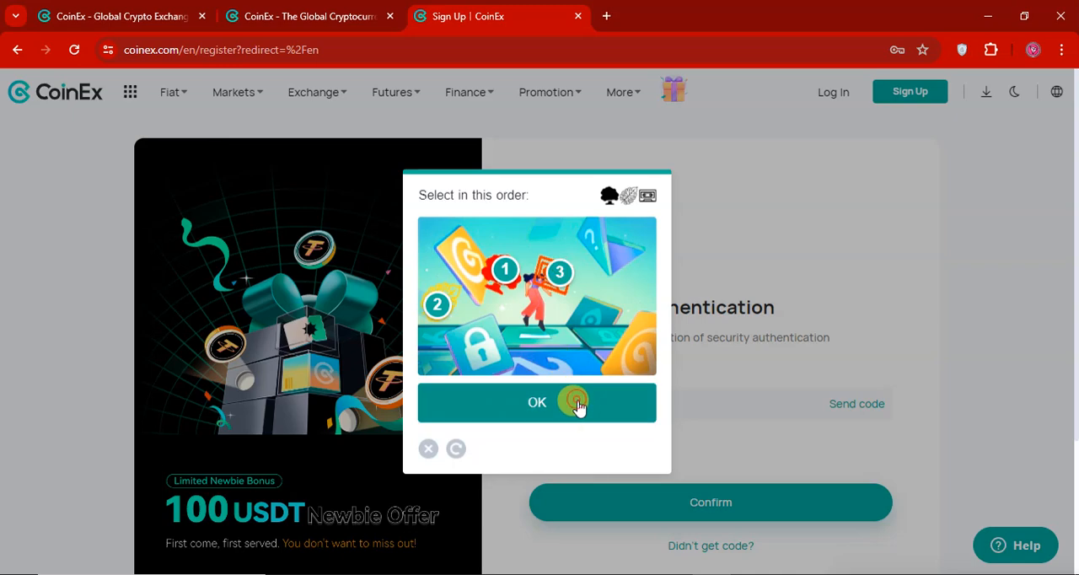
pyautogui.click(537, 403)
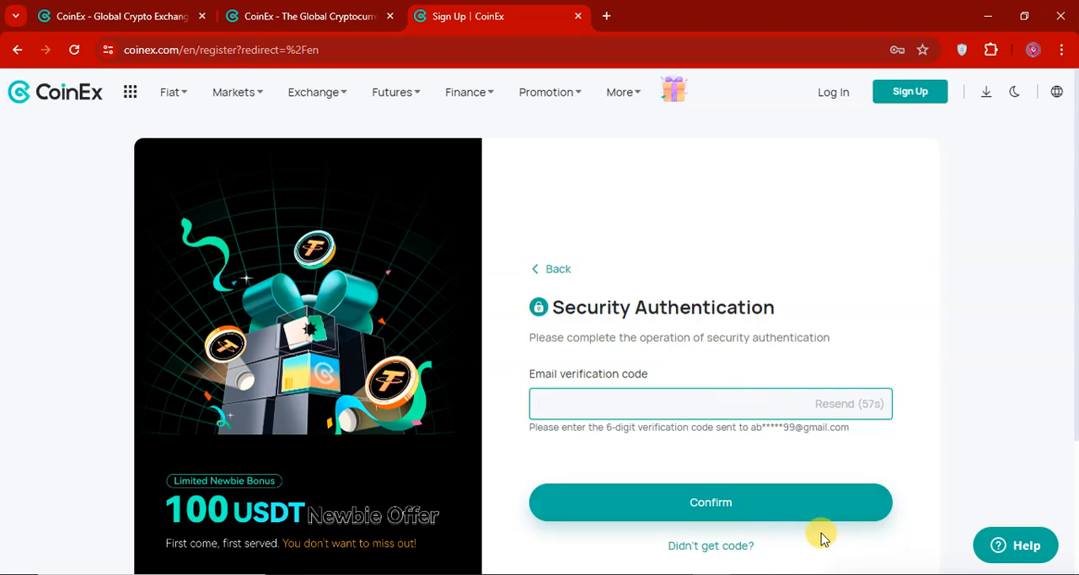
# Step: Confirm the email code to finish registering and join the 100 USDT Newbie Offer
pyautogui.click(711, 502)
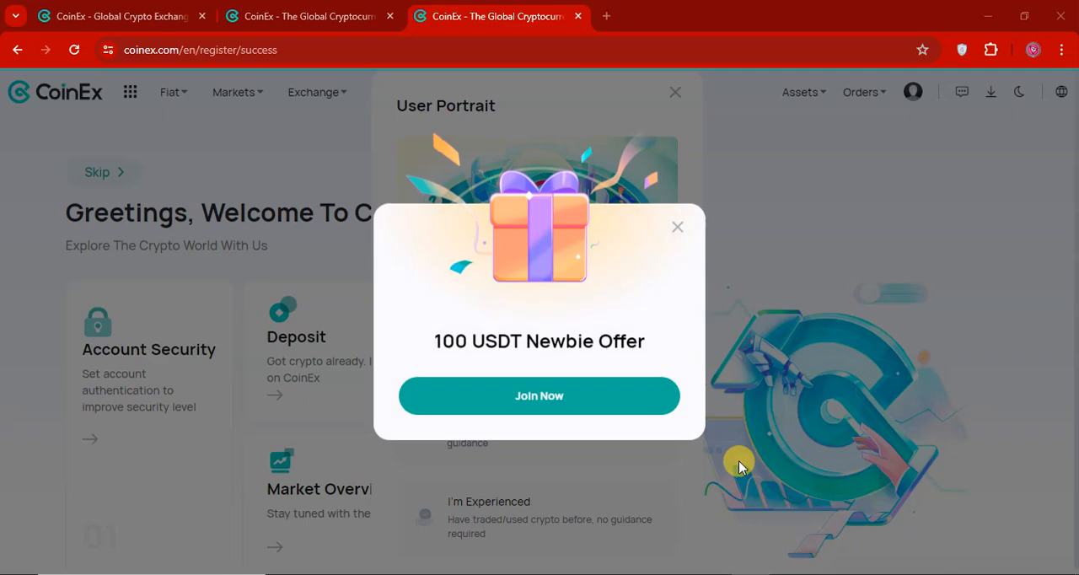
pyautogui.moveTo(433, 341); pyautogui.dragTo(645, 341)
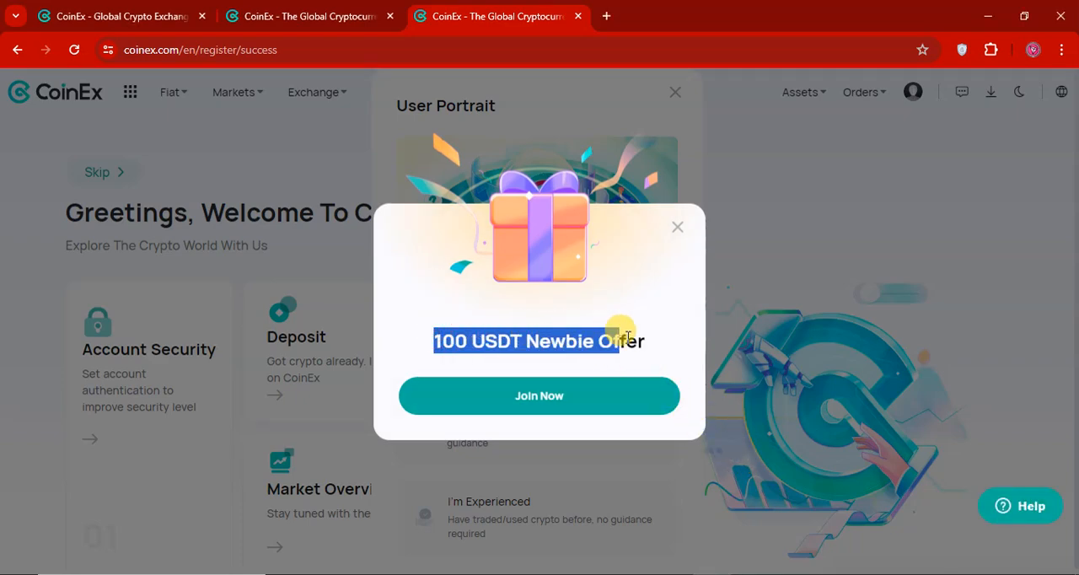
pyautogui.click(538, 395)
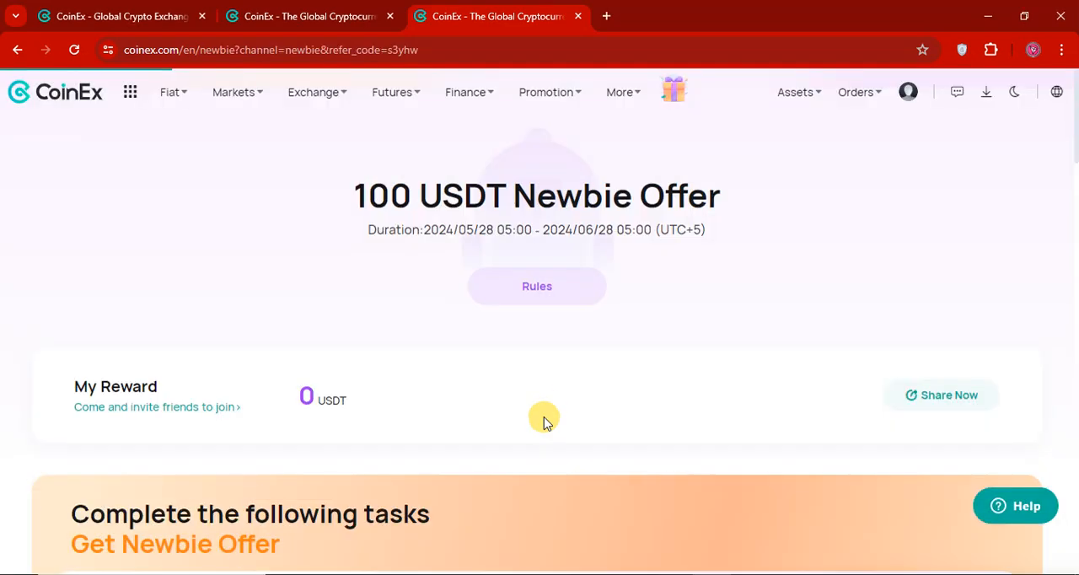
# Step: Review the Newbie Offer's deposit and trading reward tasks
pyautogui.scroll(-3)
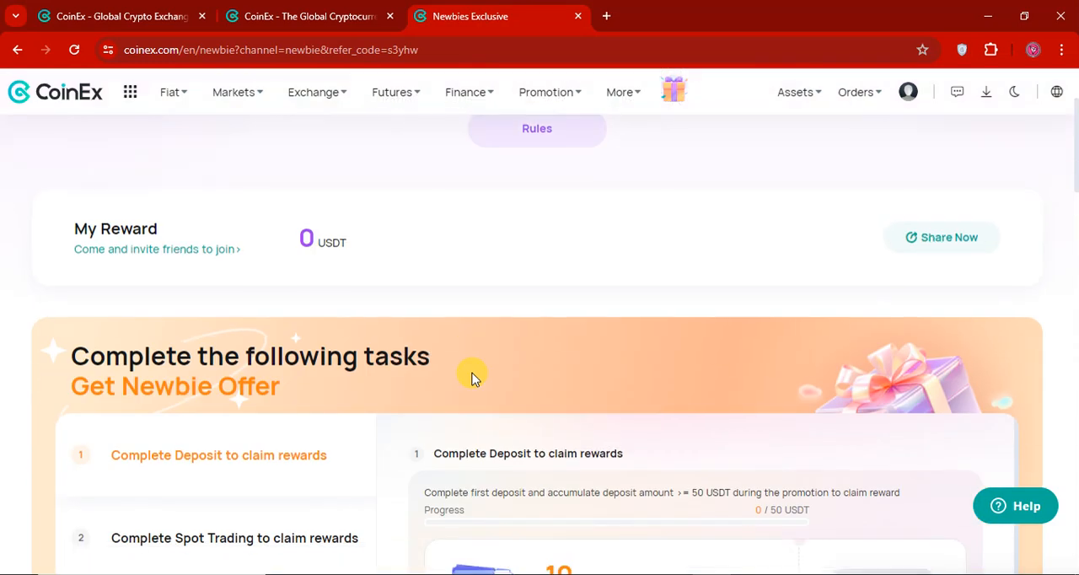
pyautogui.scroll(3)
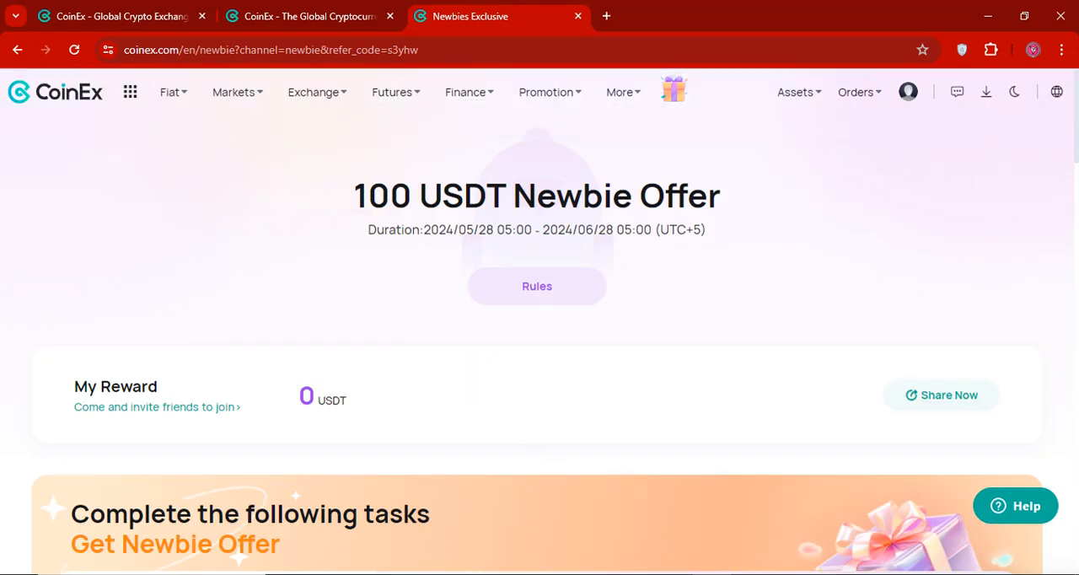
pyautogui.scroll(-3)
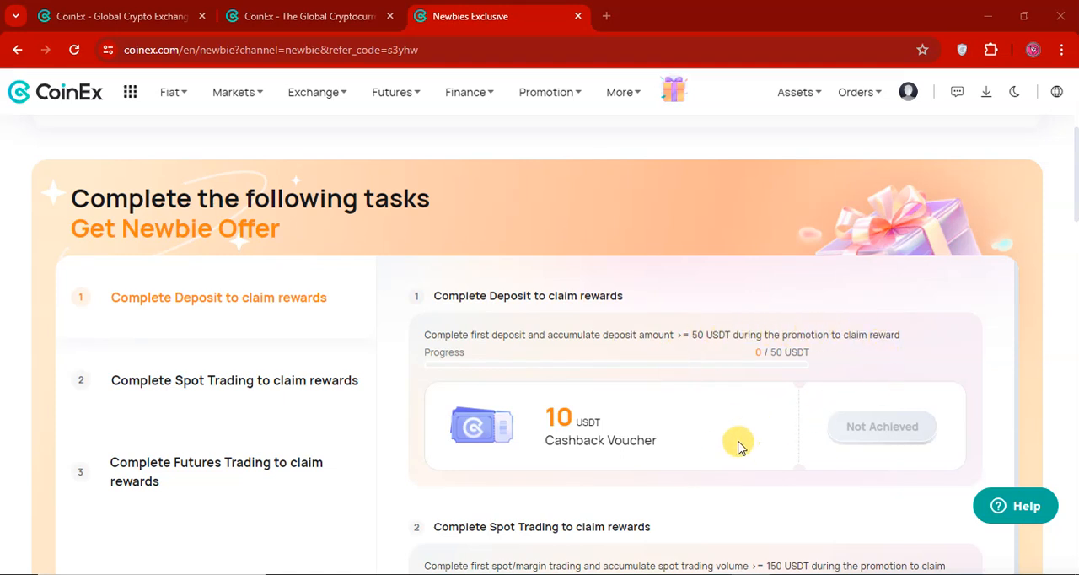
pyautogui.scroll(-3)
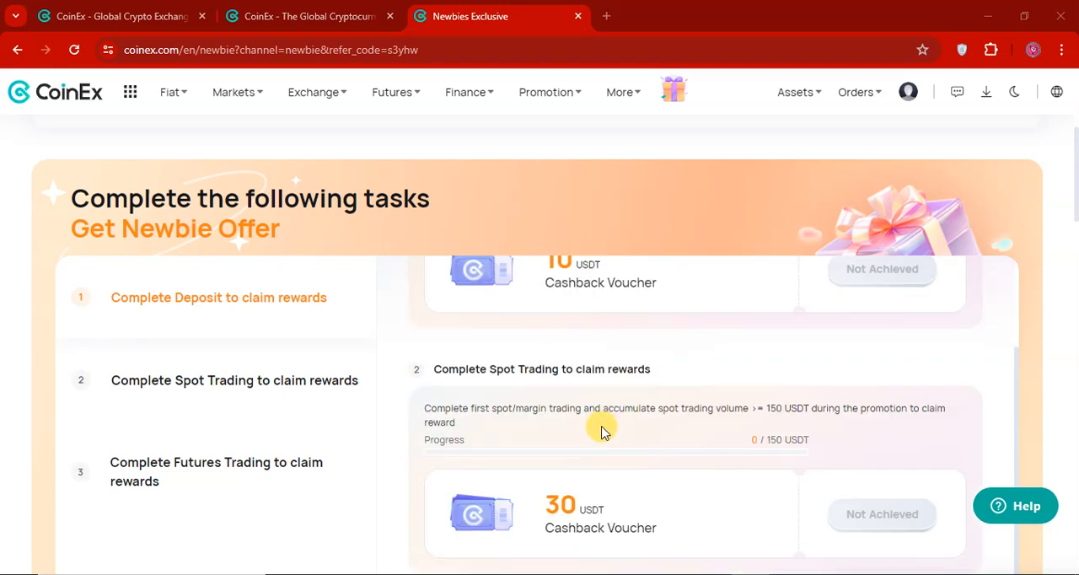
pyautogui.moveTo(662, 434)
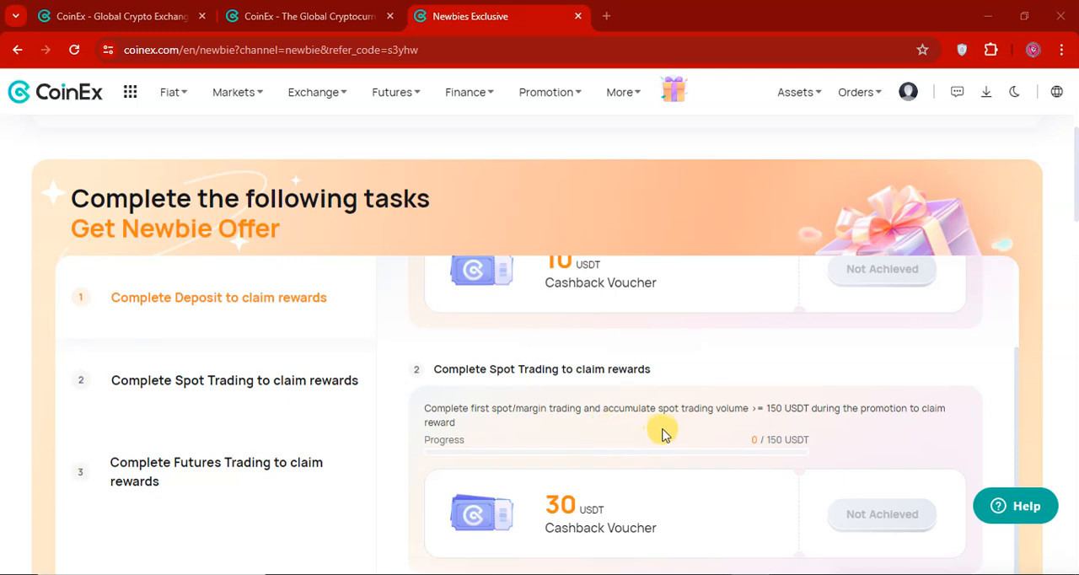
pyautogui.moveTo(666, 432)
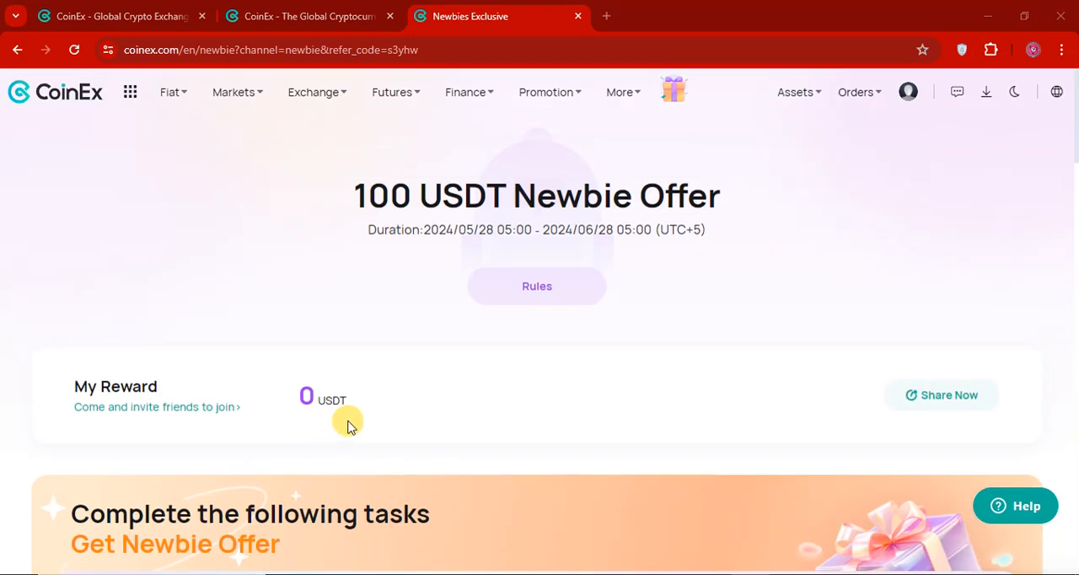
pyautogui.moveTo(76, 84)
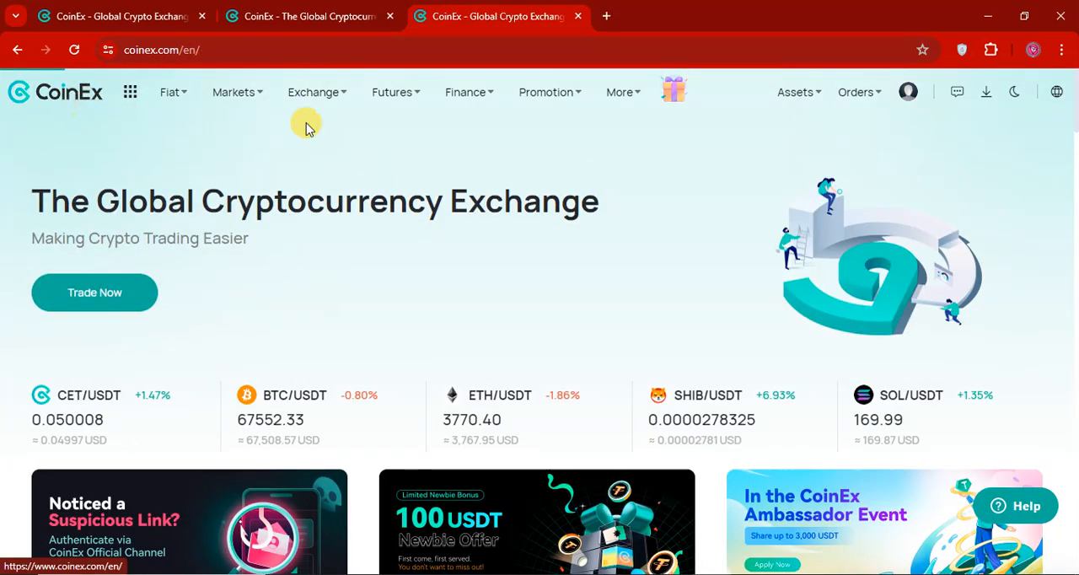
pyautogui.moveTo(858, 92)
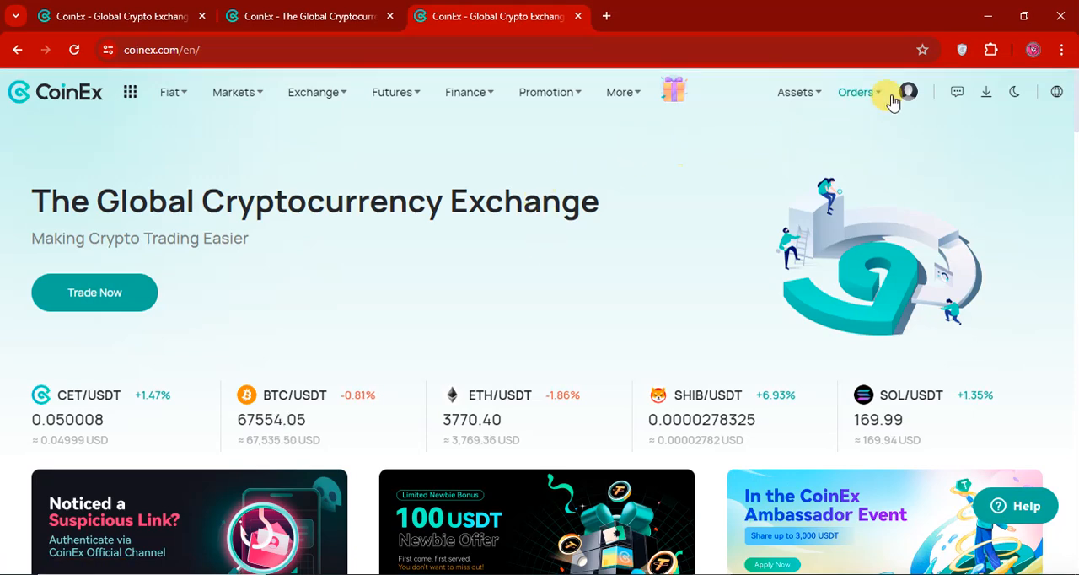
# Step: Open Personal ID Verification from the account menu
pyautogui.click(907, 92)
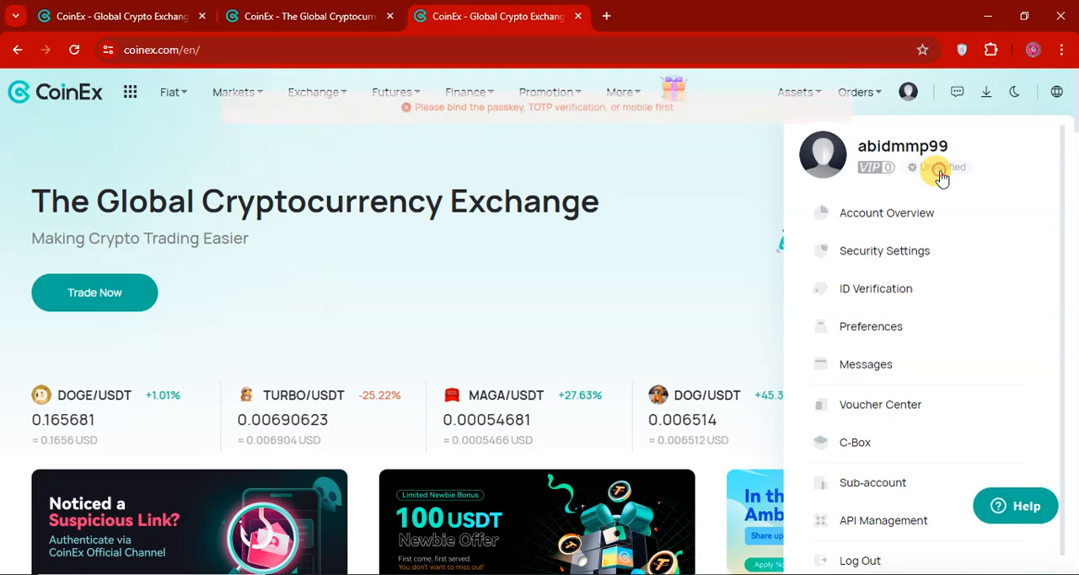
pyautogui.click(875, 288)
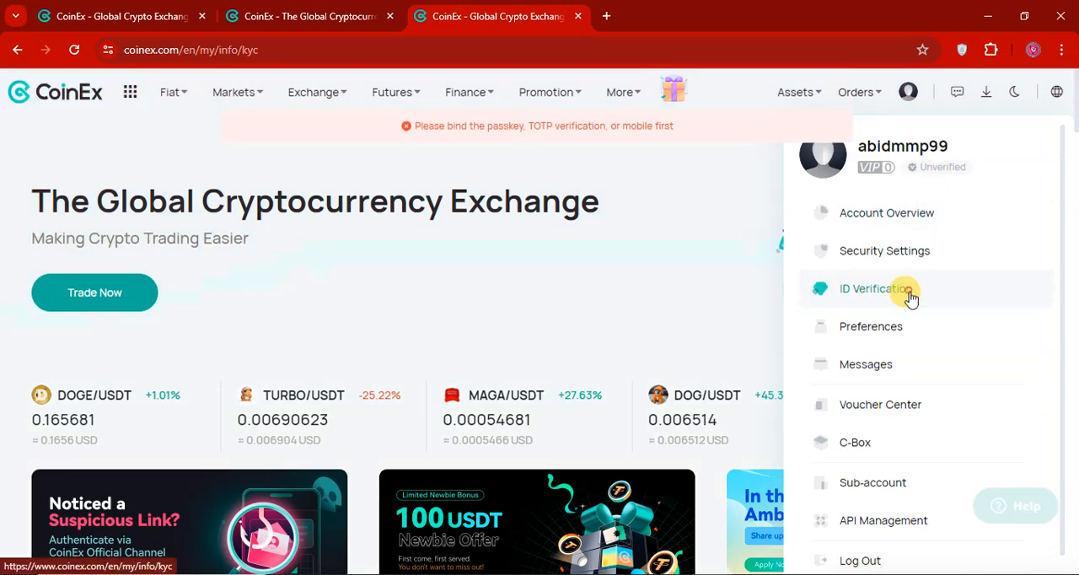
pyautogui.click(879, 288)
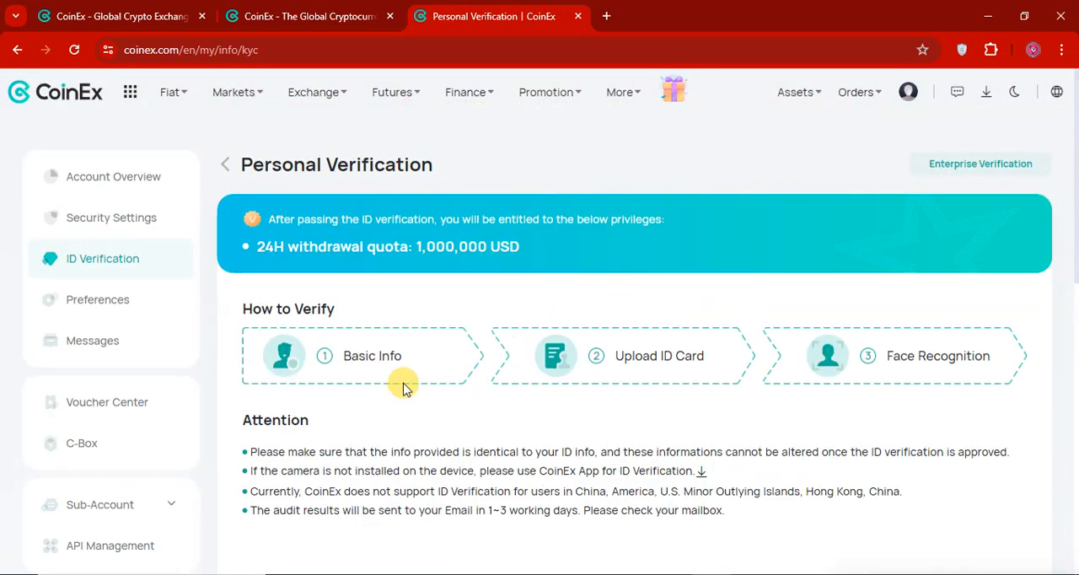
pyautogui.moveTo(396, 262)
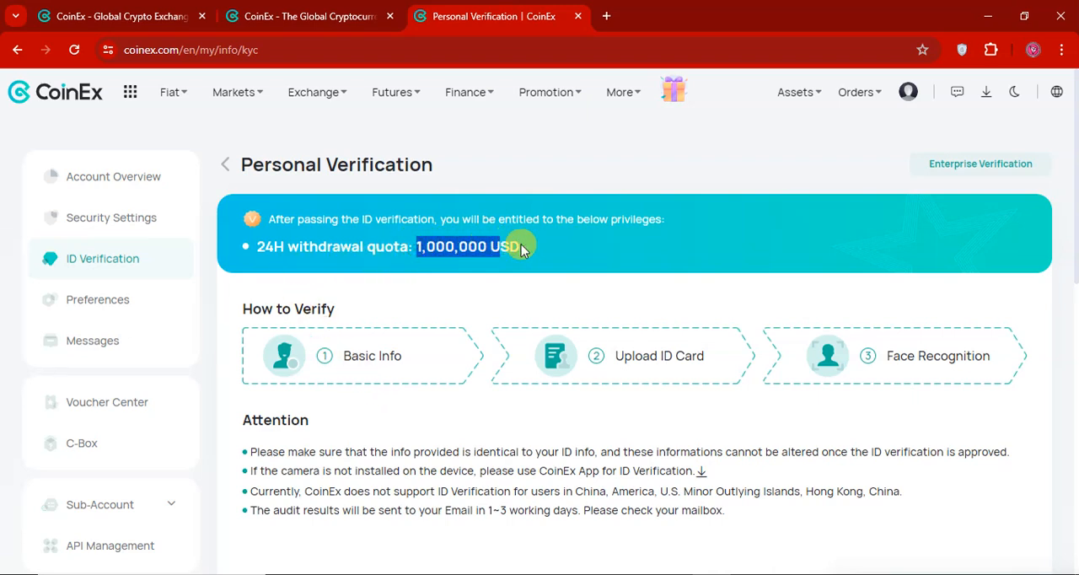
# Step: Agree the provided information is my own and start ID verification
pyautogui.scroll(-3)
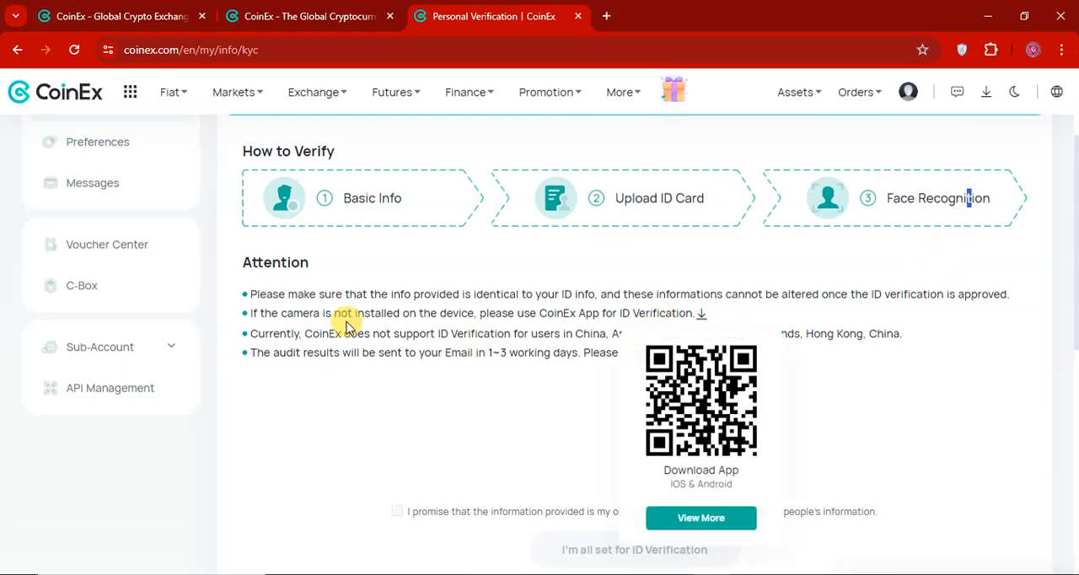
pyautogui.scroll(-3)
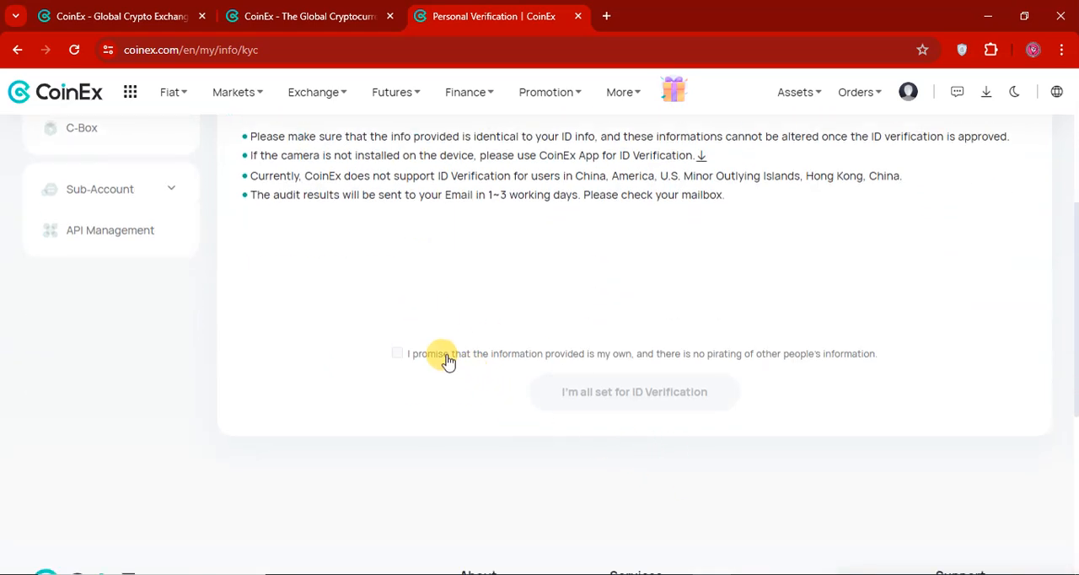
pyautogui.click(397, 354)
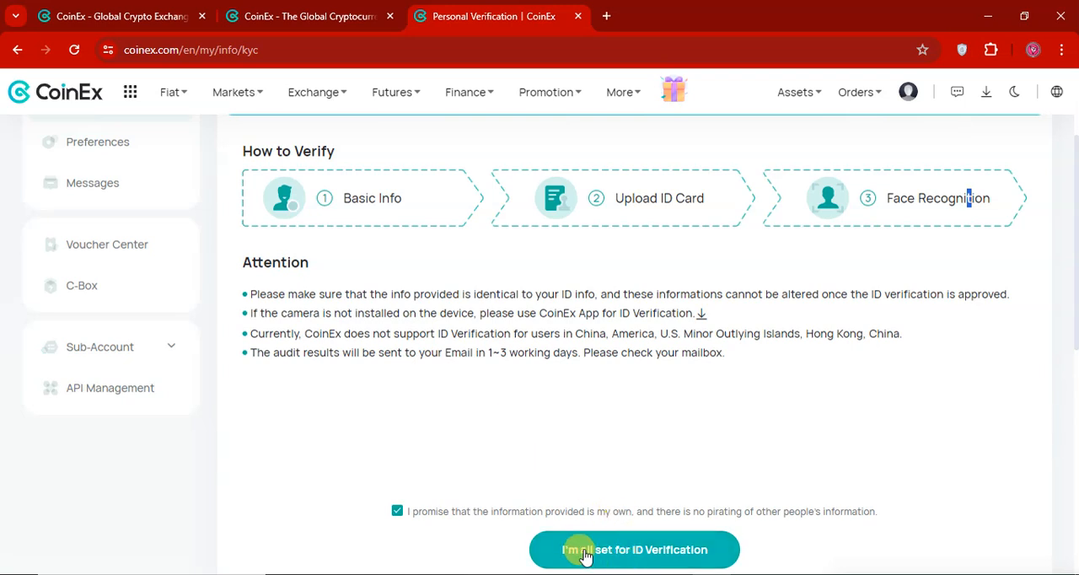
pyautogui.click(634, 549)
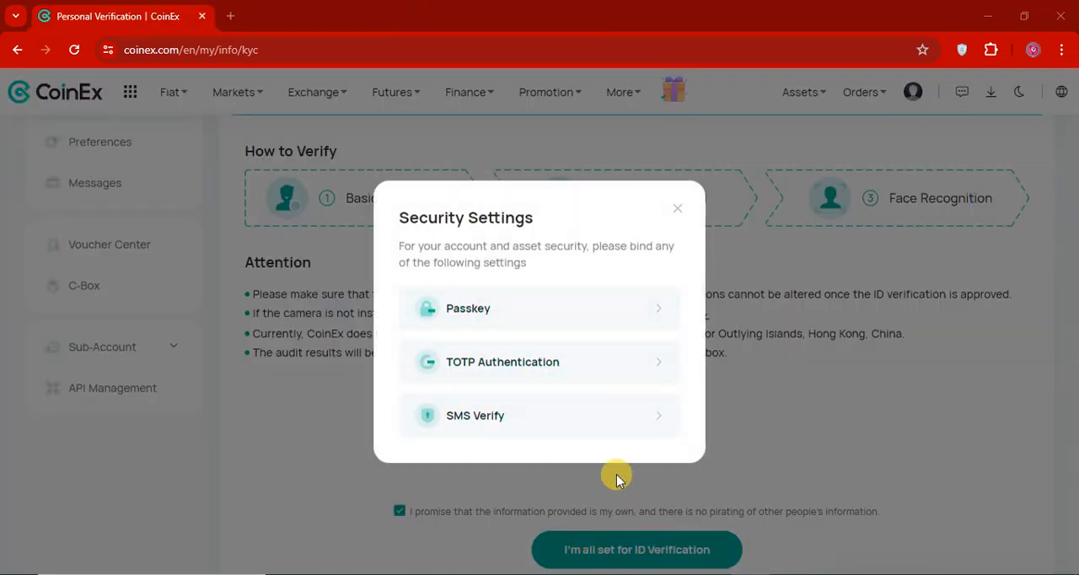
# Step: Choose SMS verification, confirm the email code and submit the mobile number for binding
pyautogui.click(539, 414)
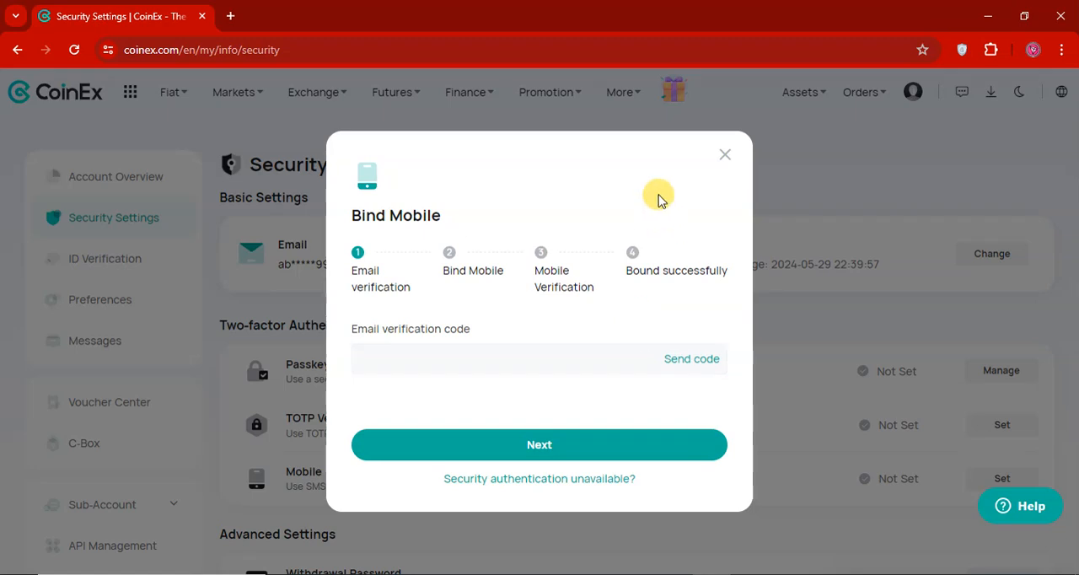
pyautogui.moveTo(472, 257)
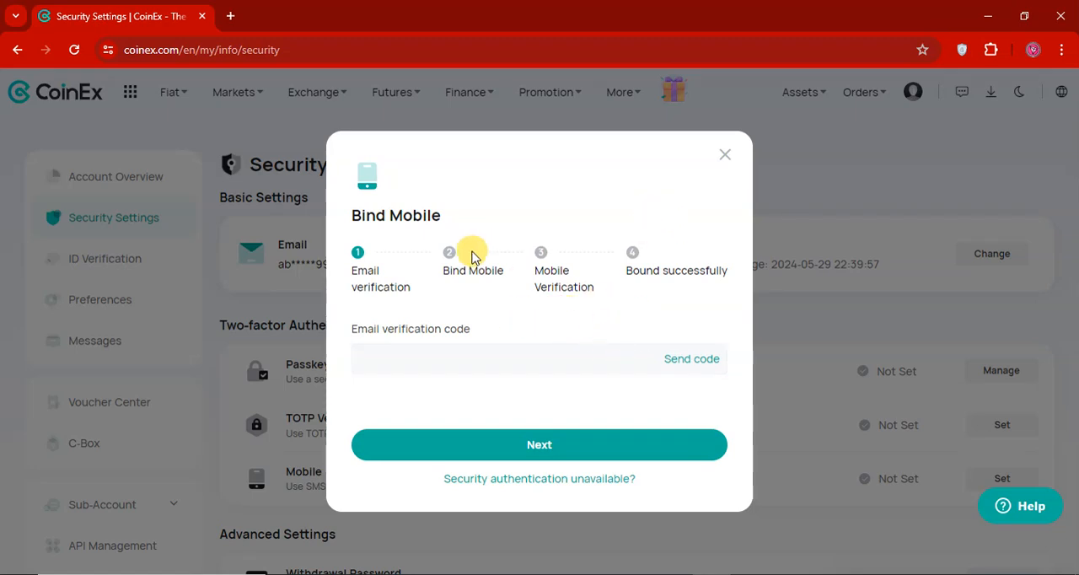
pyautogui.moveTo(449, 253)
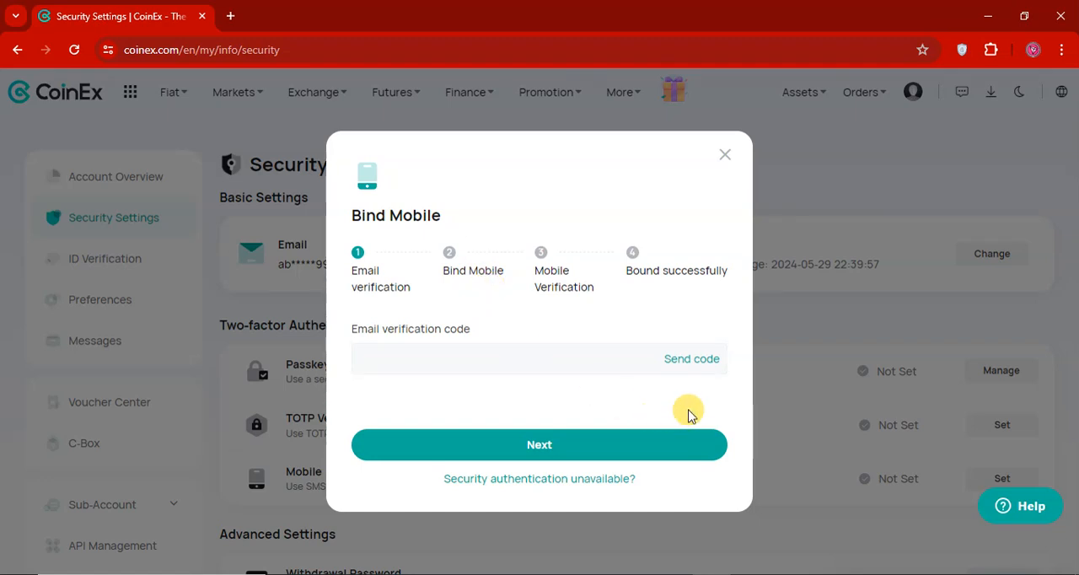
pyautogui.click(692, 358)
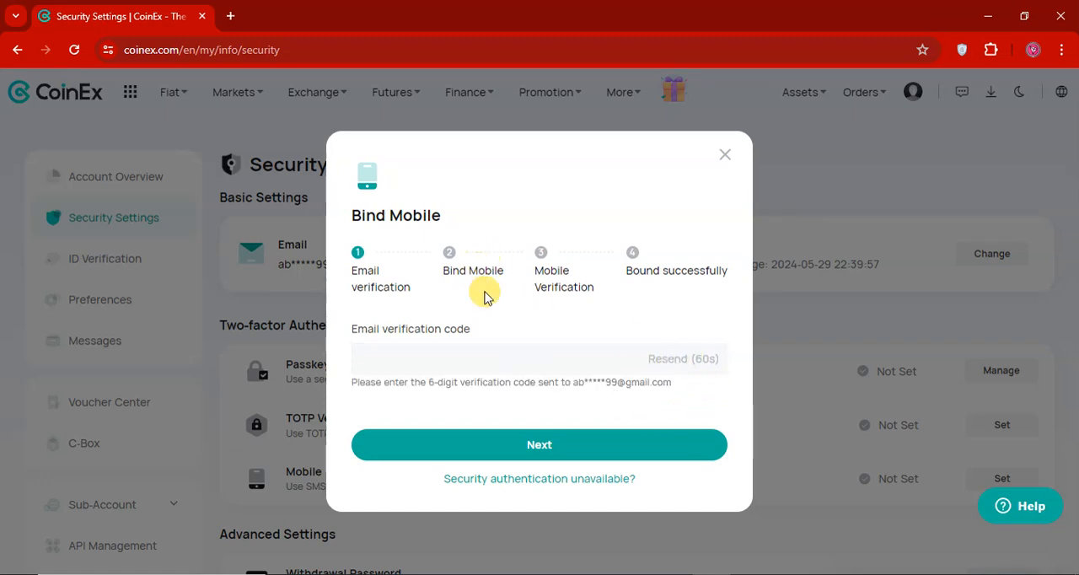
pyautogui.click(539, 444)
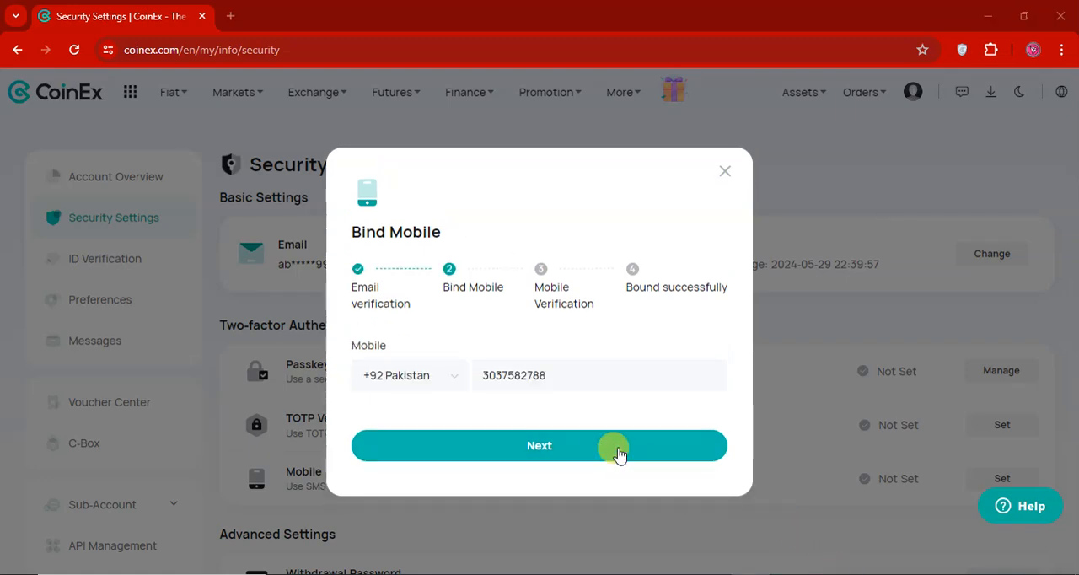
pyautogui.click(538, 445)
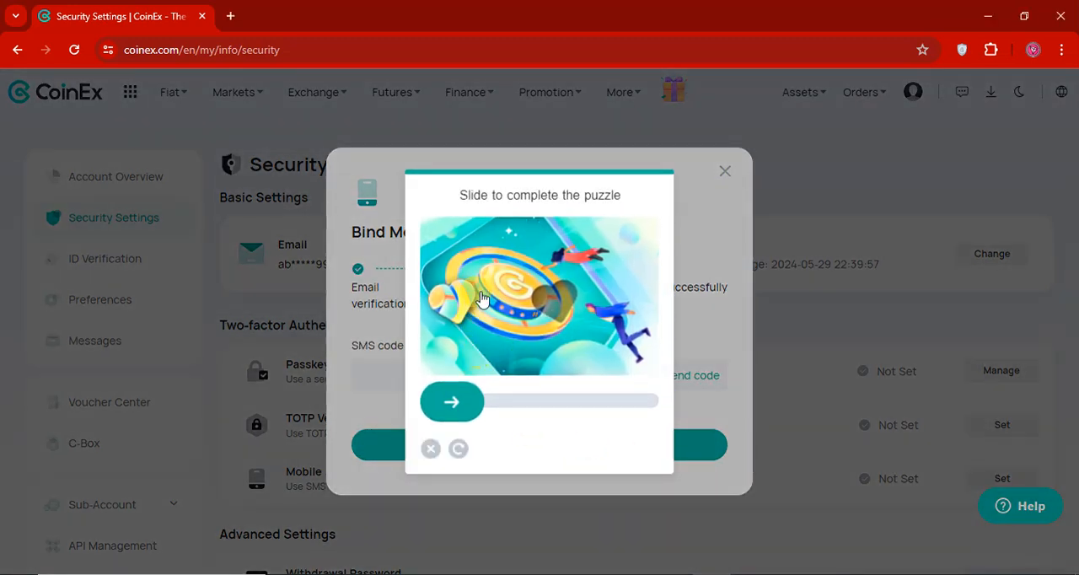
# Step: Pass the slider puzzle and request the SMS verification code
pyautogui.moveTo(451, 401); pyautogui.dragTo(556, 401)
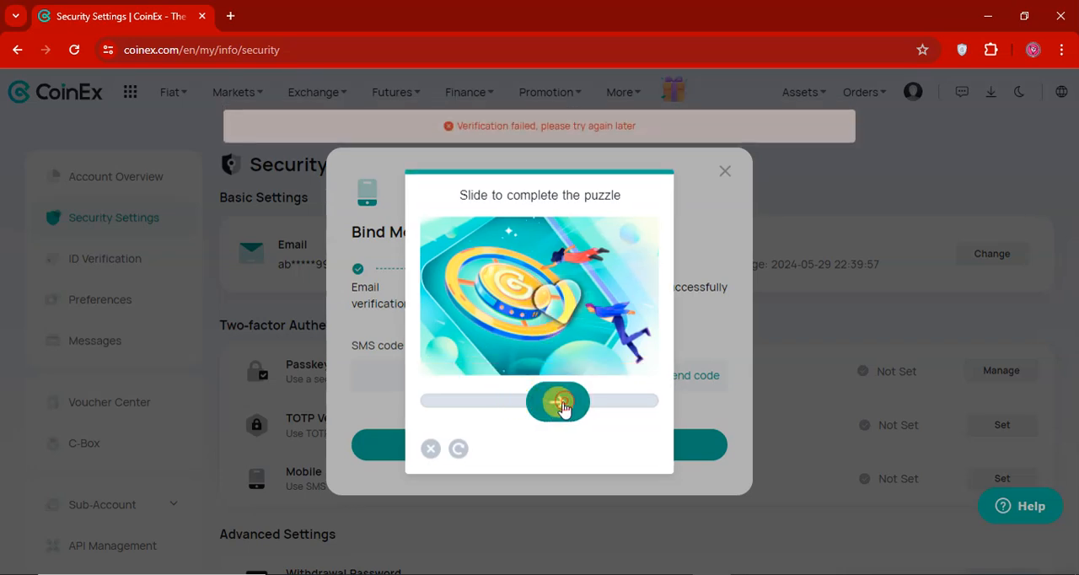
pyautogui.moveTo(556, 403); pyautogui.dragTo(451, 403)
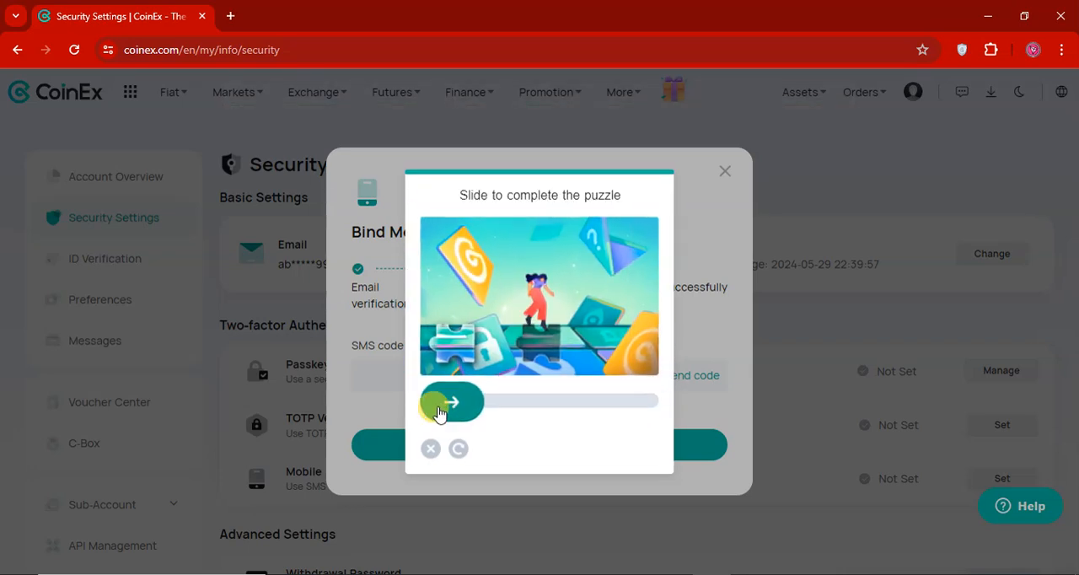
pyautogui.moveTo(451, 402); pyautogui.dragTo(535, 403)
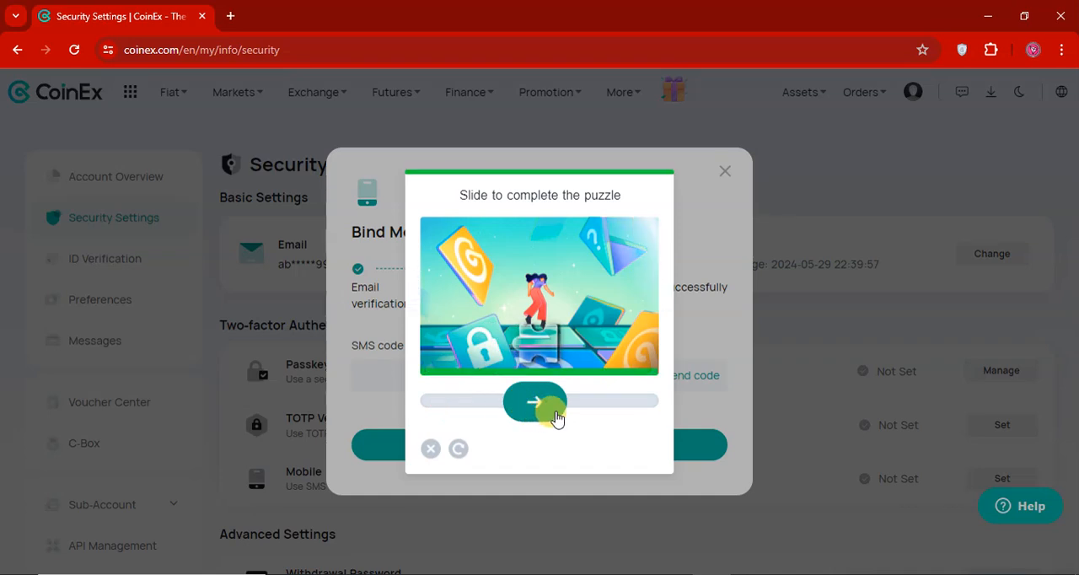
pyautogui.moveTo(535, 401); pyautogui.dragTo(640, 401)
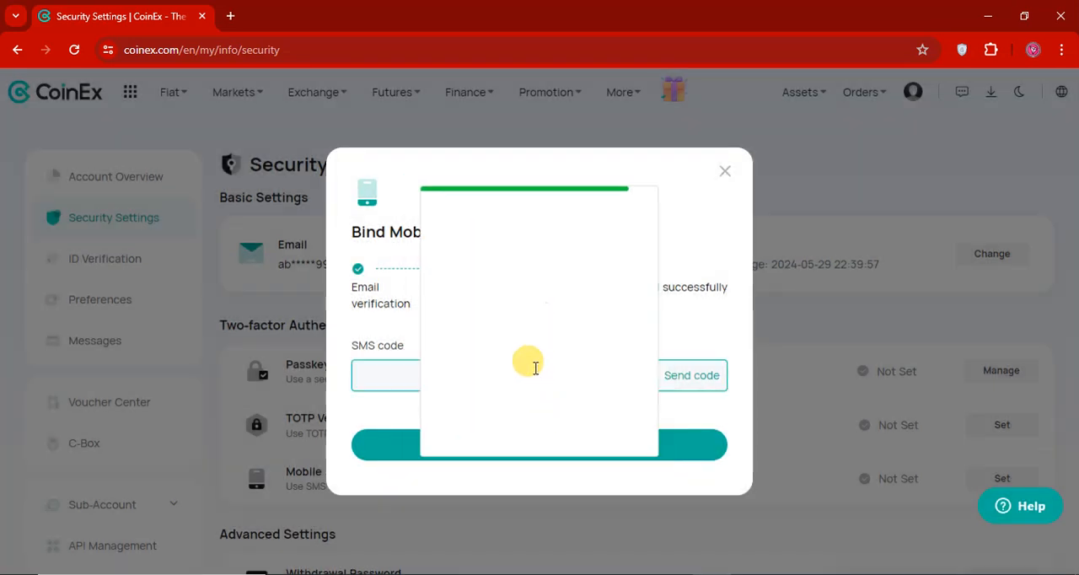
pyautogui.click(692, 376)
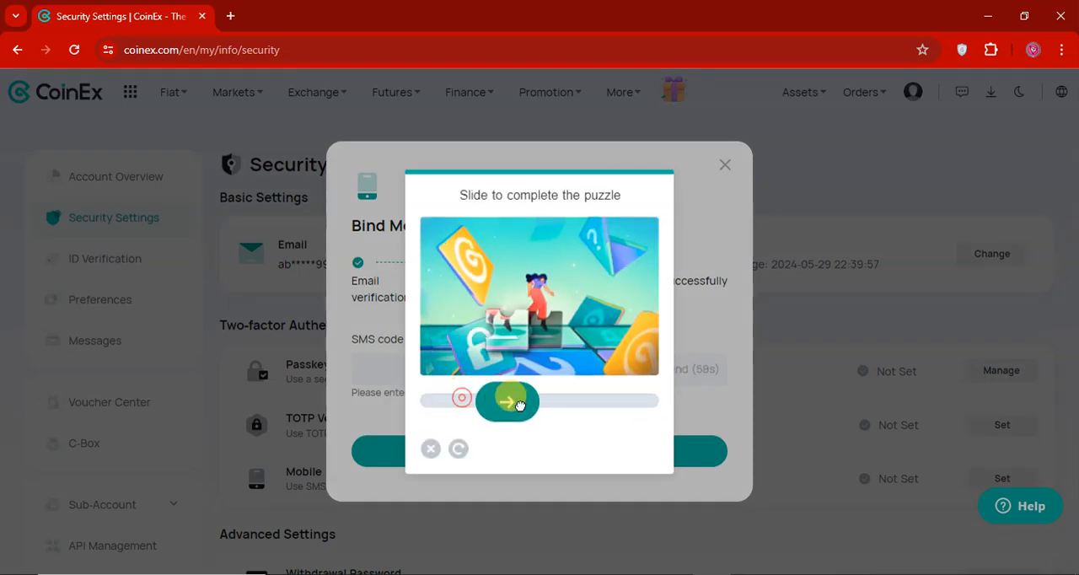
pyautogui.moveTo(506, 400); pyautogui.dragTo(539, 400)
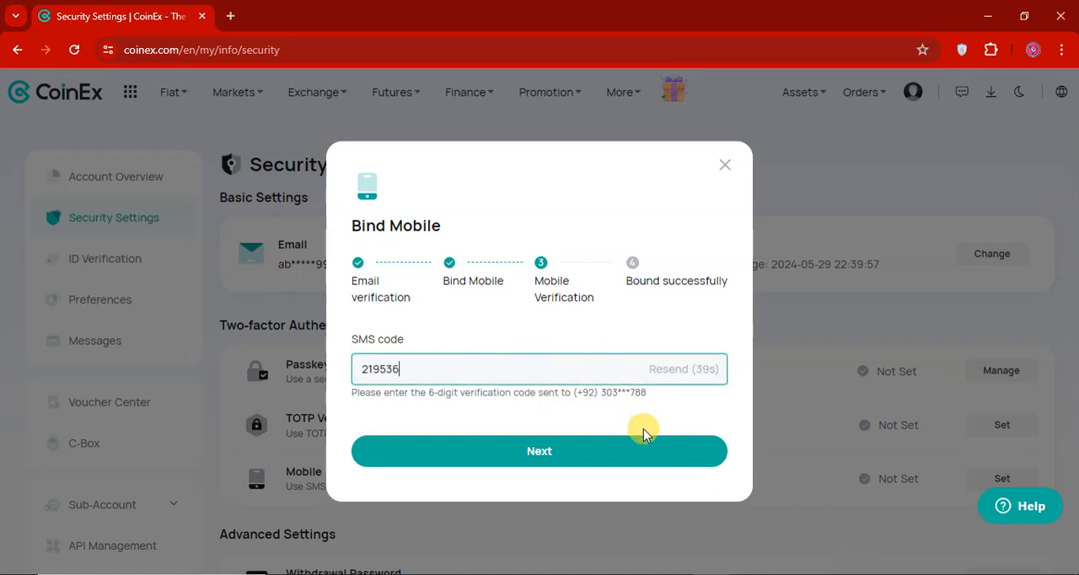
# Step: Submit the SMS code so Mobile 2FA shows as Set
pyautogui.click(539, 450)
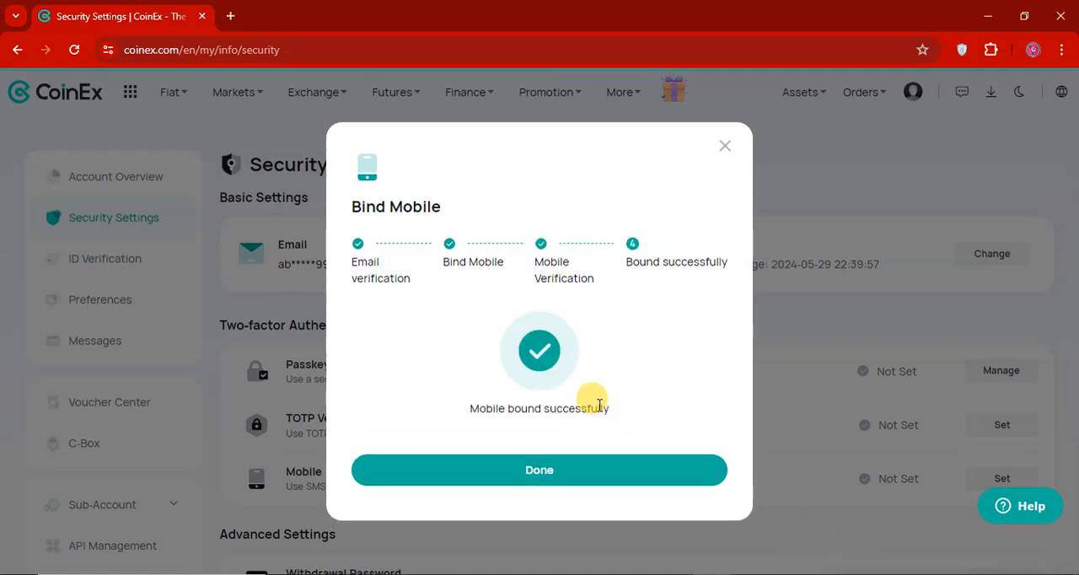
pyautogui.click(539, 470)
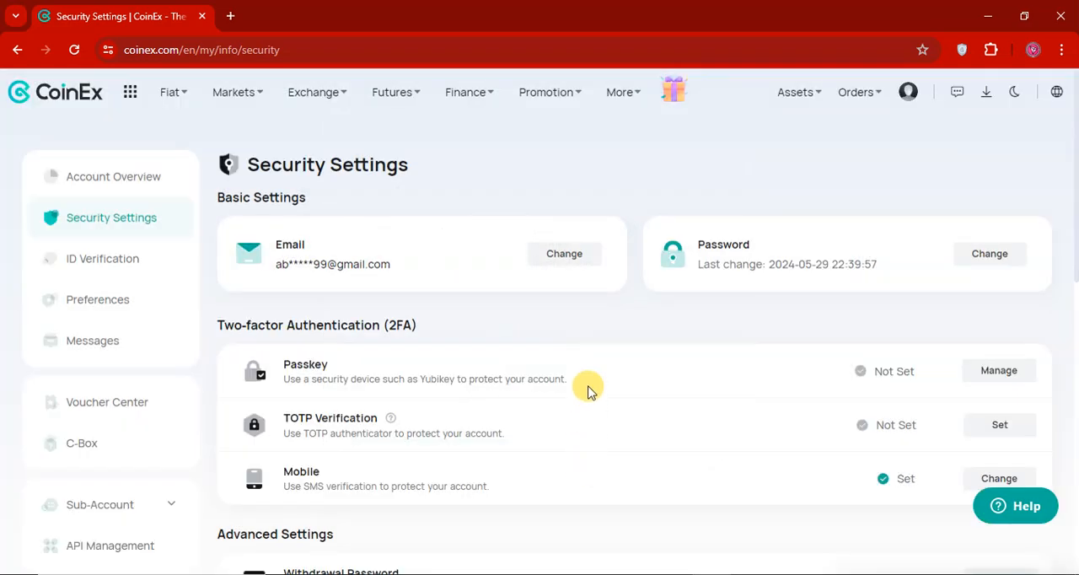
pyautogui.scroll(-3)
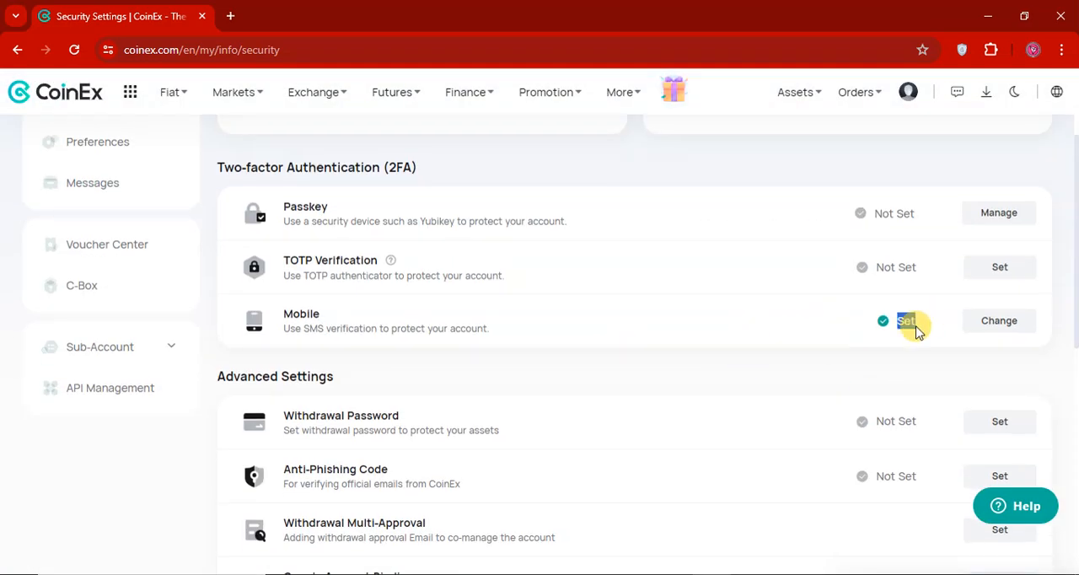
pyautogui.scroll(-3)
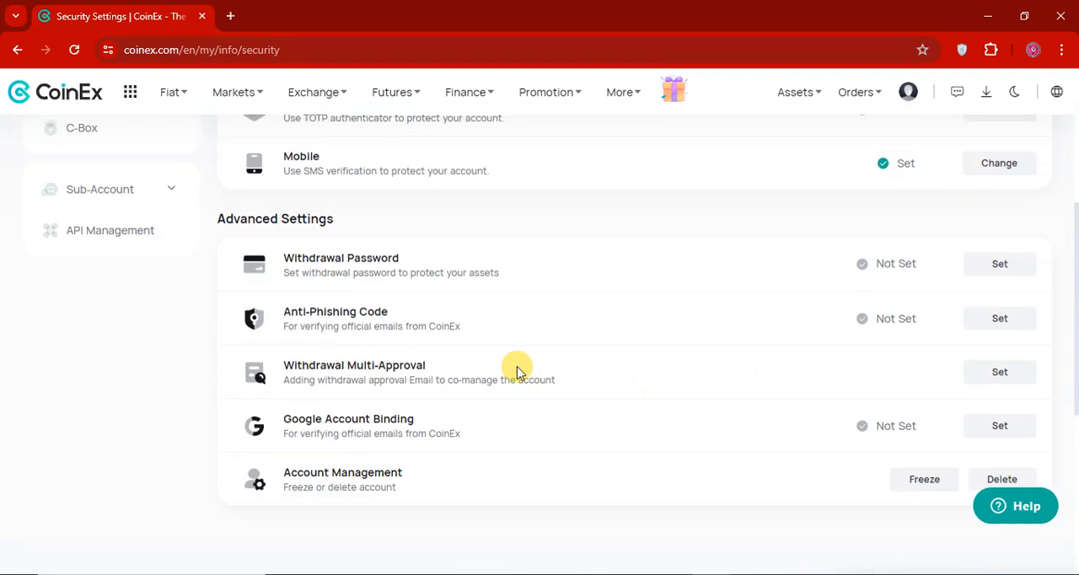
pyautogui.moveTo(364, 464)
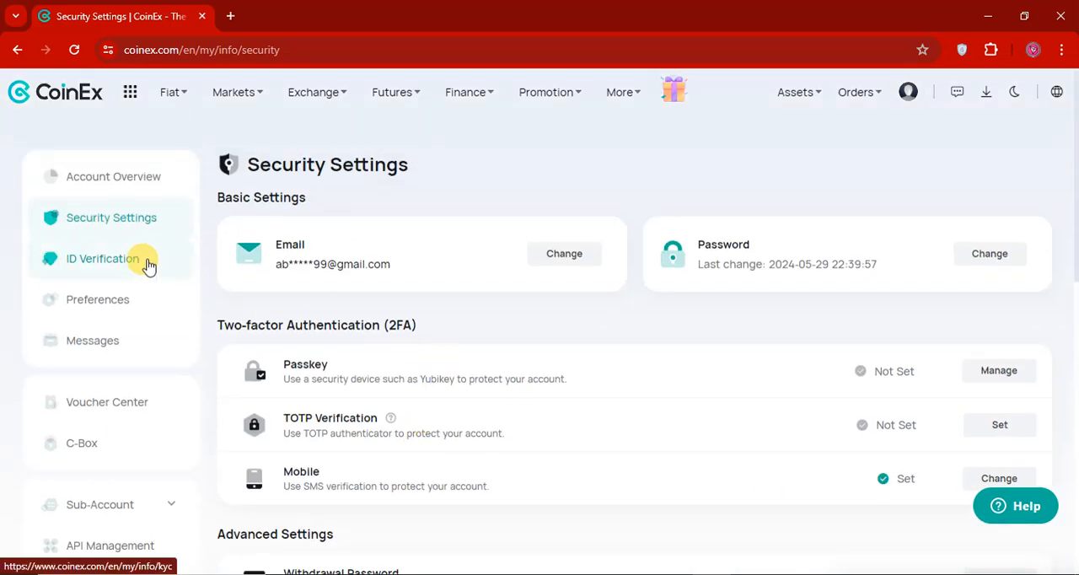
# Step: Agree to the ownership pledge and submit the personal ID verification form for audit
pyautogui.click(103, 259)
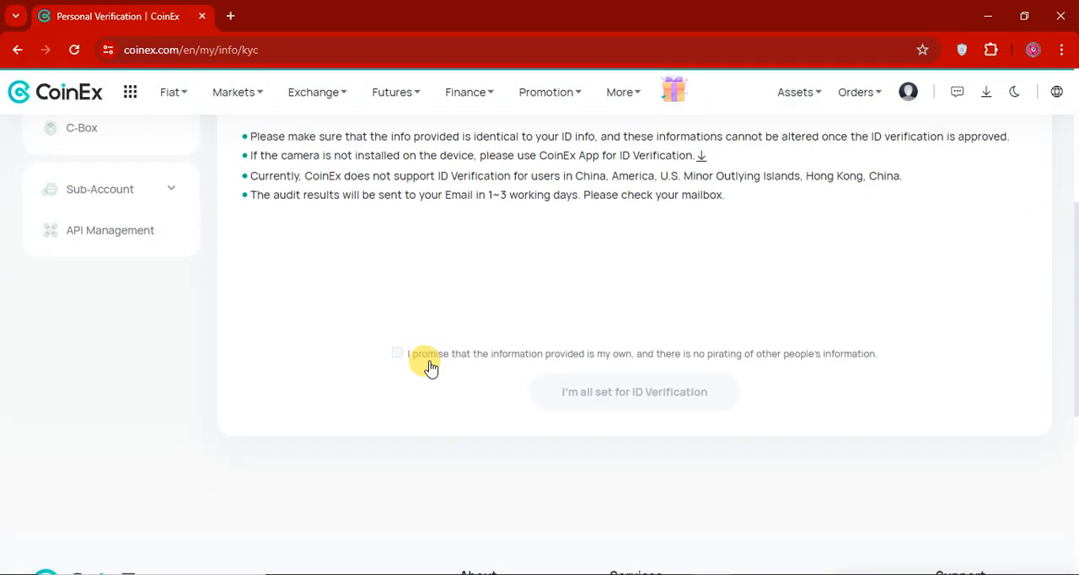
pyautogui.click(397, 353)
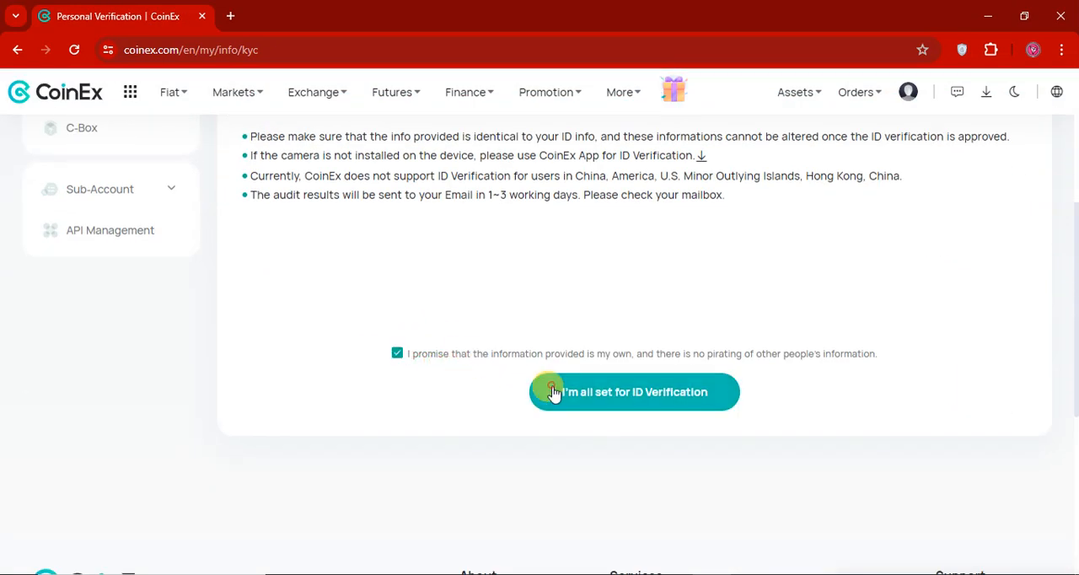
pyautogui.click(634, 391)
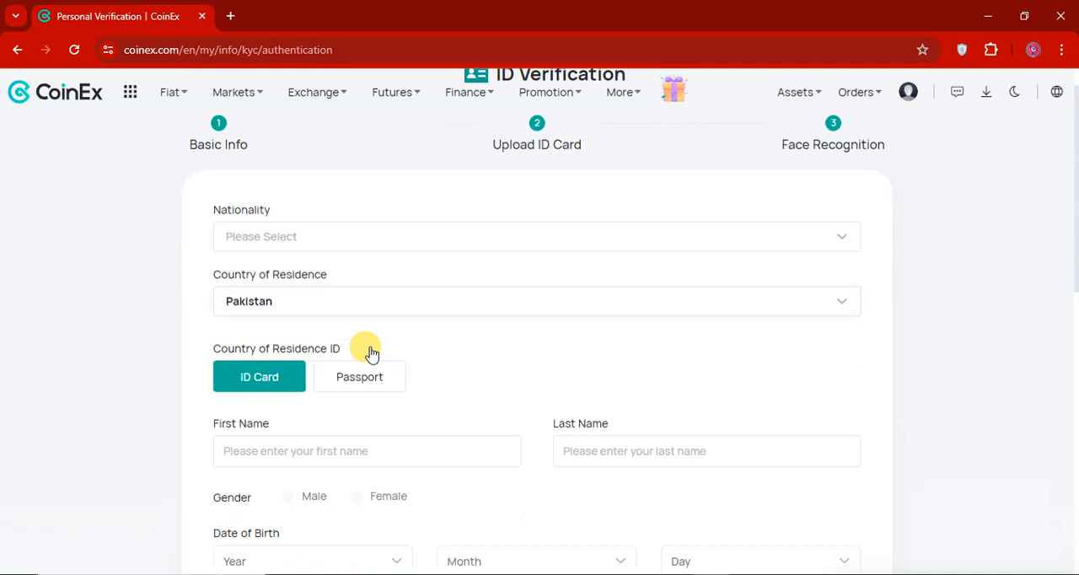
pyautogui.scroll(-3)
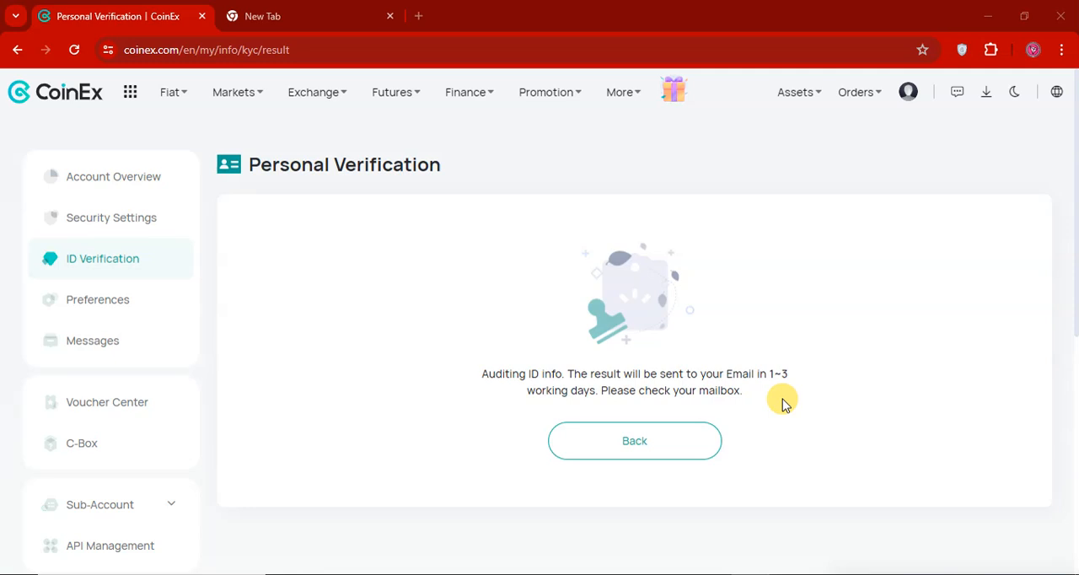
pyautogui.moveTo(780, 385)
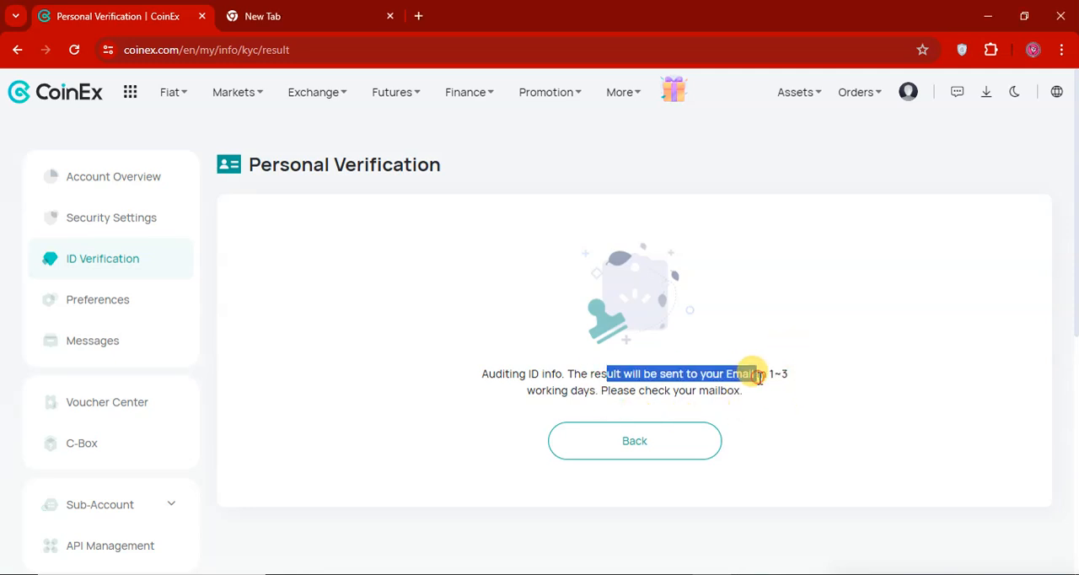
# Step: Open the P2P Trading marketplace from the Fiat menu
pyautogui.click(113, 176)
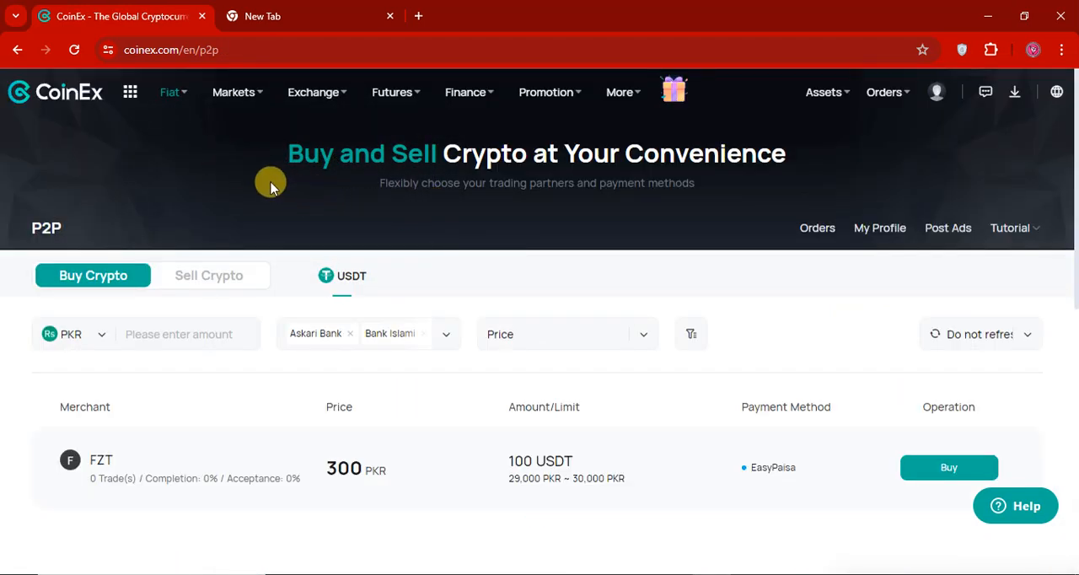
# Step: Set the P2P fiat currency to GBP
pyautogui.scroll(-3)
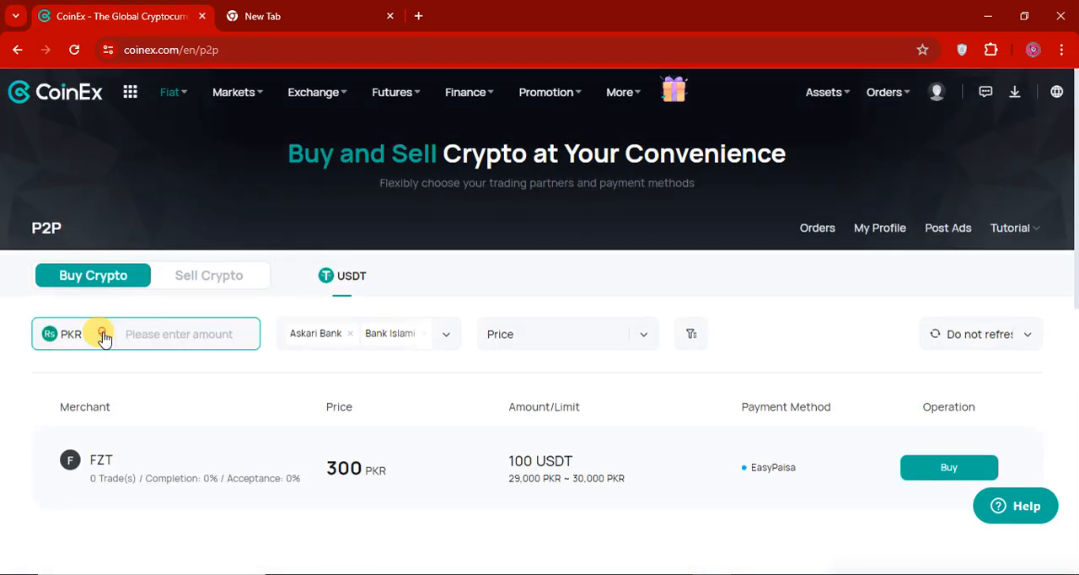
pyautogui.click(71, 334)
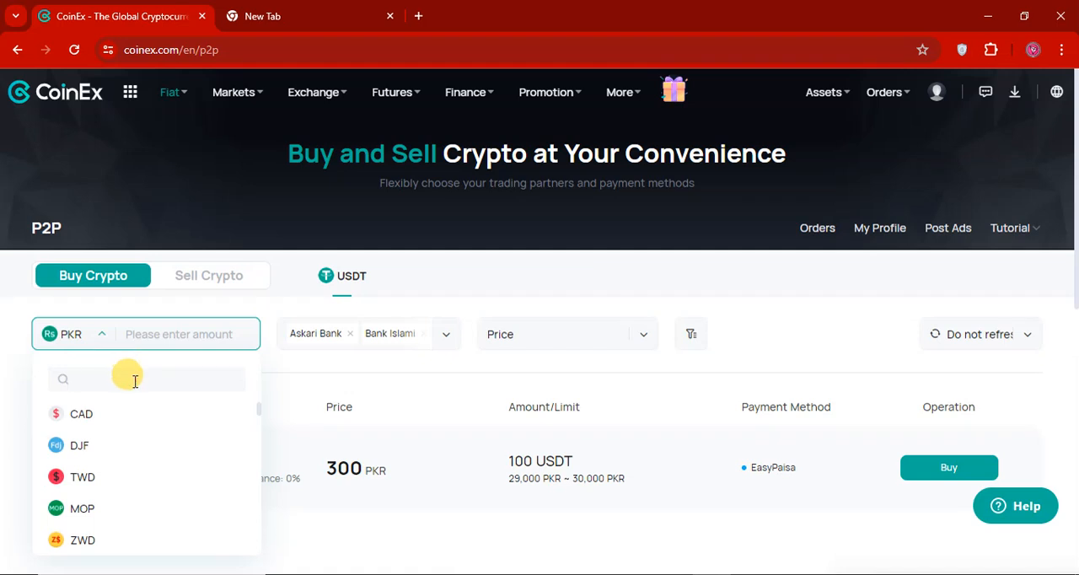
pyautogui.write('GB')
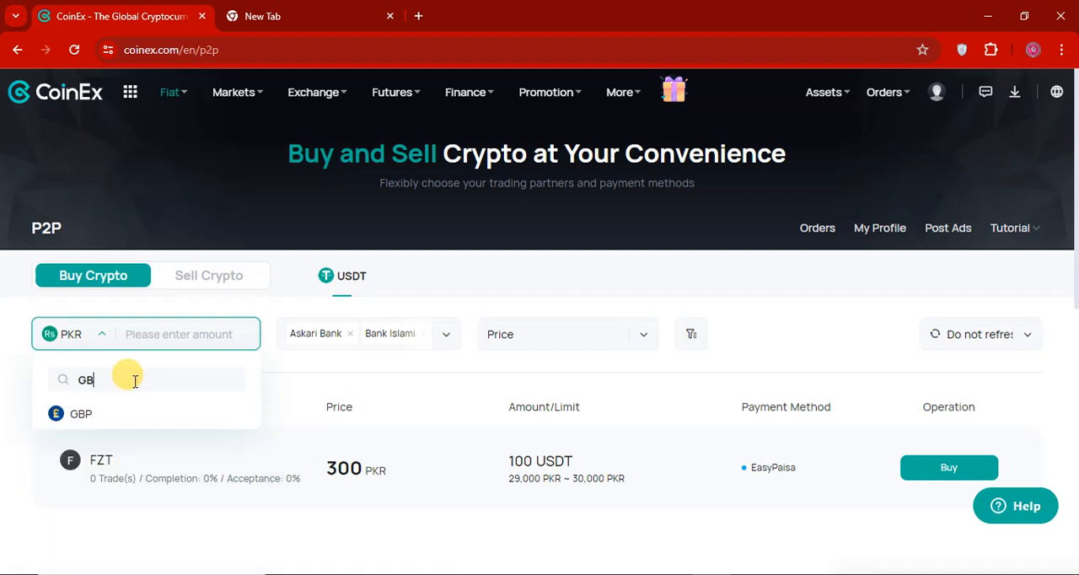
pyautogui.click(81, 413)
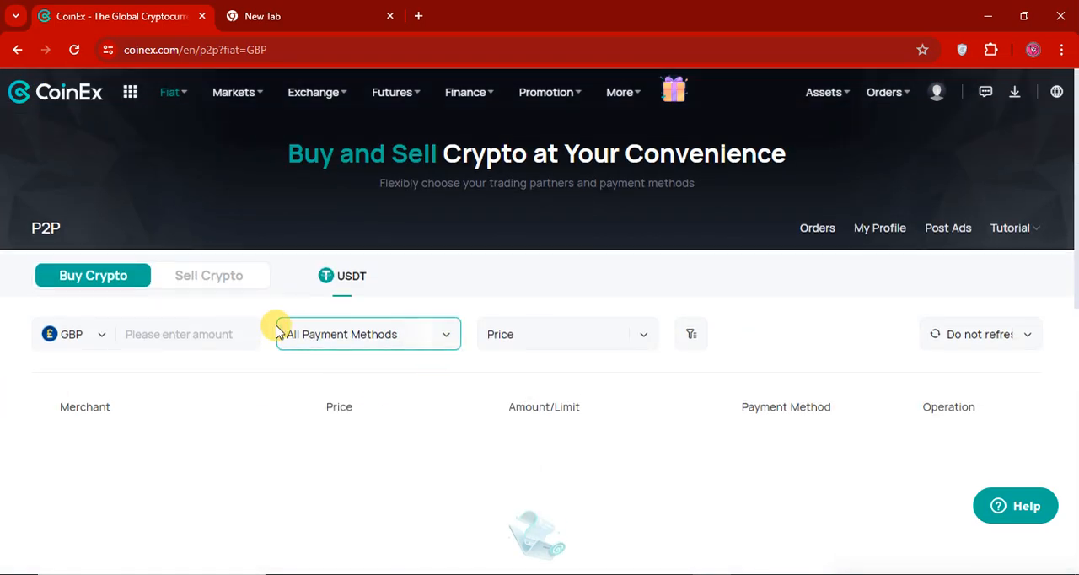
# Step: Switch to Sell Crypto offers and change the fiat currency to INR
pyautogui.click(72, 334)
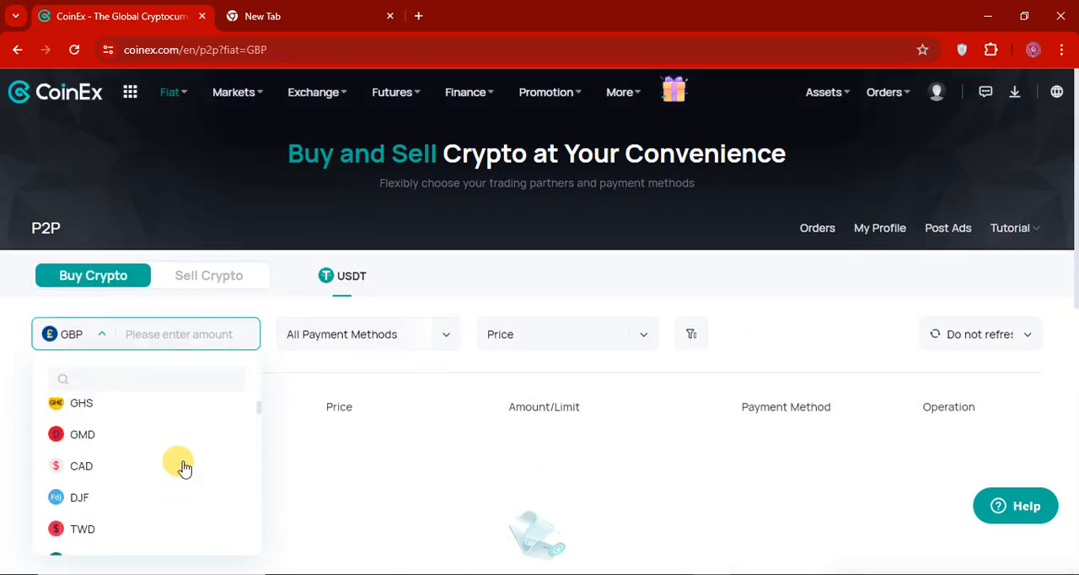
pyautogui.click(208, 275)
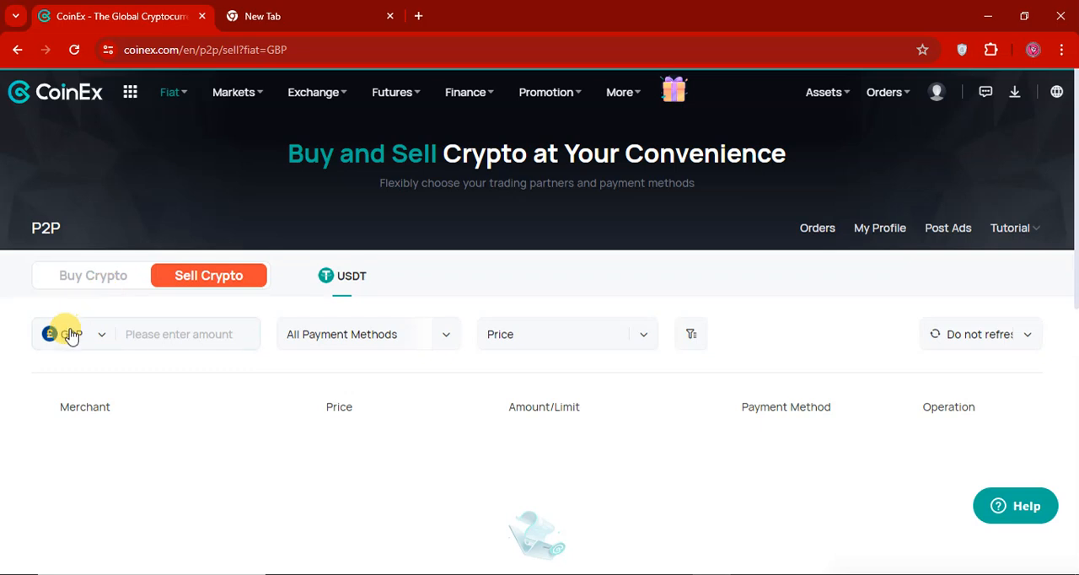
pyautogui.click(72, 334)
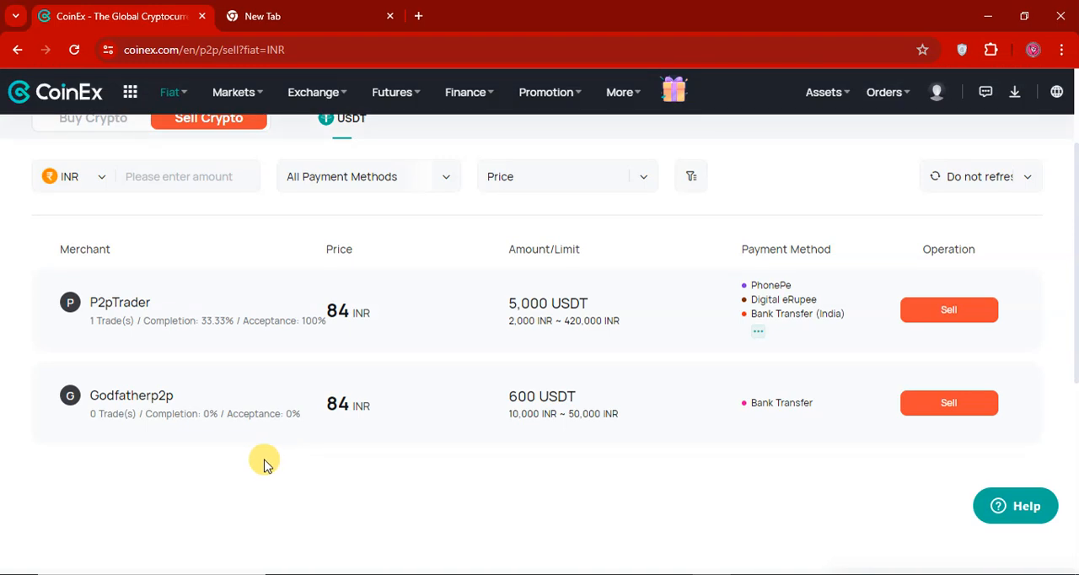
pyautogui.moveTo(795, 284)
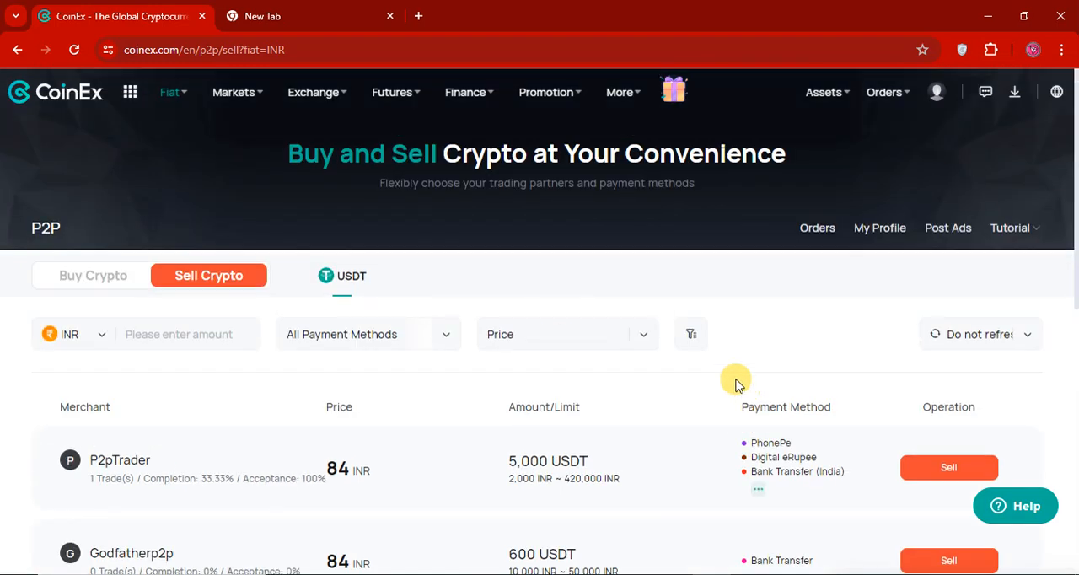
pyautogui.click(170, 92)
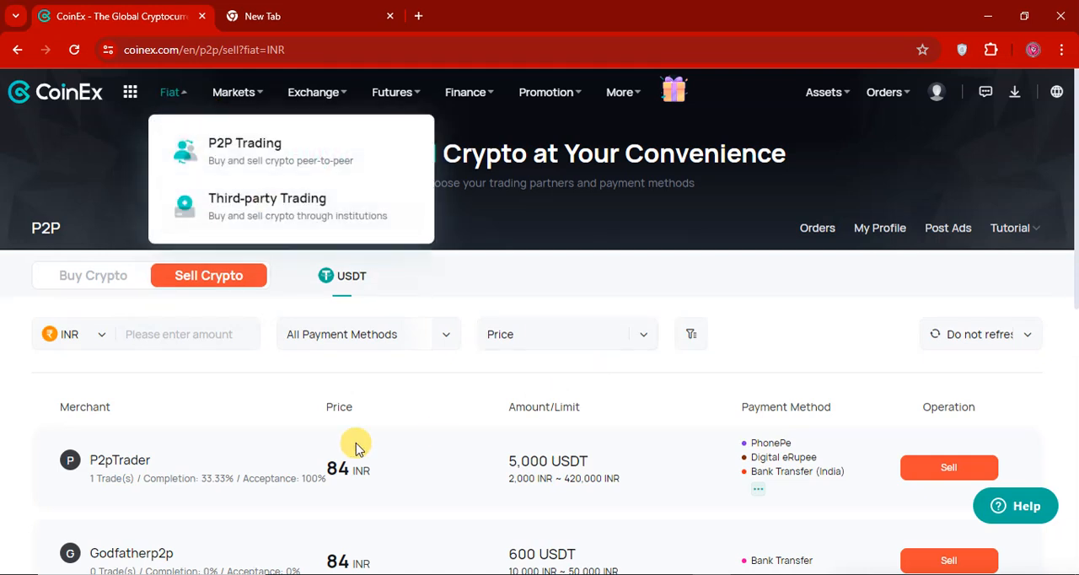
pyautogui.click(93, 275)
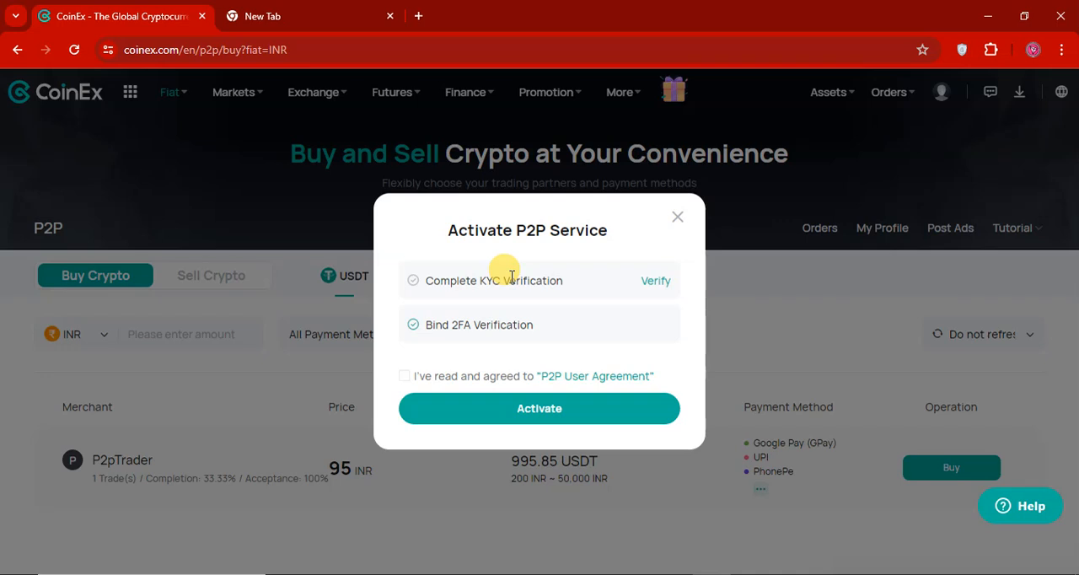
# Step: Dismiss the Activate P2P Service dialog after noting the KYC requirement
pyautogui.doubleClick(449, 280)
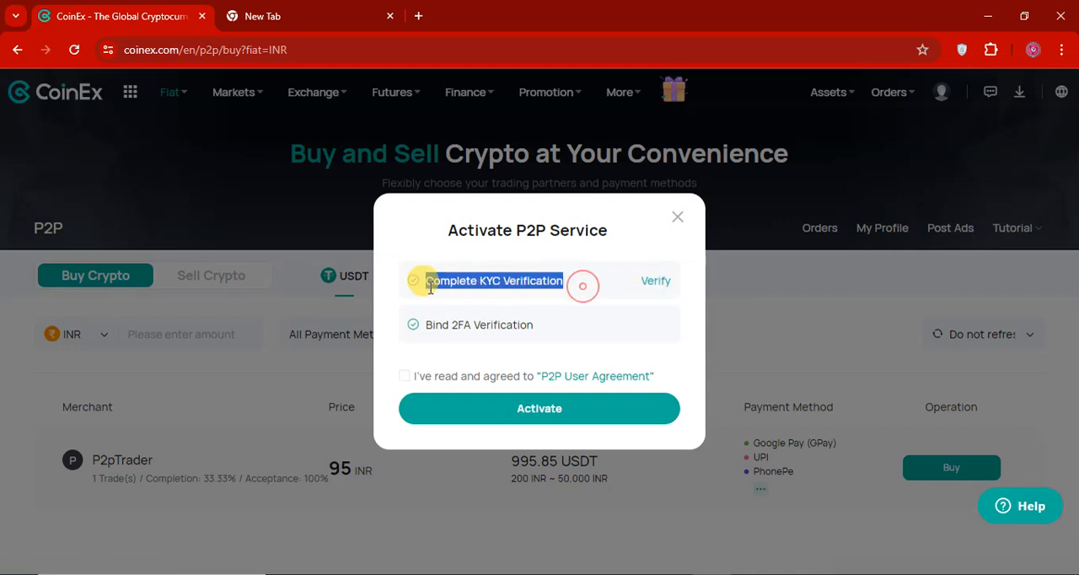
pyautogui.click(677, 217)
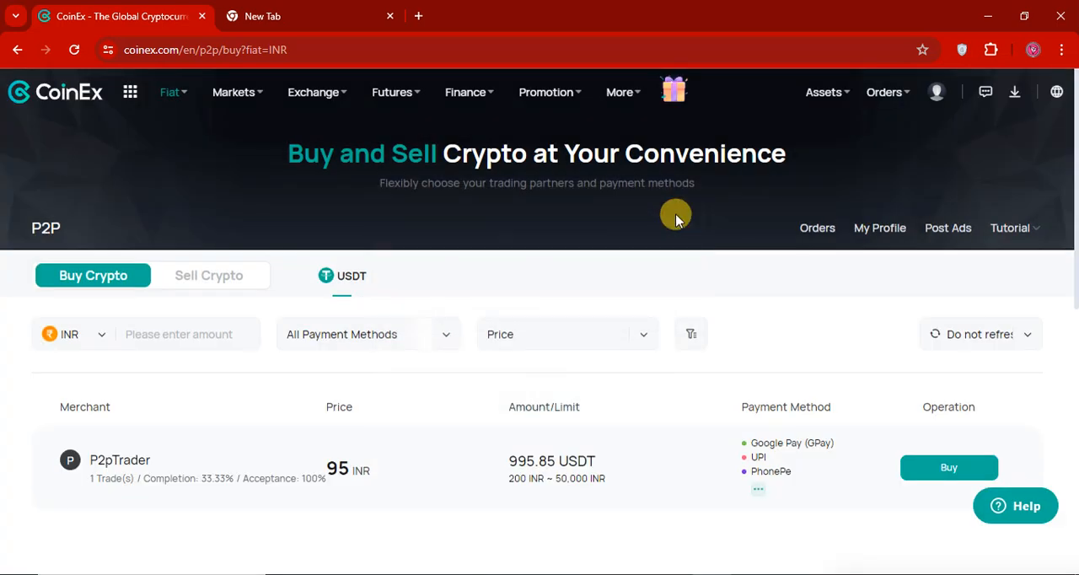
pyautogui.moveTo(586, 238)
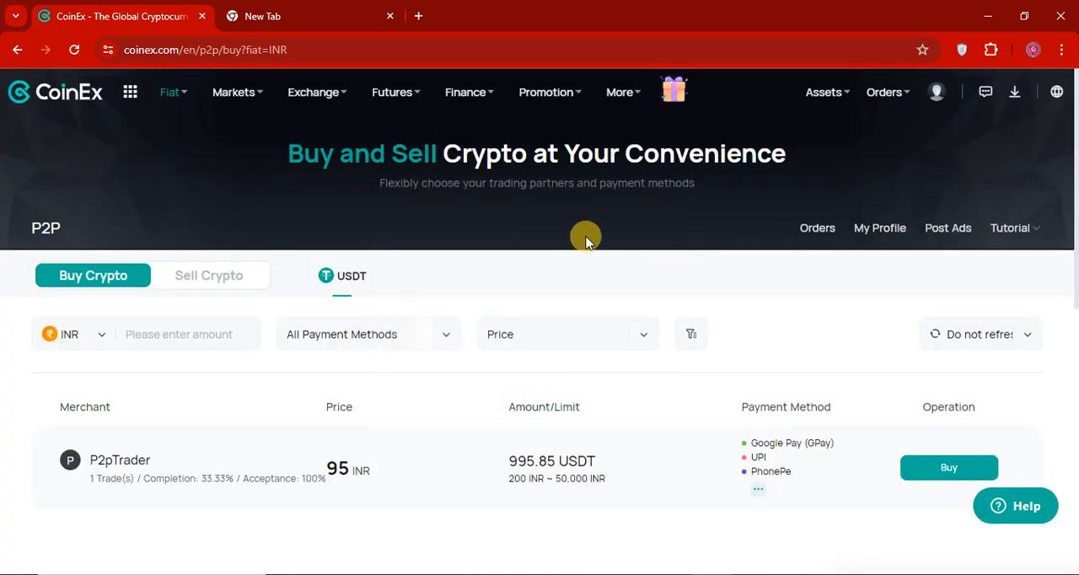
pyautogui.moveTo(295, 135)
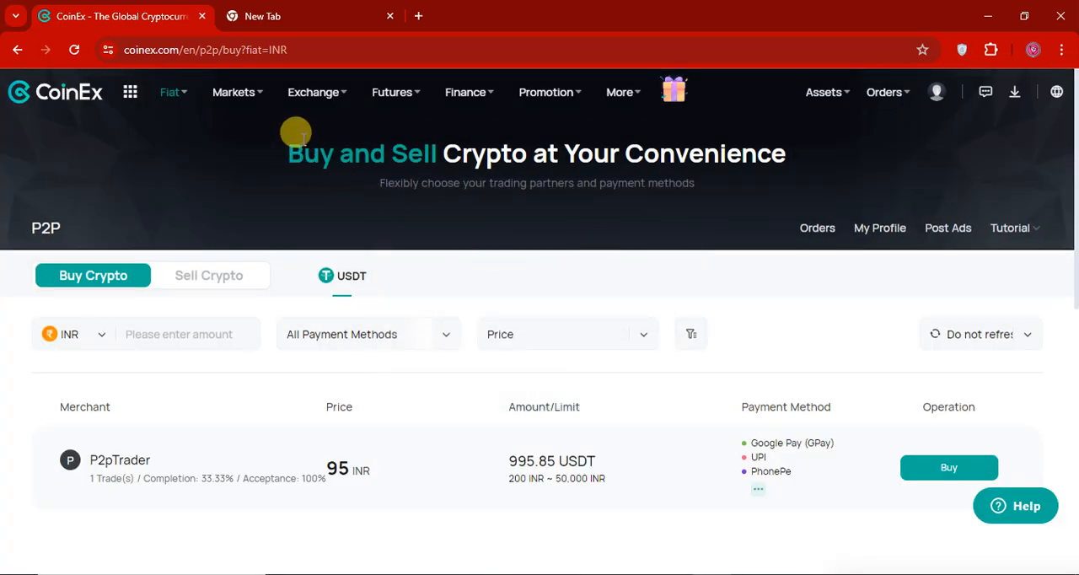
# Step: Open a BTC/USDT trading page in a new tab and bring up the Referral program page
pyautogui.click(316, 92)
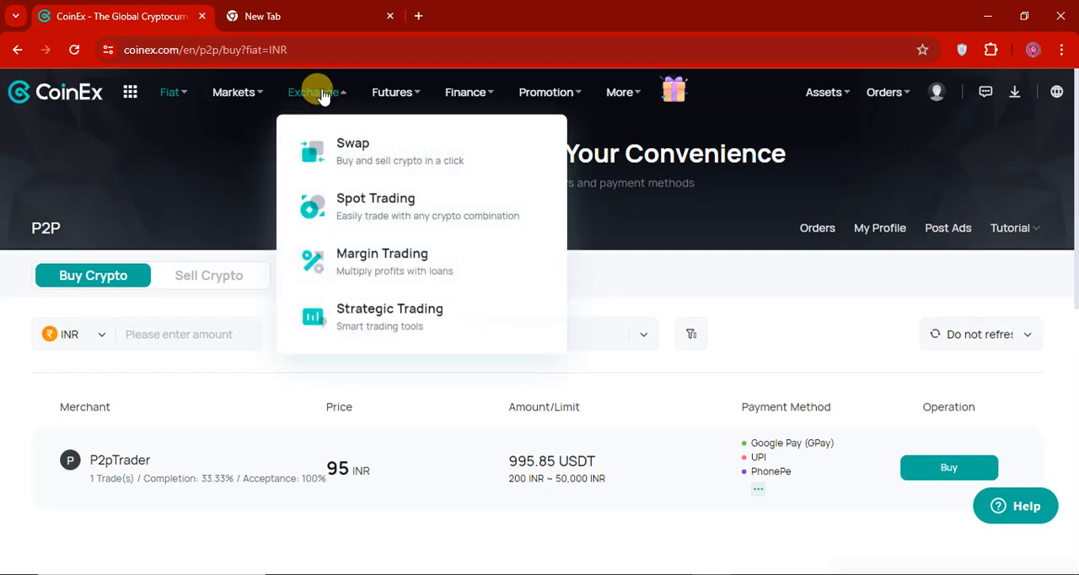
pyautogui.moveTo(233, 92)
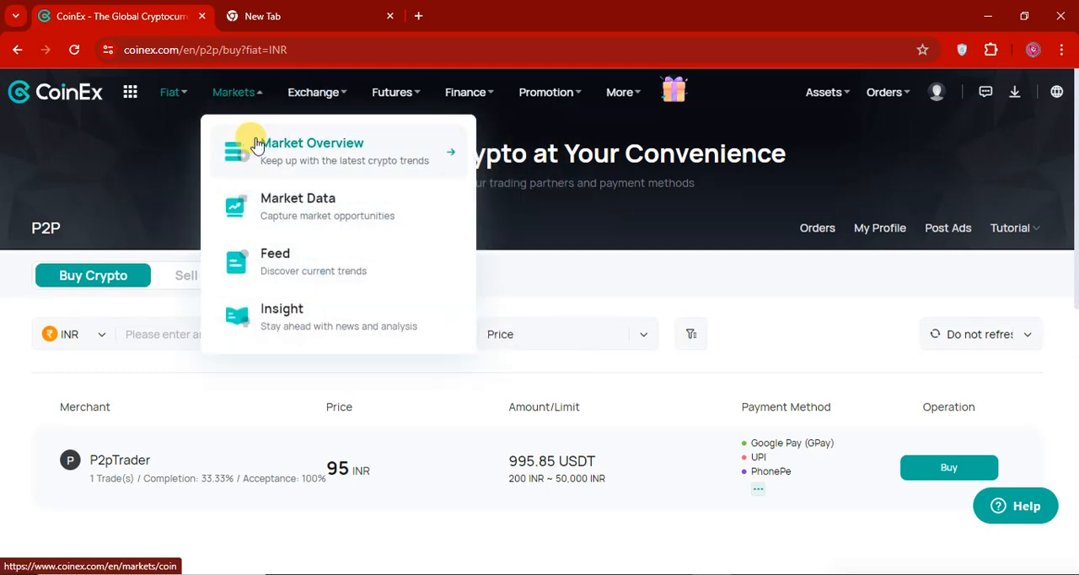
pyautogui.moveTo(377, 326)
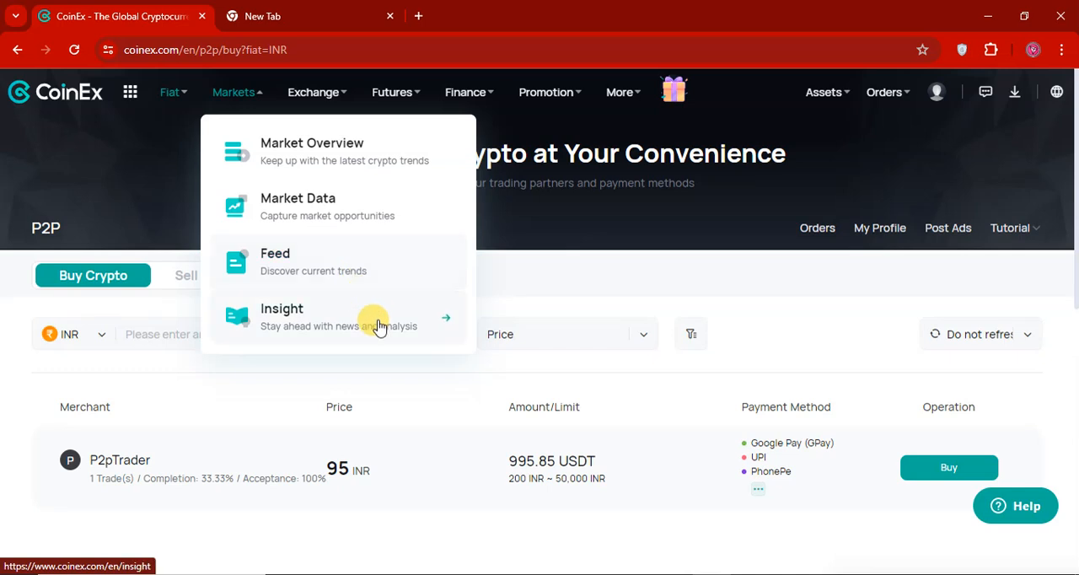
pyautogui.moveTo(313, 91)
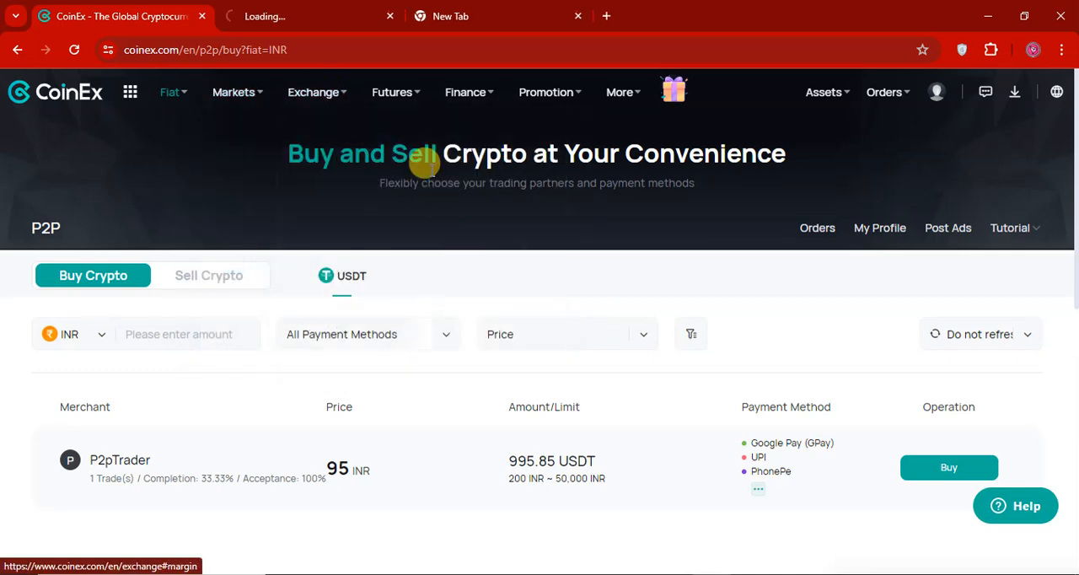
pyautogui.click(393, 92)
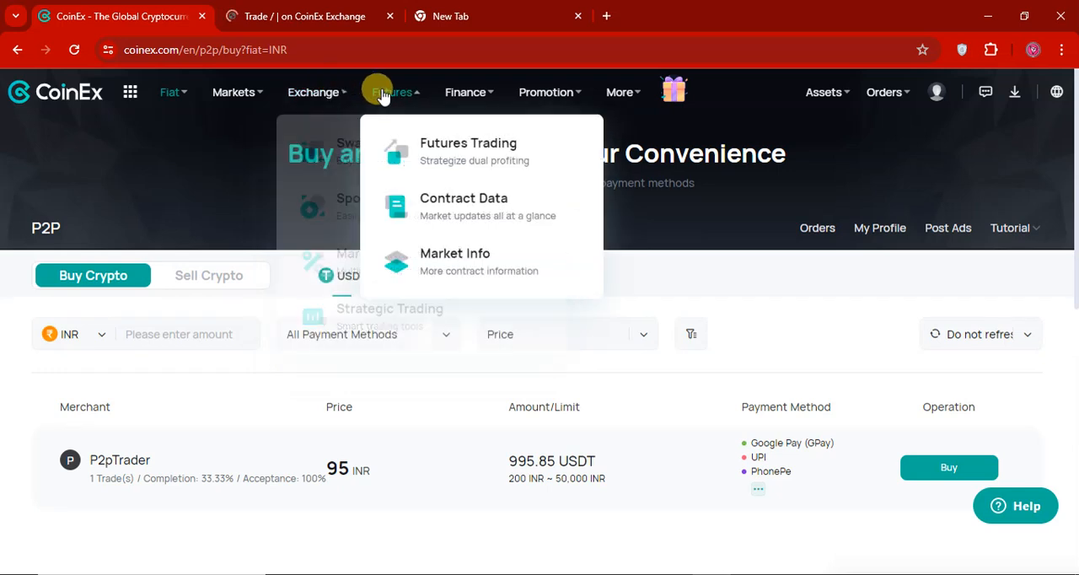
pyautogui.moveTo(493, 105)
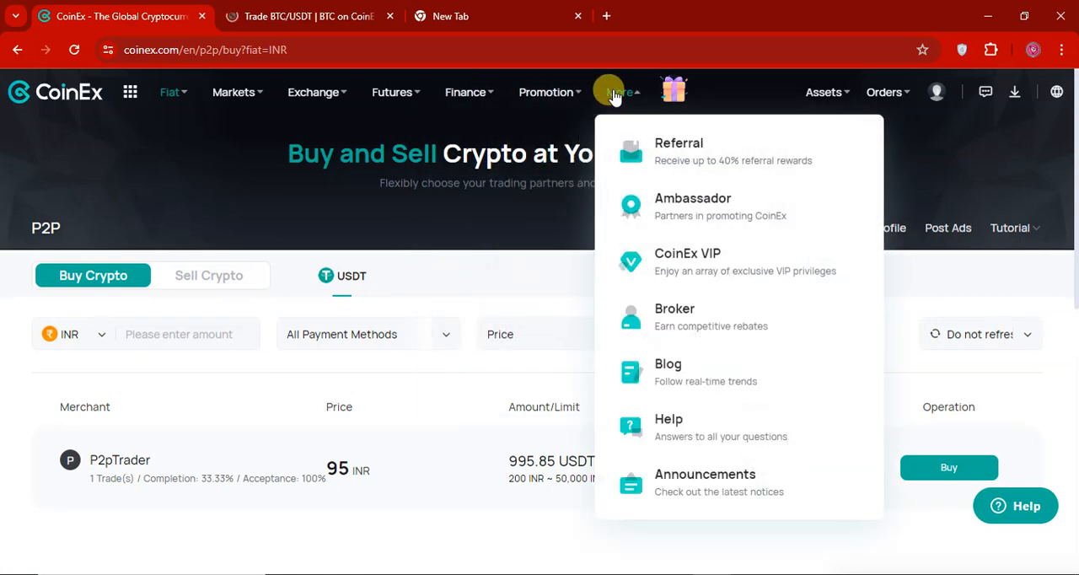
pyautogui.click(679, 142)
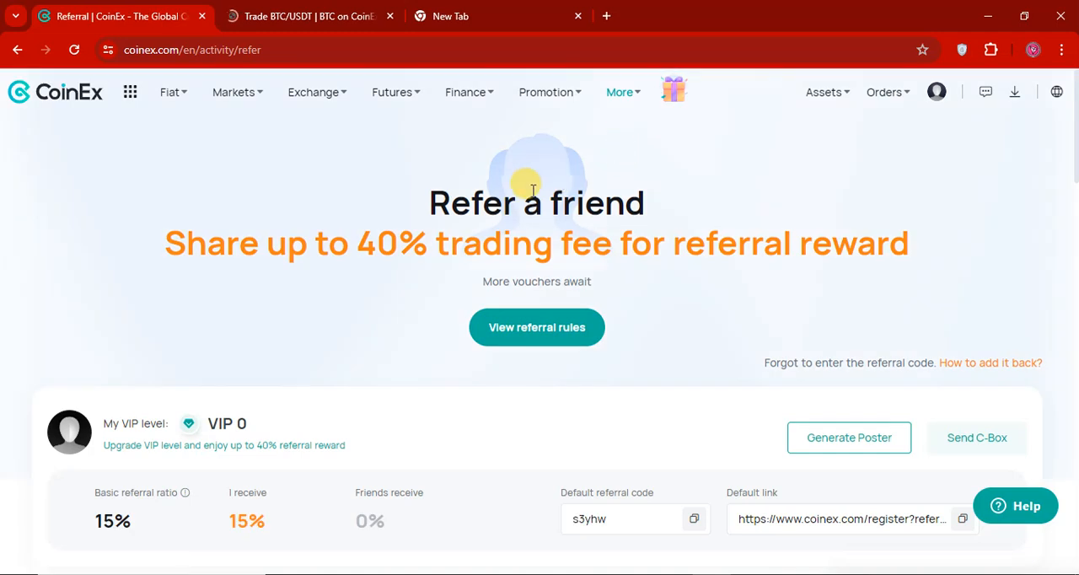
pyautogui.scroll(-3)
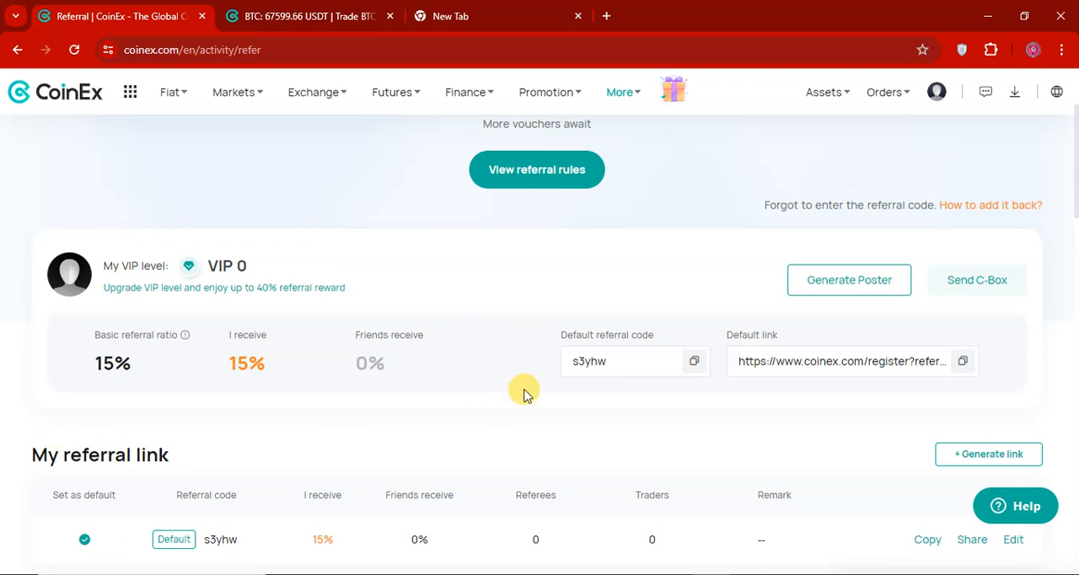
pyautogui.scroll(-3)
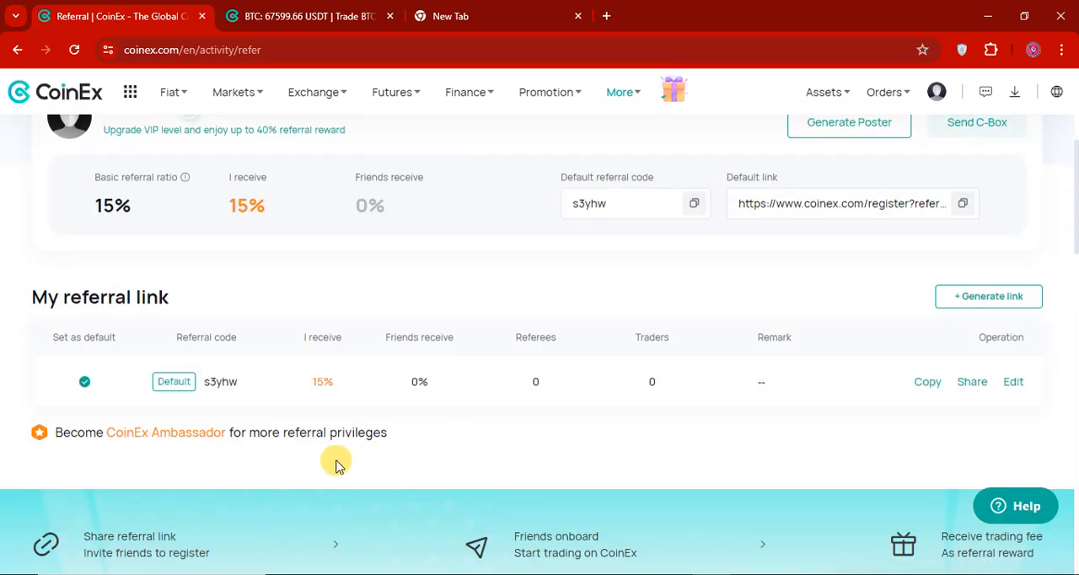
pyautogui.moveTo(201, 439)
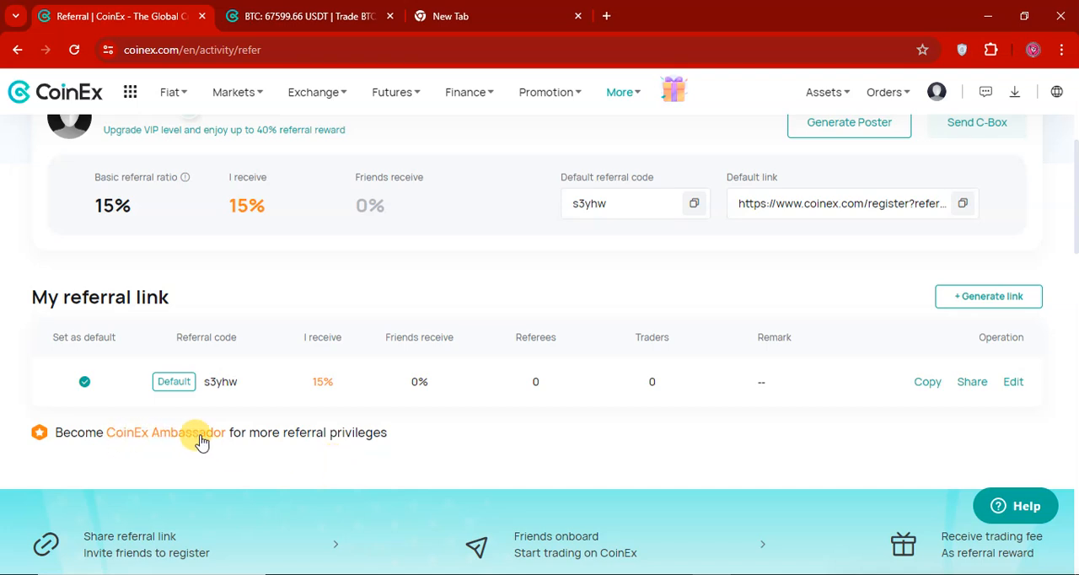
pyautogui.moveTo(371, 438)
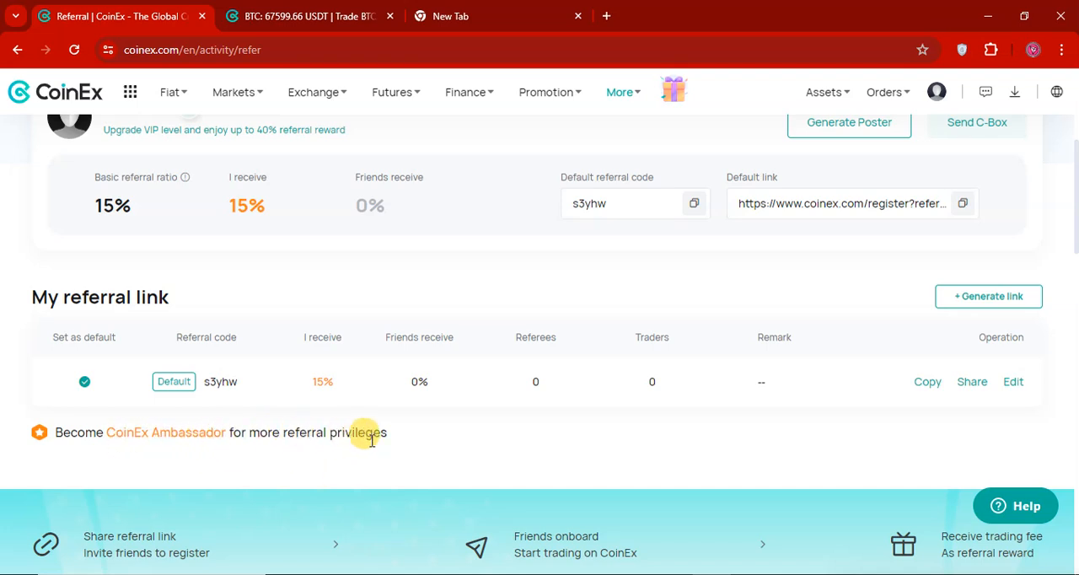
pyautogui.scroll(-3)
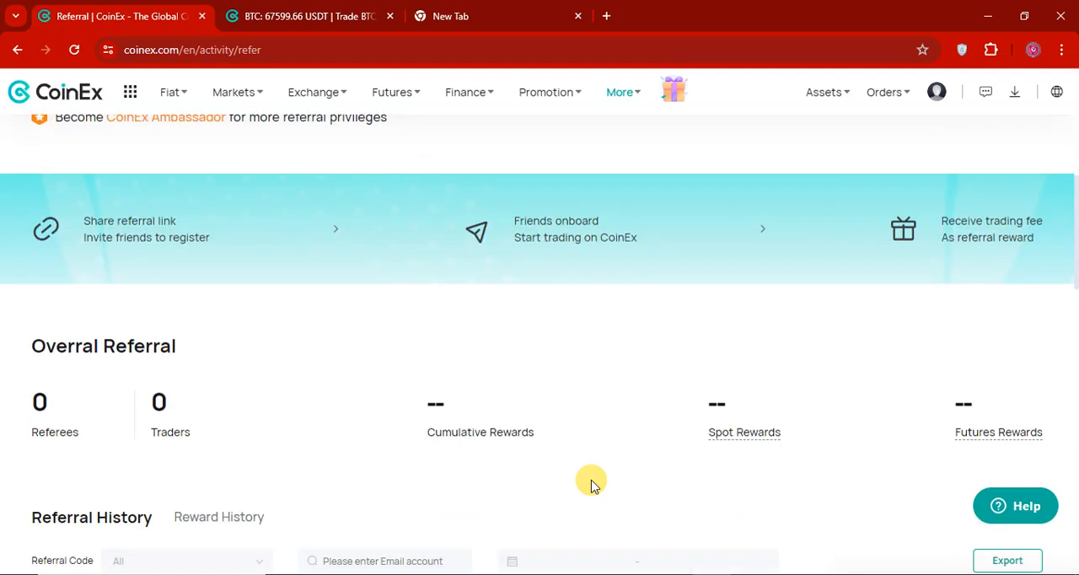
pyautogui.scroll(-3)
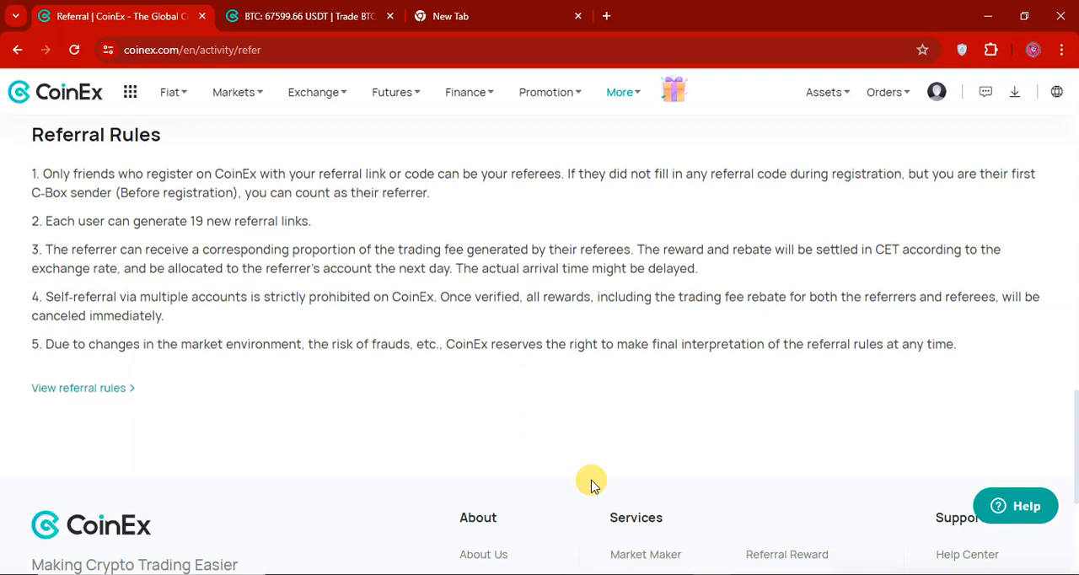
pyautogui.moveTo(148, 152)
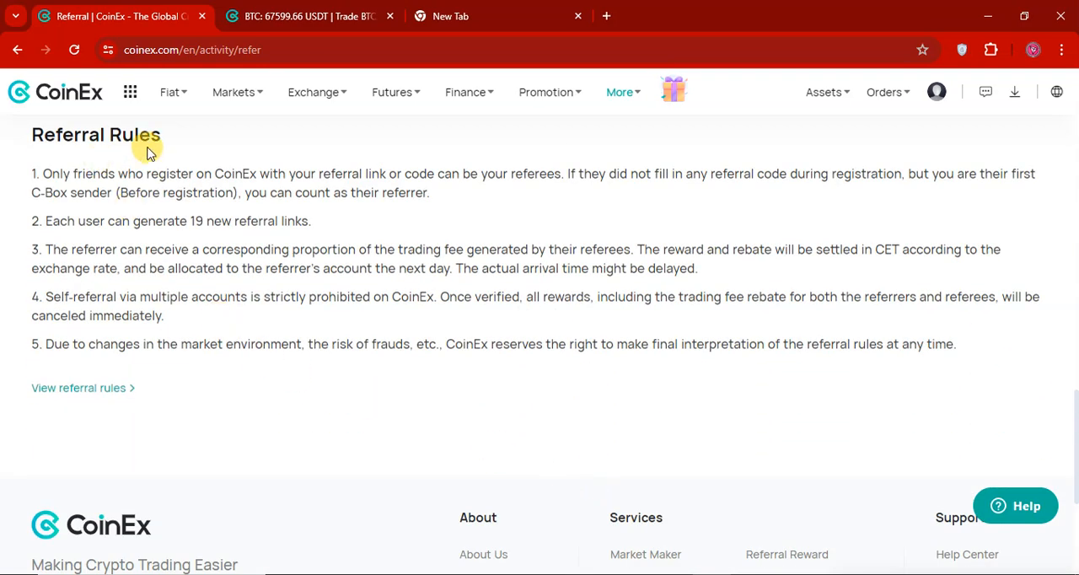
pyautogui.scroll(-3)
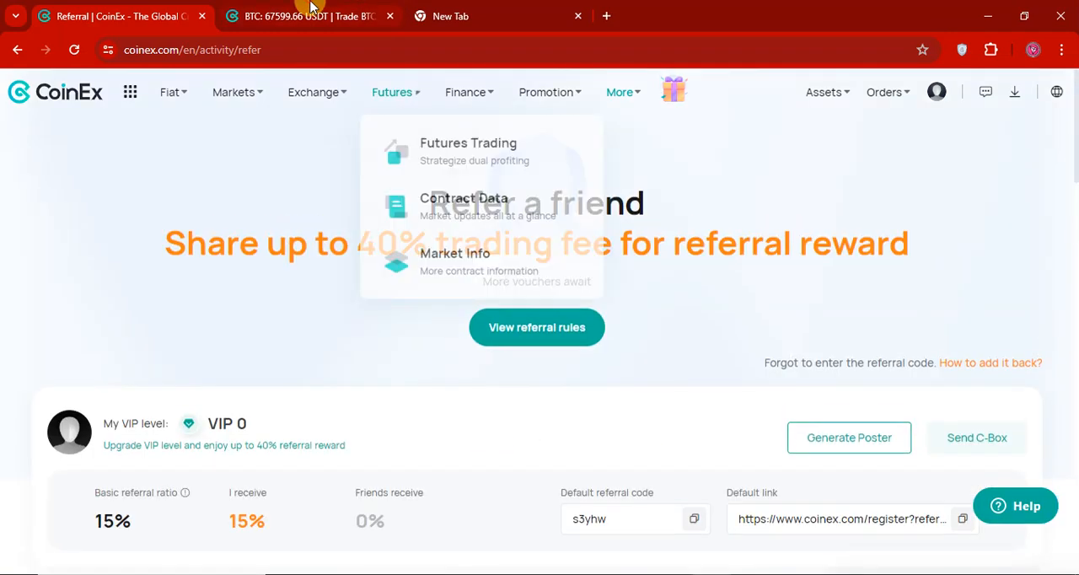
# Step: On the BTC/USDT spot tab, dismiss the tutorial video and the Stop-Limit order notice
pyautogui.click(311, 16)
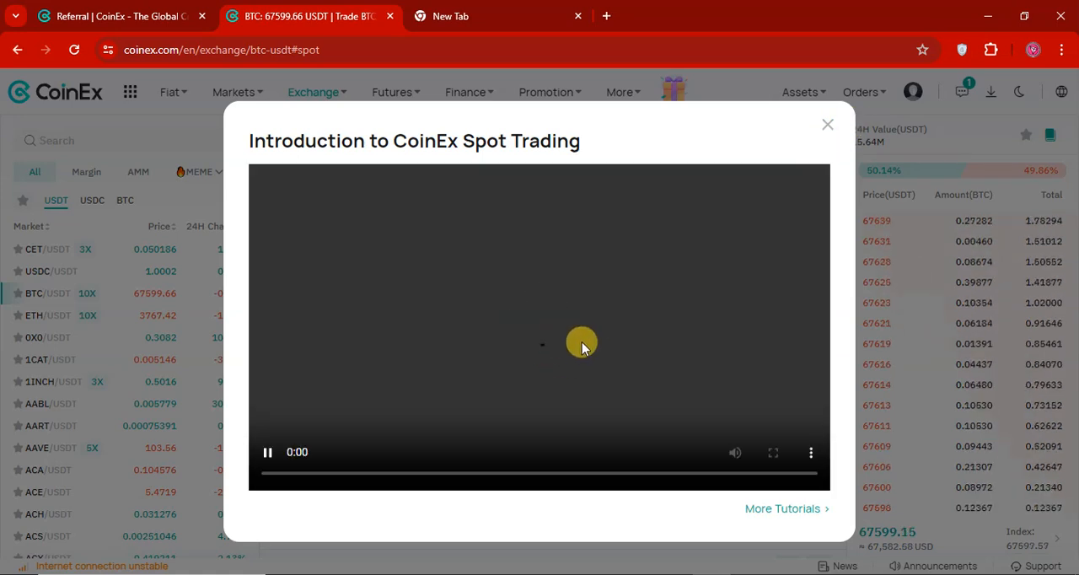
pyautogui.click(827, 125)
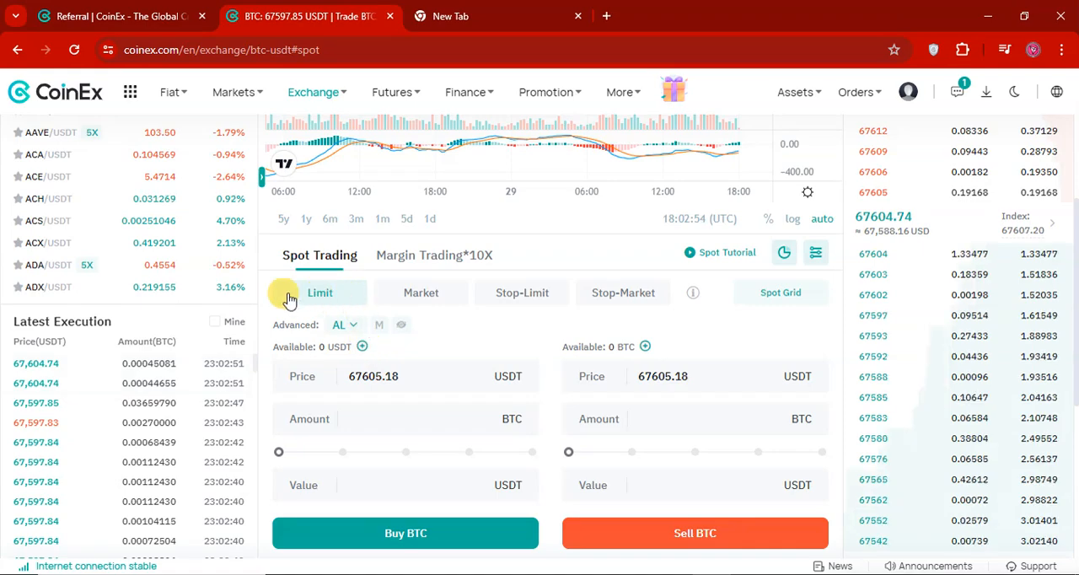
pyautogui.click(522, 292)
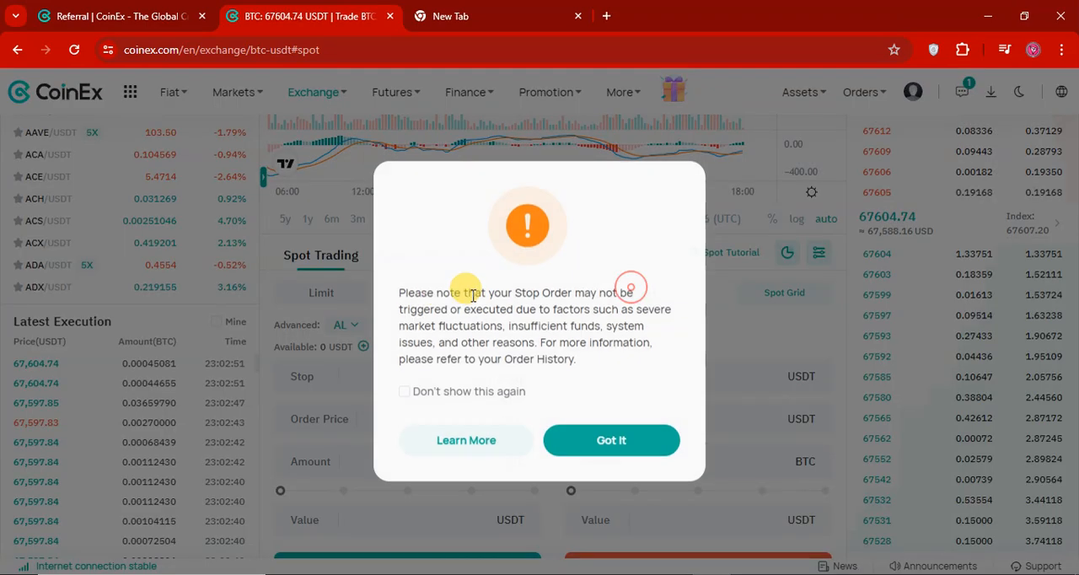
pyautogui.click(611, 439)
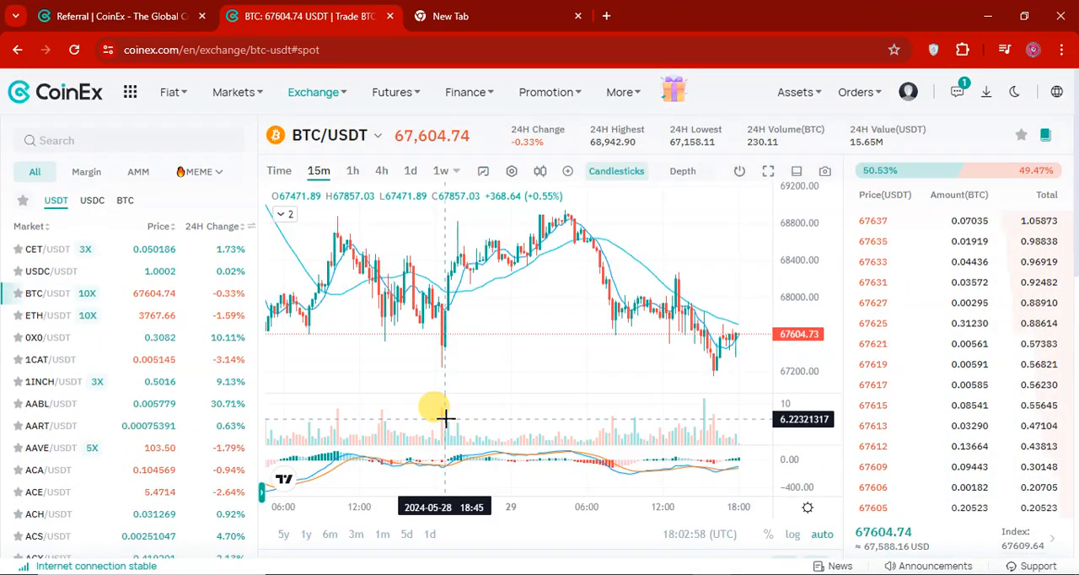
pyautogui.click(313, 92)
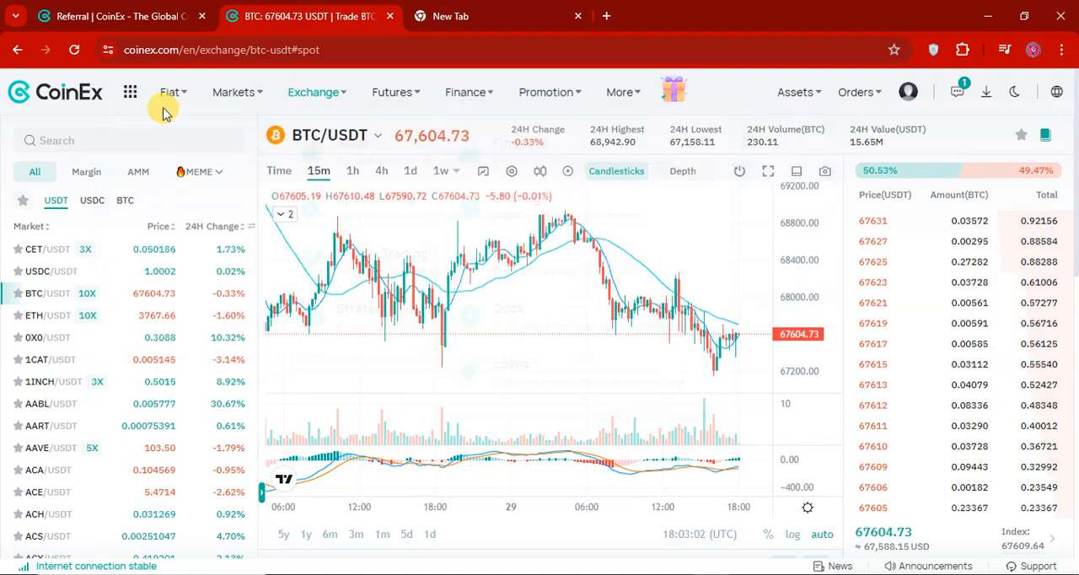
# Step: Return to the homepage and scroll to the Market Trend leaderboard with BTC, ETH, NOT, PEPE and CET
pyautogui.click(54, 92)
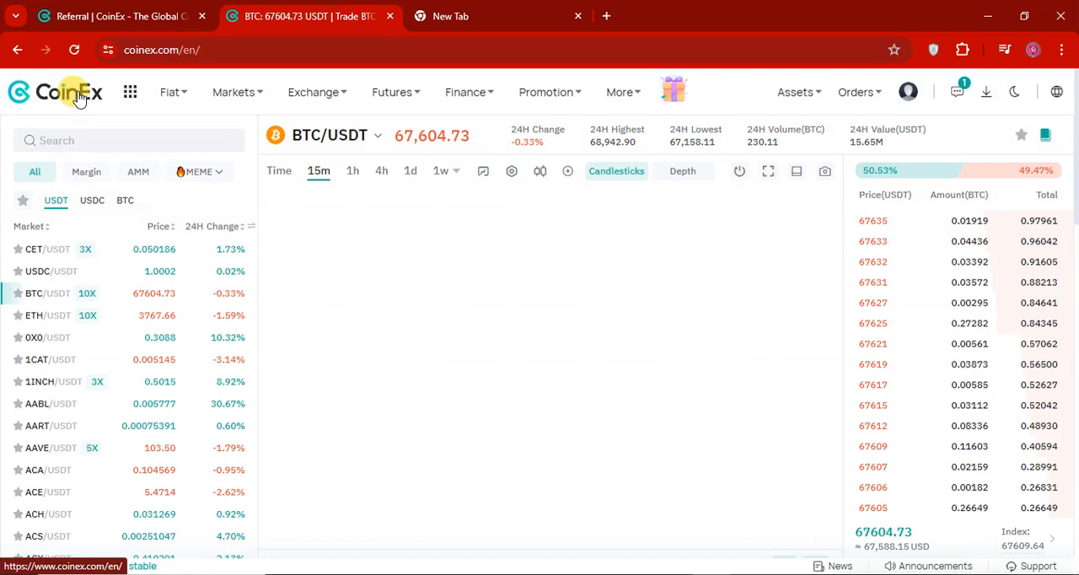
pyautogui.click(55, 91)
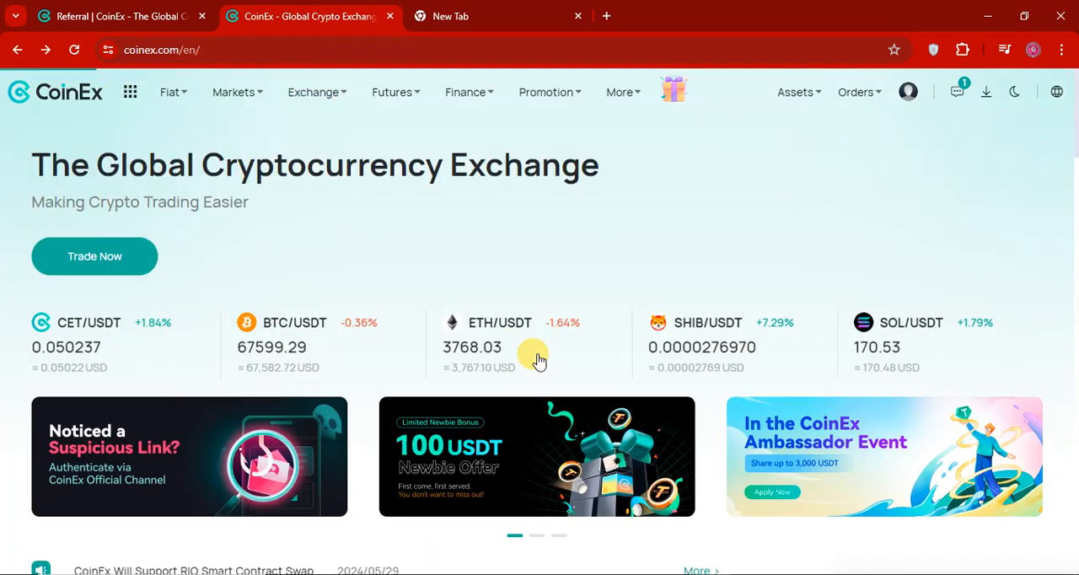
pyautogui.scroll(-3)
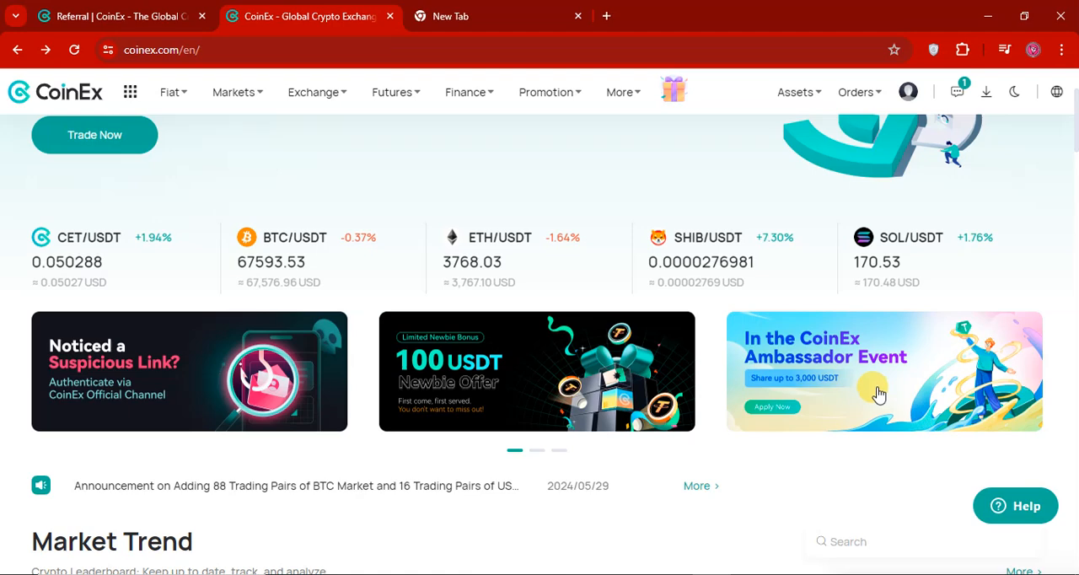
pyautogui.scroll(-3)
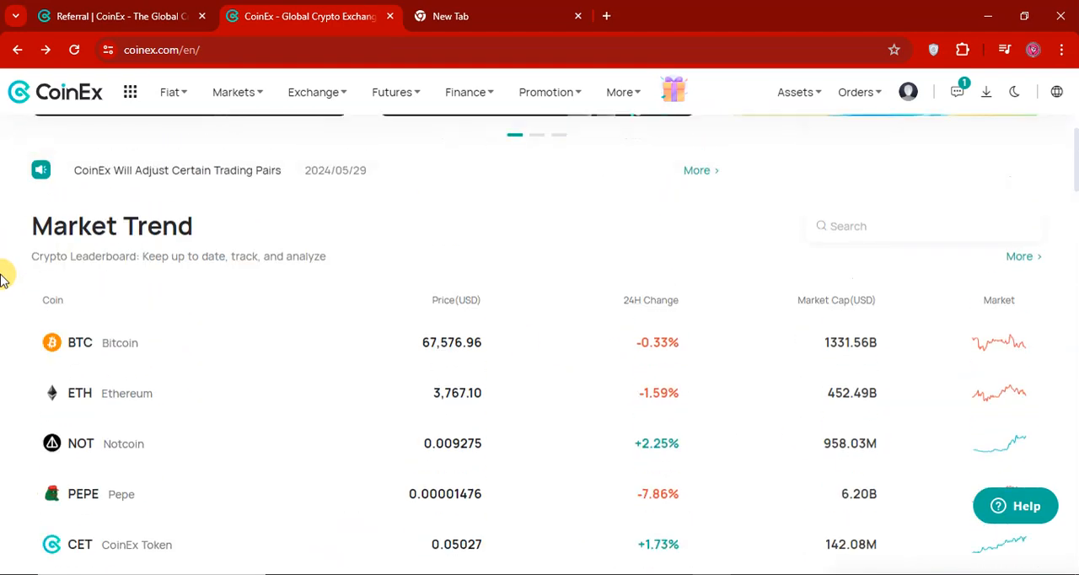
pyautogui.scroll(-3)
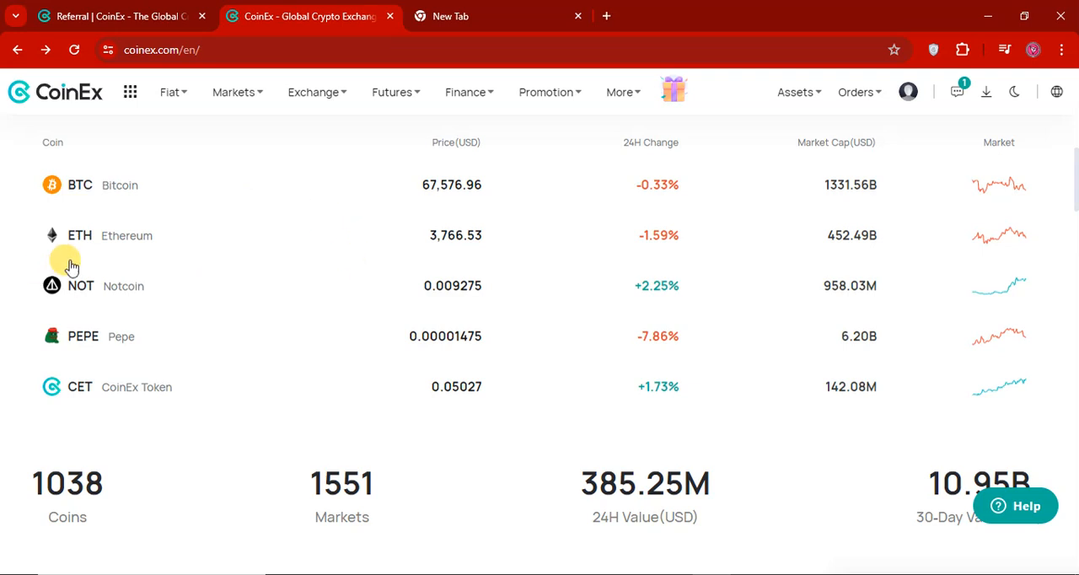
pyautogui.moveTo(141, 401)
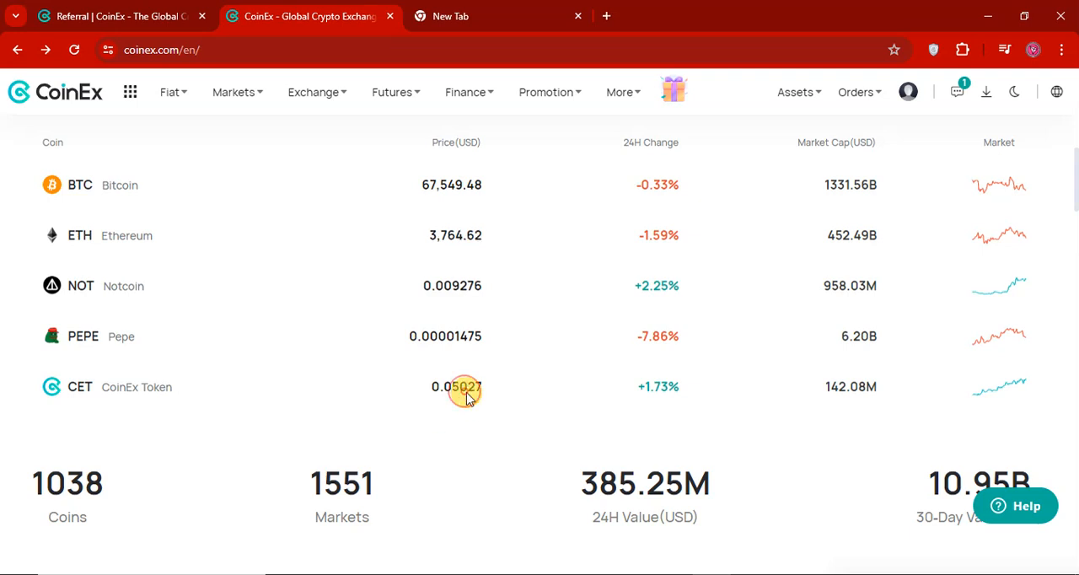
# Step: View the CET price page and its one-month chart, then reach the New Listing announcements
pyautogui.click(457, 387)
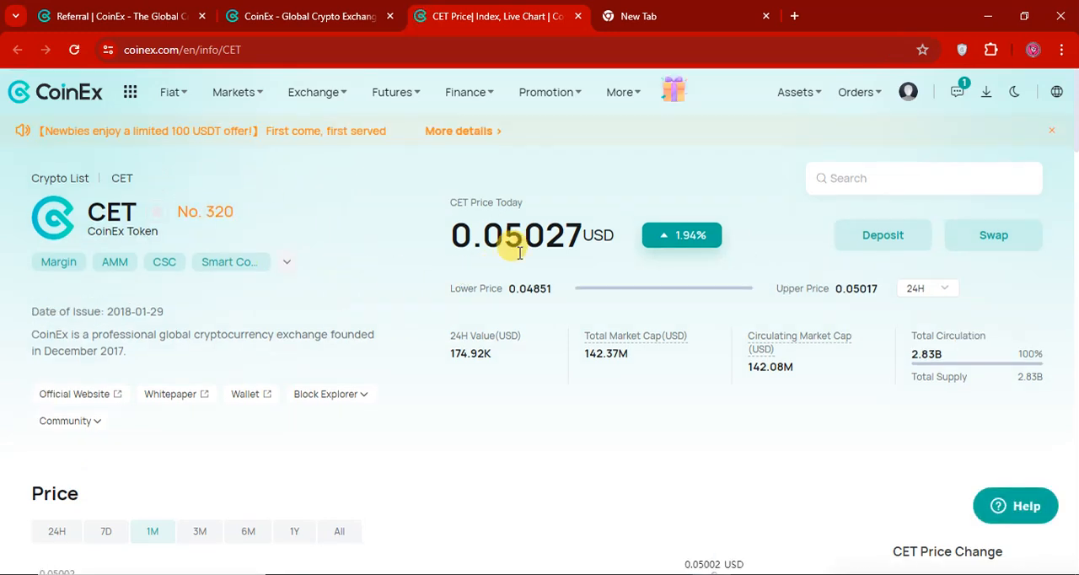
pyautogui.moveTo(531, 362)
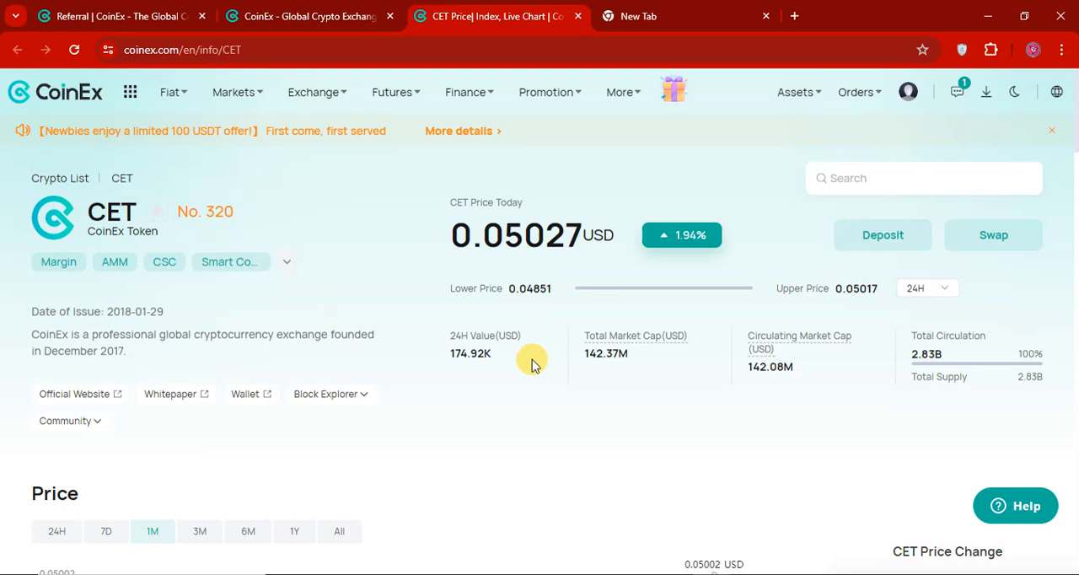
pyautogui.scroll(-3)
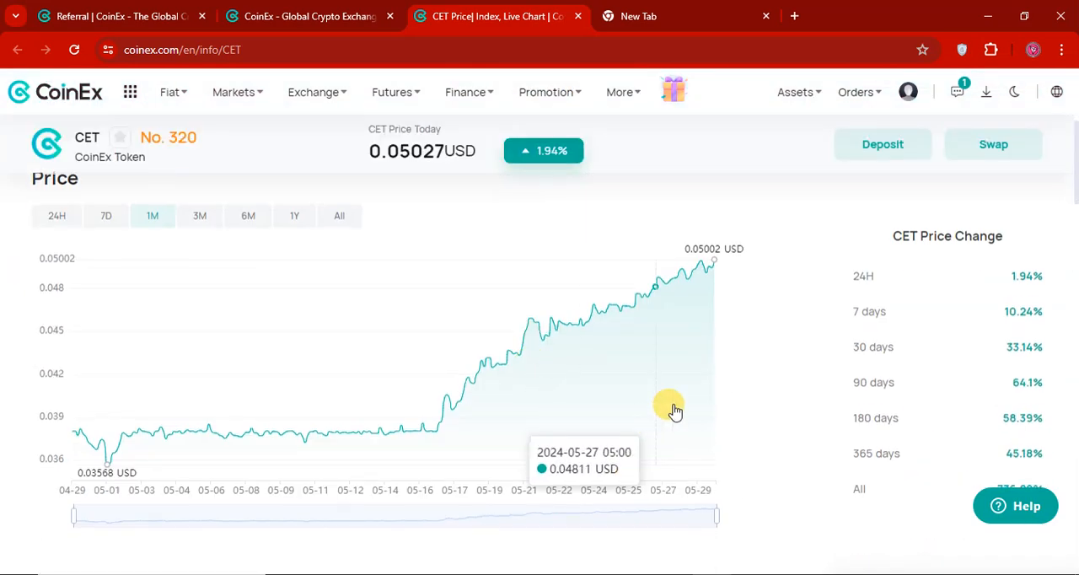
pyautogui.scroll(-3)
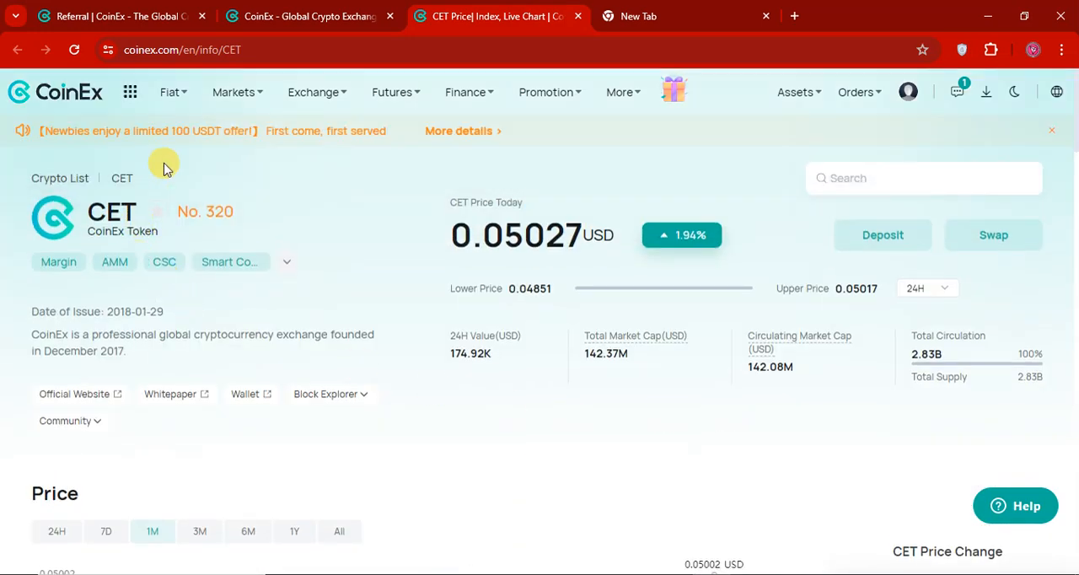
pyautogui.moveTo(218, 181)
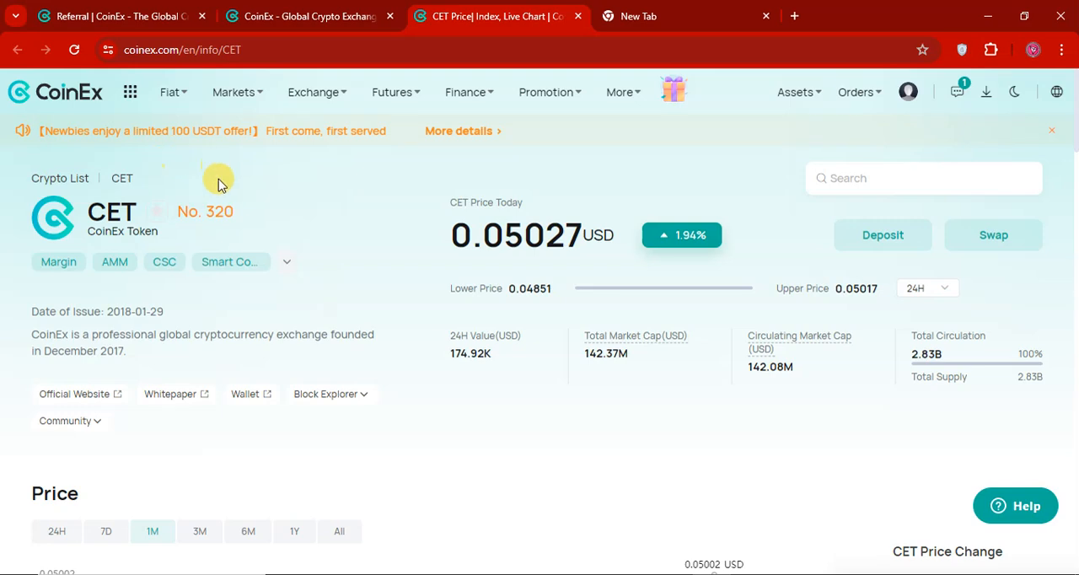
pyautogui.click(1051, 130)
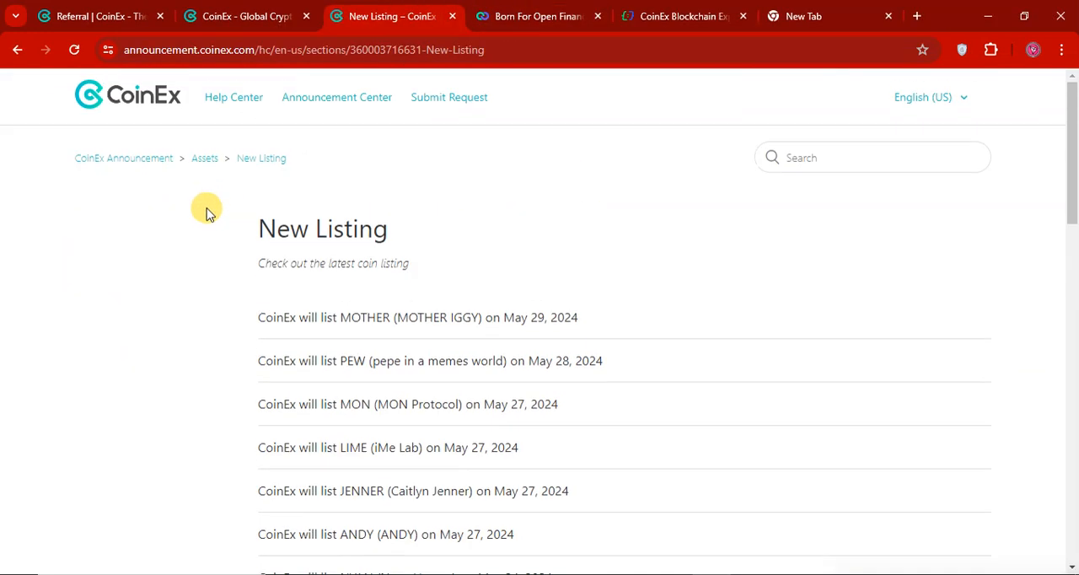
# Step: Browse the New Listing announcements and move up to the Assets announcement category
pyautogui.scroll(-3)
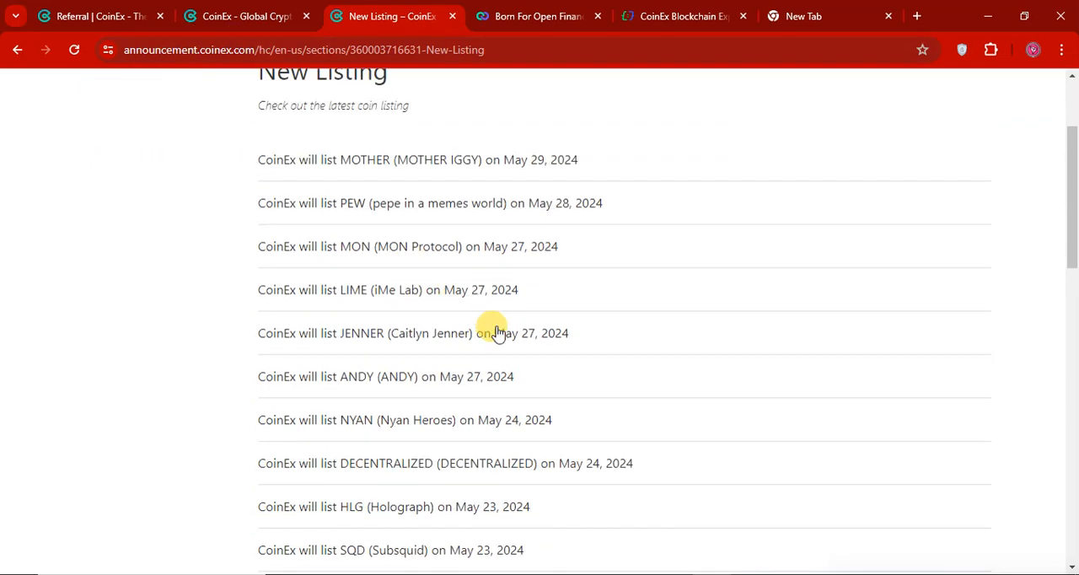
pyautogui.scroll(-3)
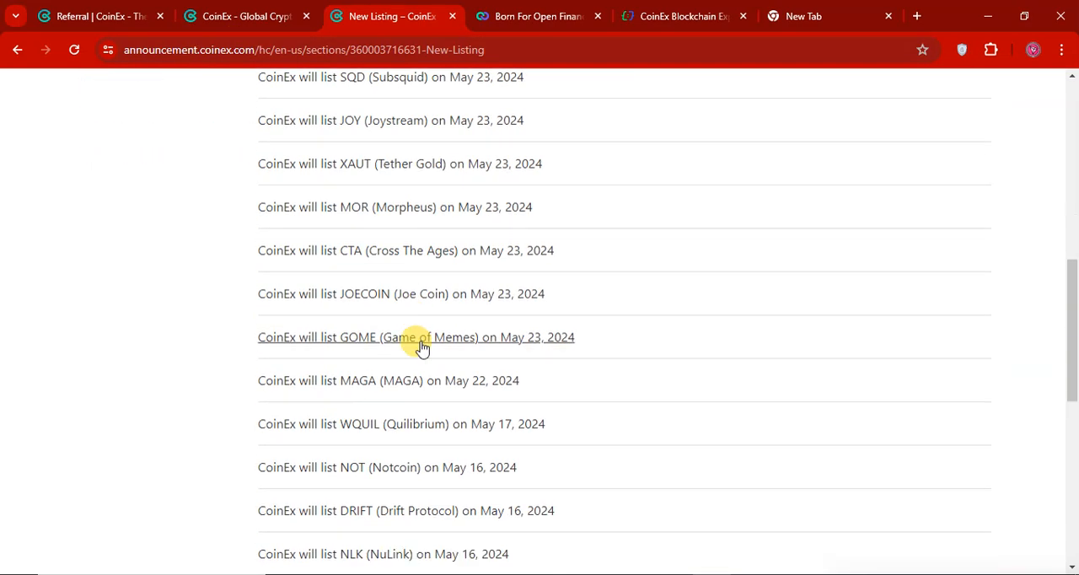
pyautogui.scroll(-3)
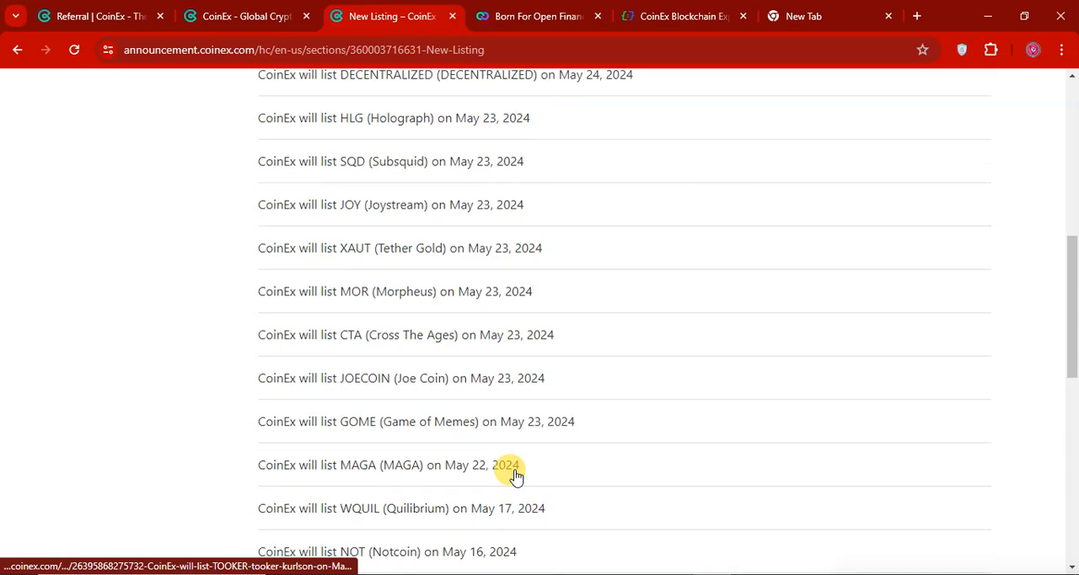
pyautogui.scroll(3)
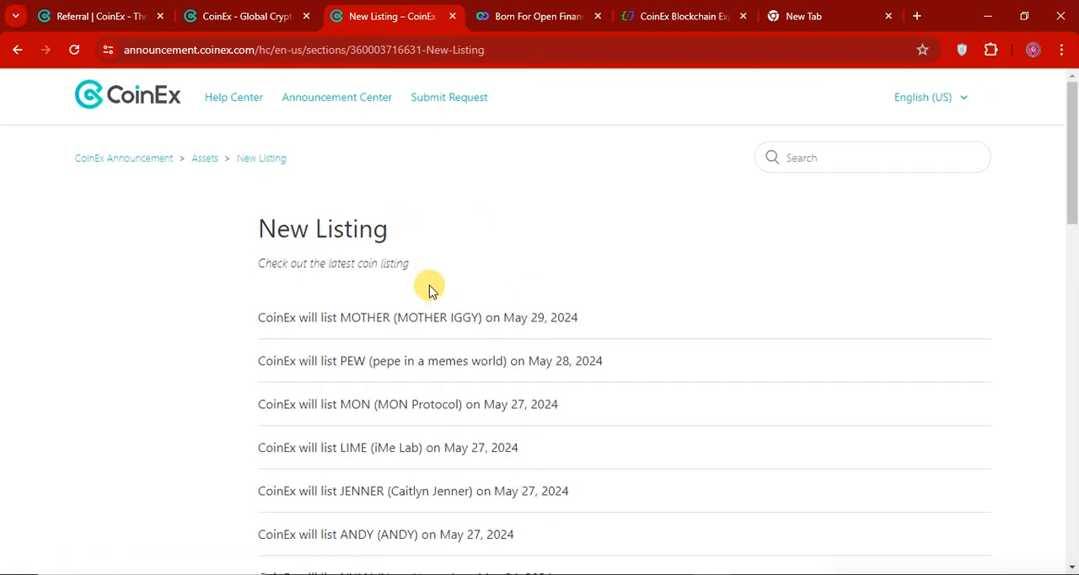
pyautogui.click(204, 158)
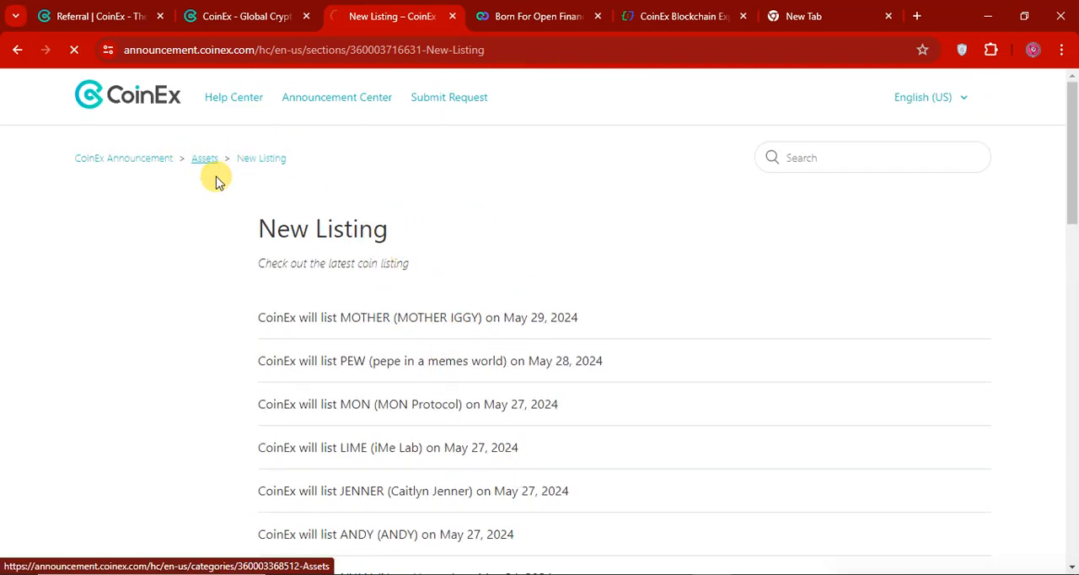
pyautogui.click(204, 157)
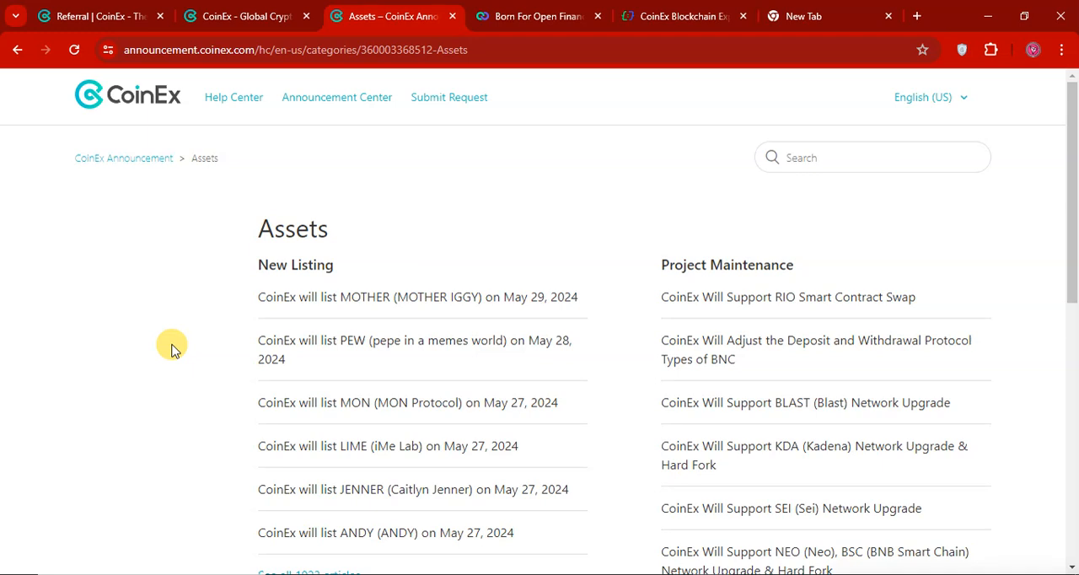
pyautogui.moveTo(73, 173)
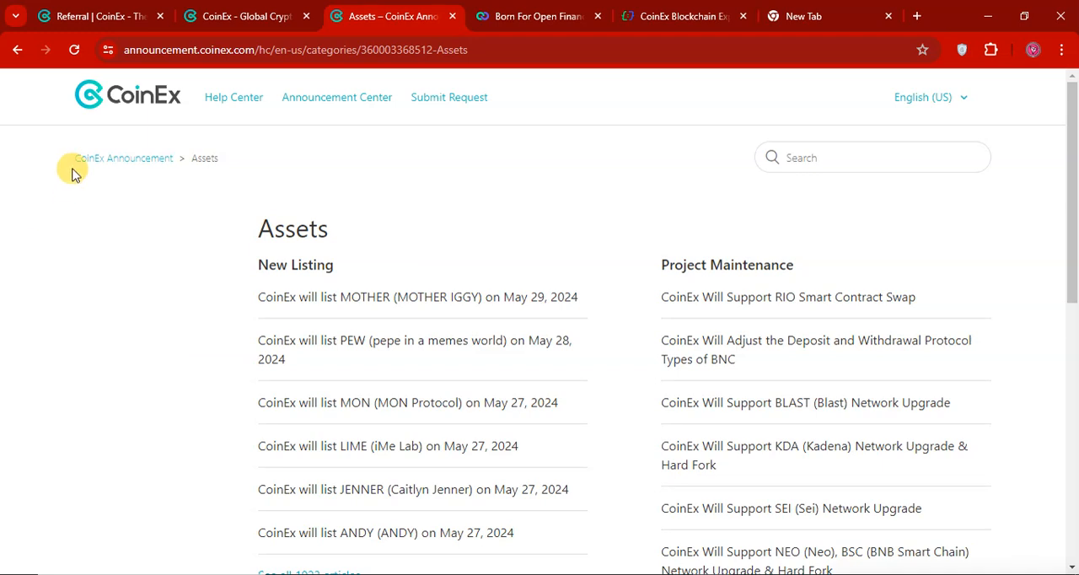
pyautogui.moveTo(413, 15)
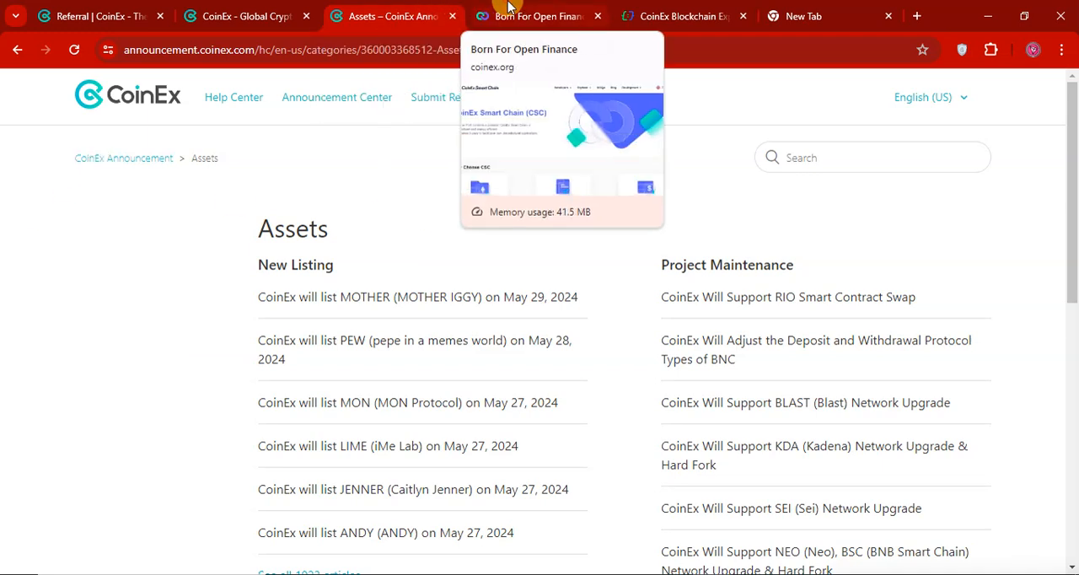
# Step: Switch to the CoinEx Smart Chain site and view its developer and user access sections
pyautogui.click(538, 16)
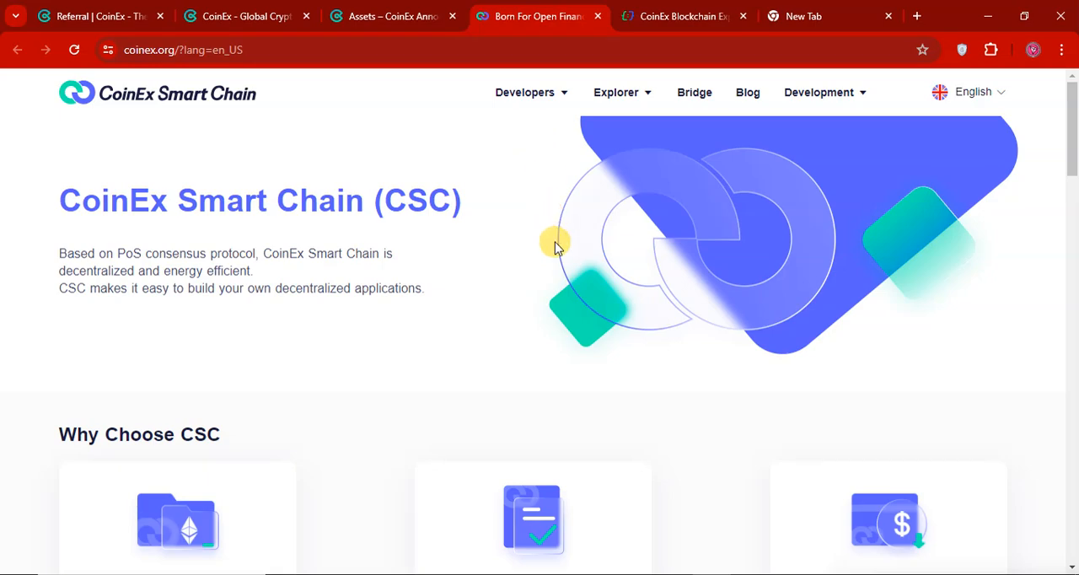
pyautogui.scroll(-3)
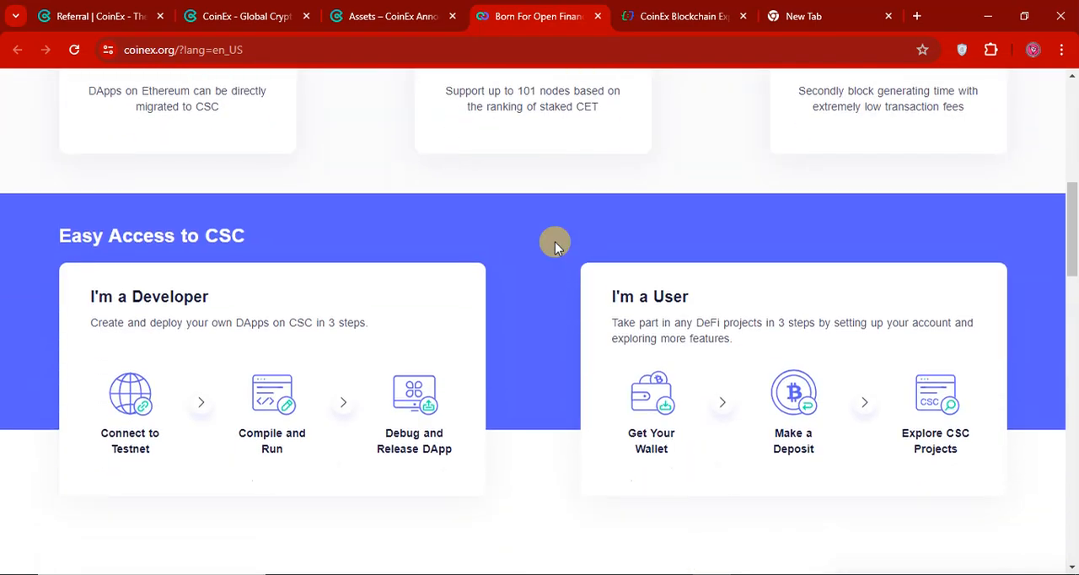
# Step: Show the CoinEx Blockchain Explorer home with its Latest Blocks table
pyautogui.click(683, 16)
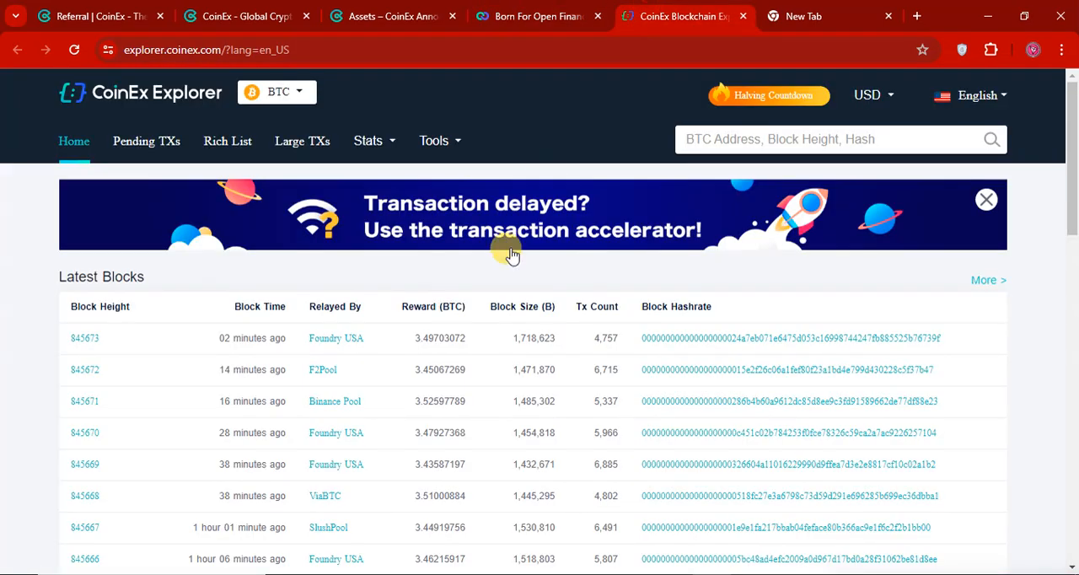
pyautogui.moveTo(4, 338)
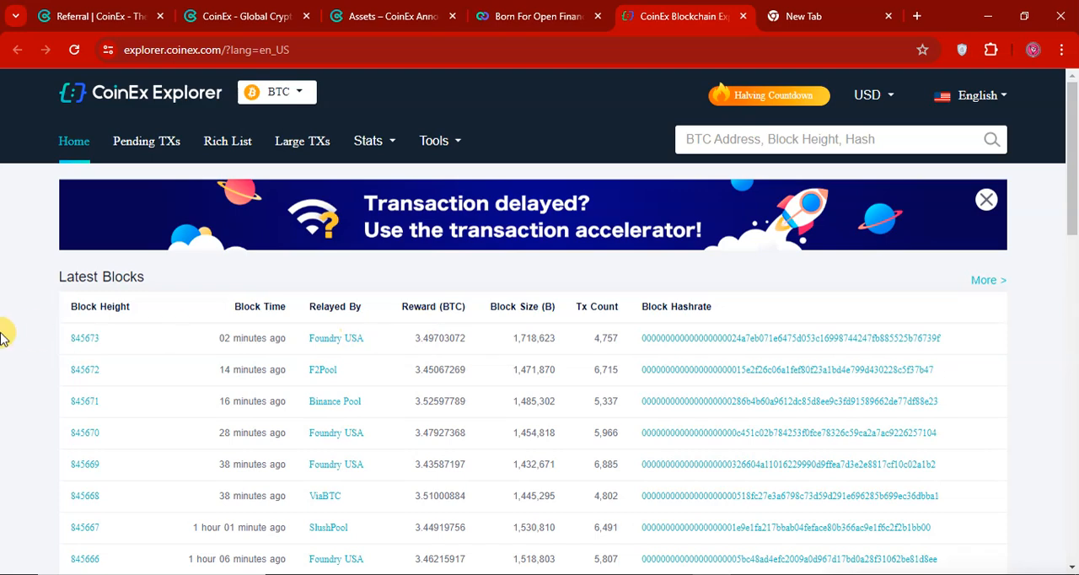
pyautogui.moveTo(16, 337)
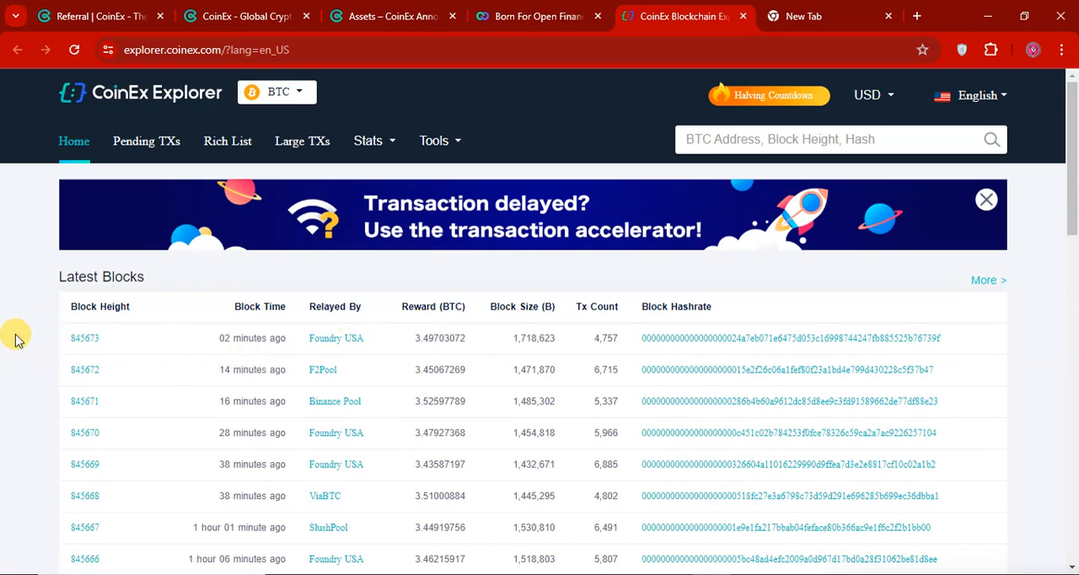
pyautogui.moveTo(144, 282)
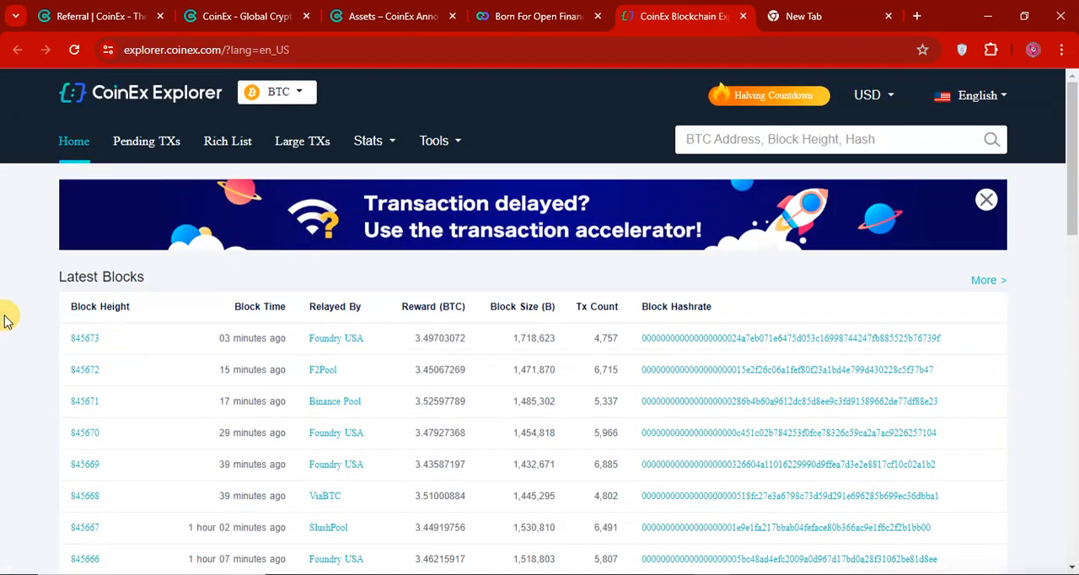
pyautogui.scroll(-3)
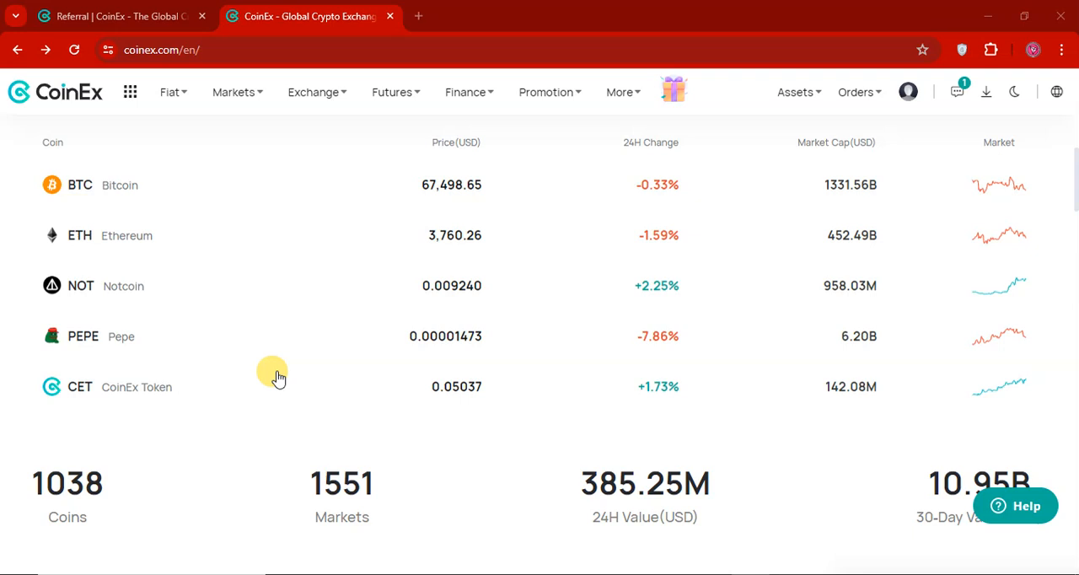
# Step: Scroll past the app download, safety features, Newbie Guide and Blog to More Services
pyautogui.scroll(-3)
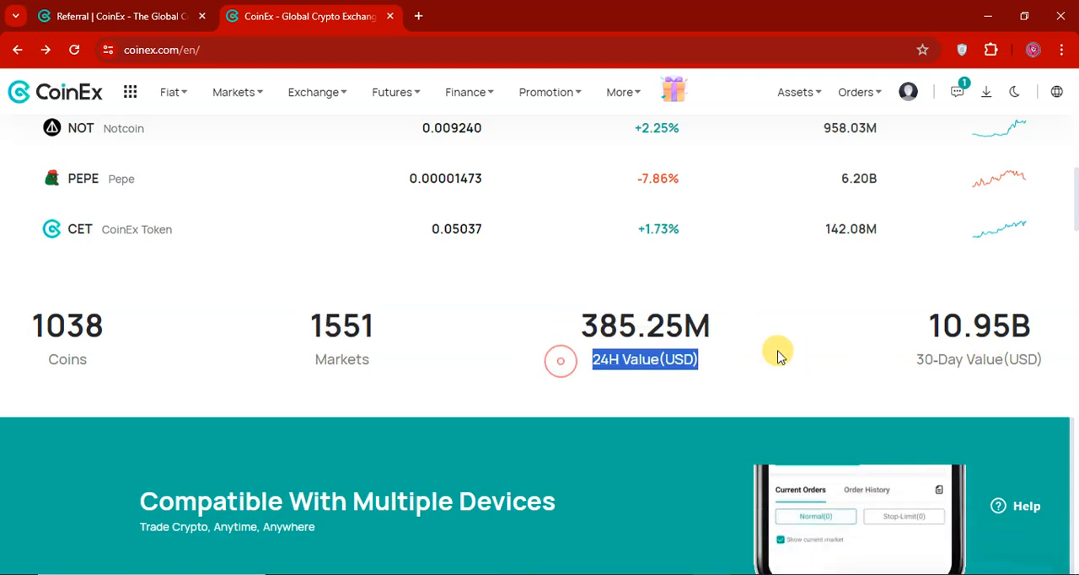
pyautogui.moveTo(1003, 344)
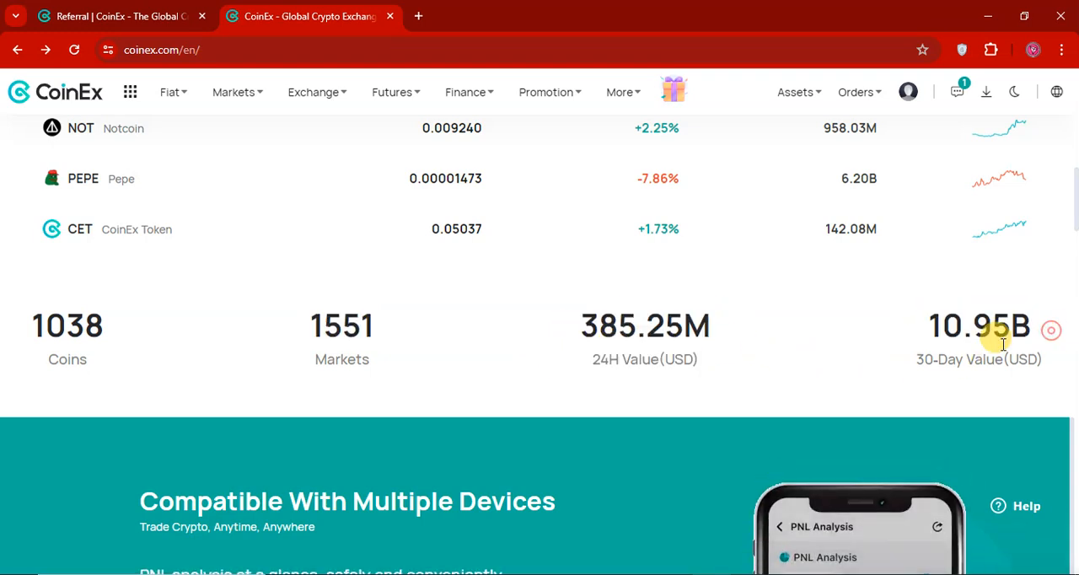
pyautogui.scroll(-3)
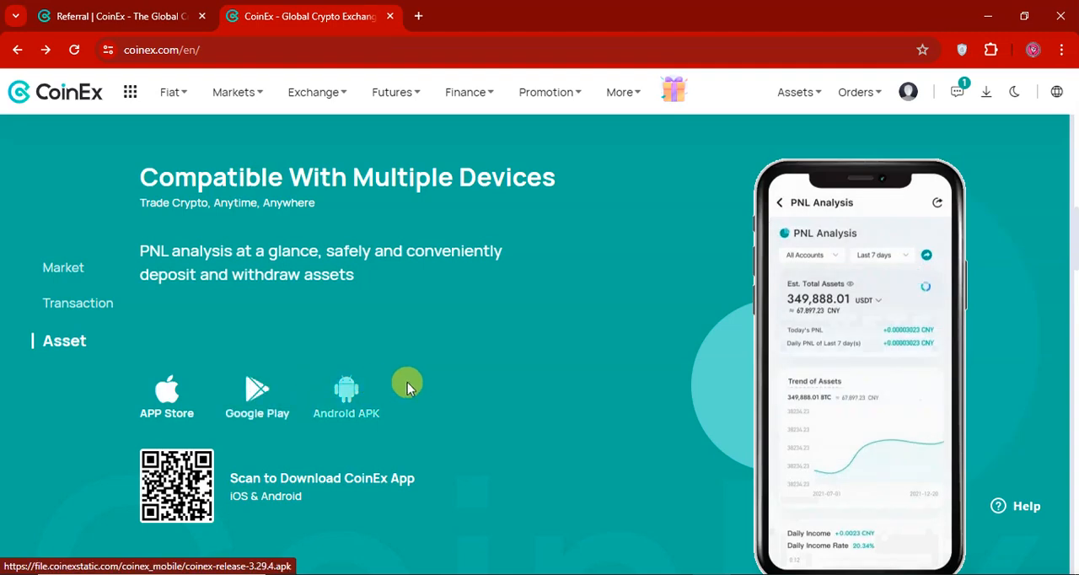
pyautogui.scroll(-3)
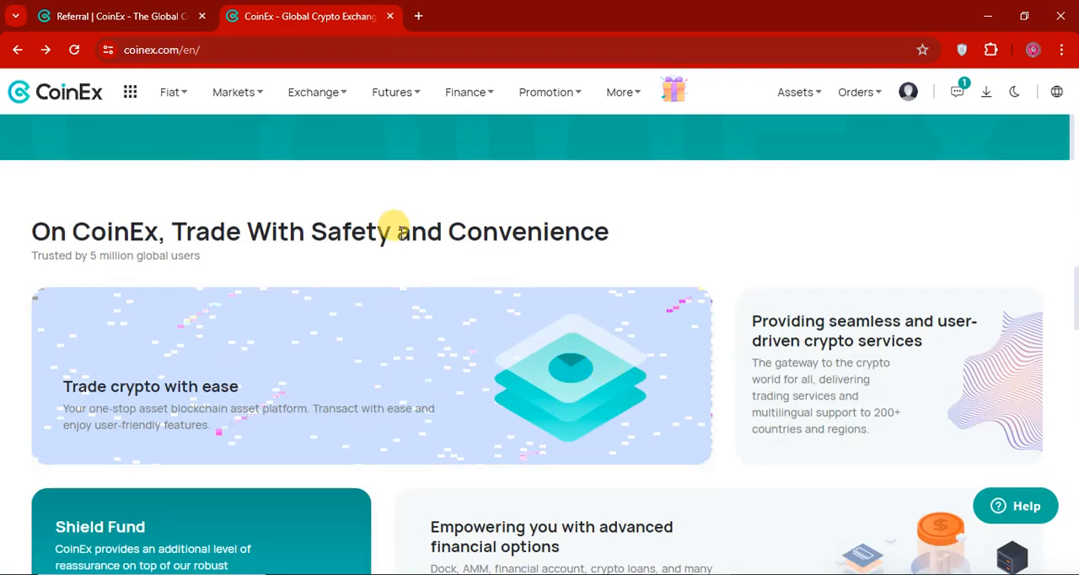
pyautogui.moveTo(430, 393)
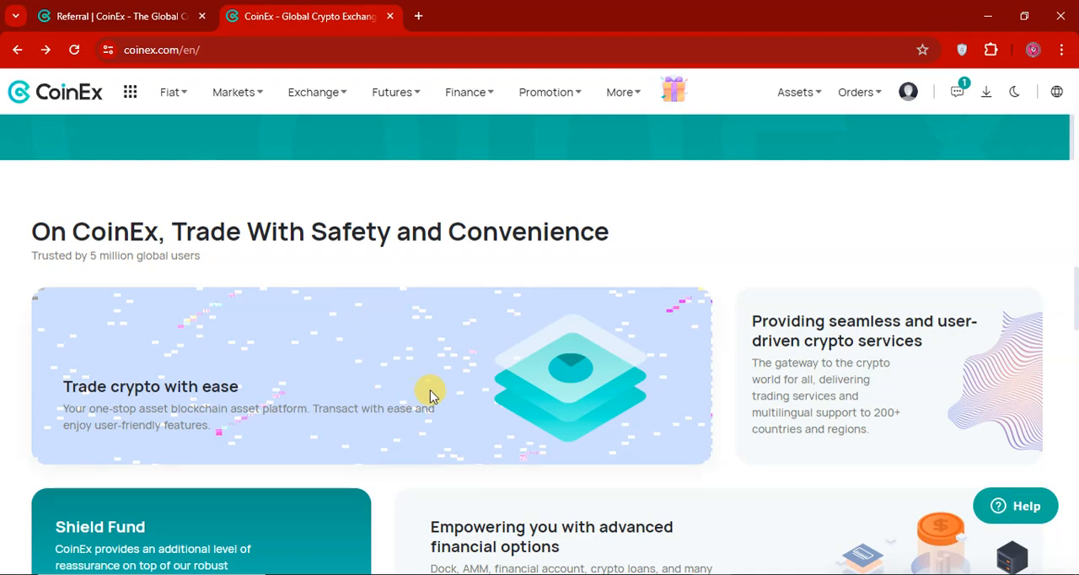
pyautogui.scroll(-3)
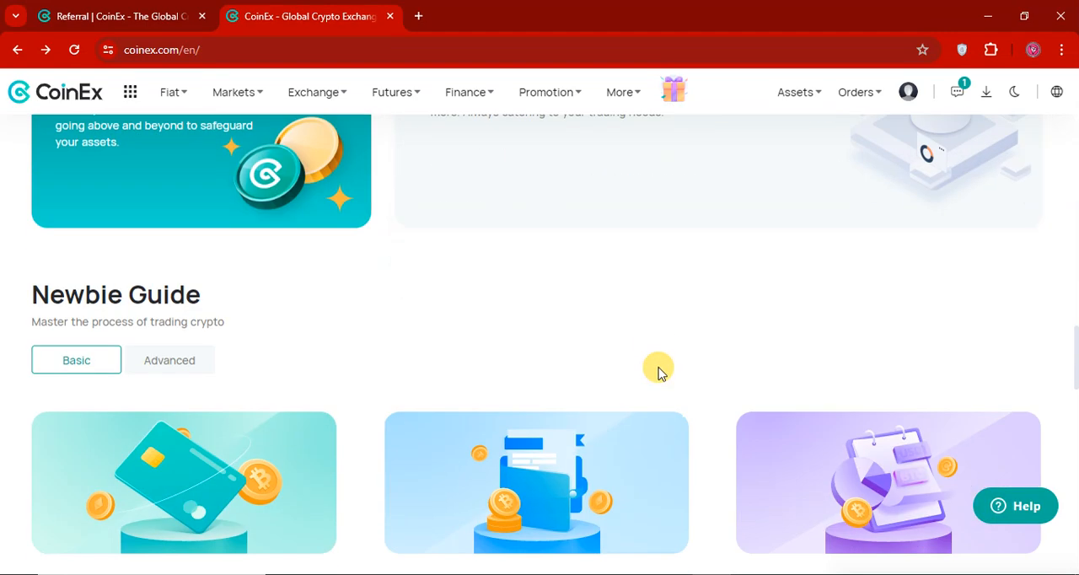
pyautogui.scroll(-3)
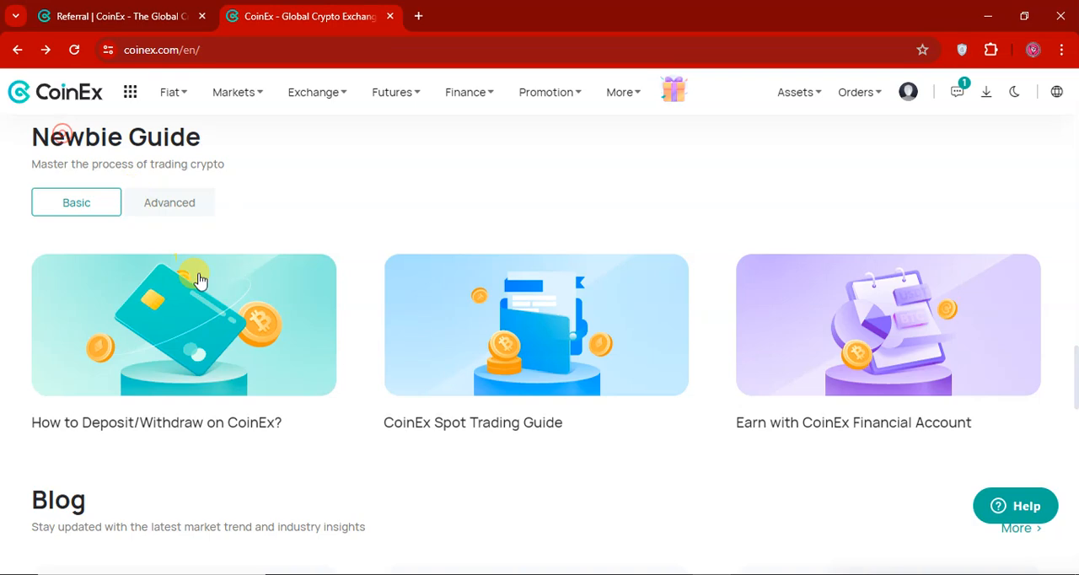
pyautogui.moveTo(548, 385)
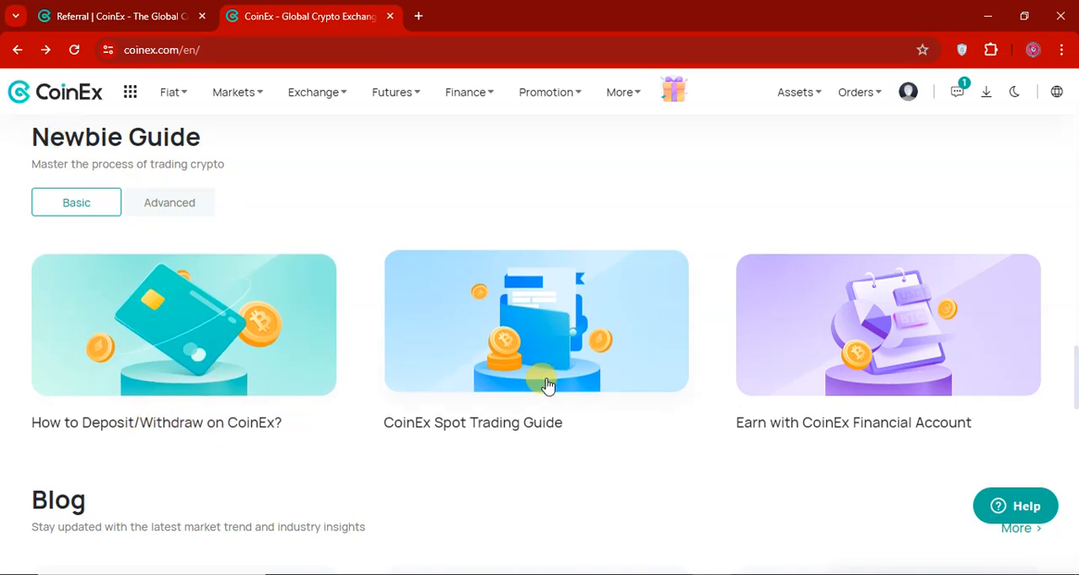
pyautogui.moveTo(880, 372)
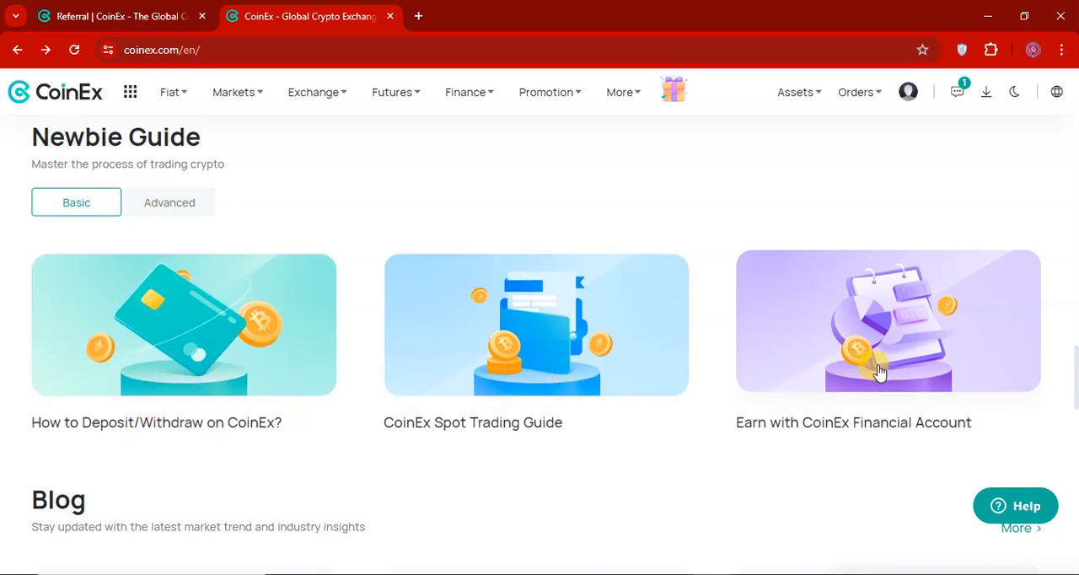
pyautogui.scroll(-3)
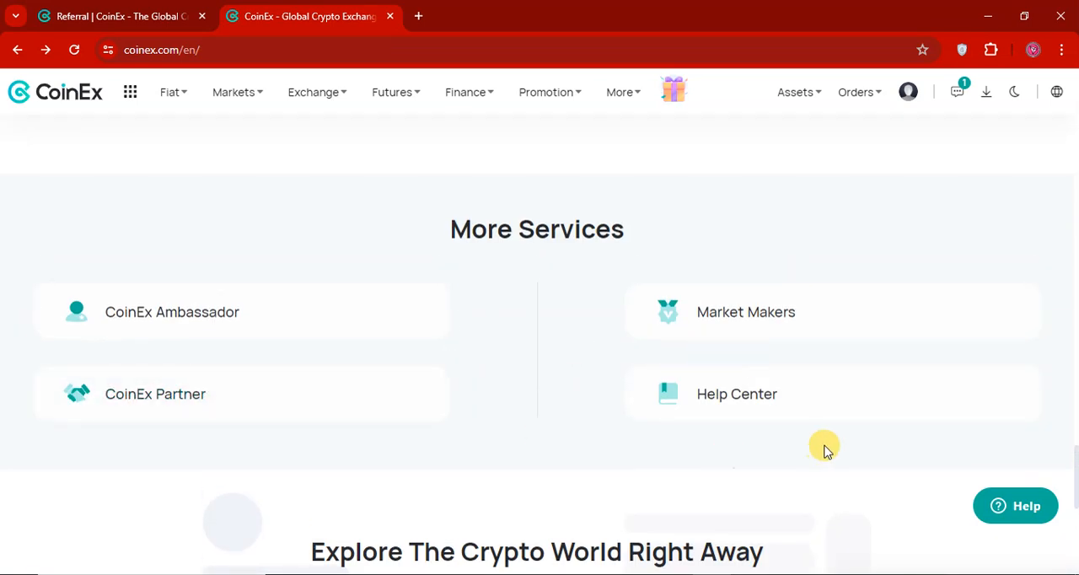
# Step: Briefly show and dismiss the help search panel, then reach the footer's About, Services and Support links
pyautogui.scroll(-3)
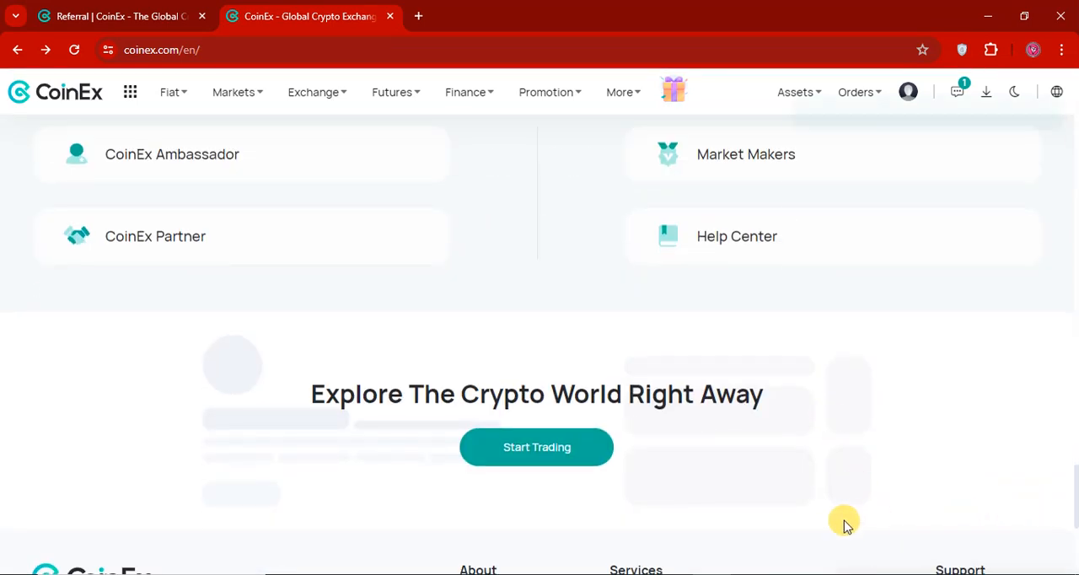
pyautogui.click(843, 520)
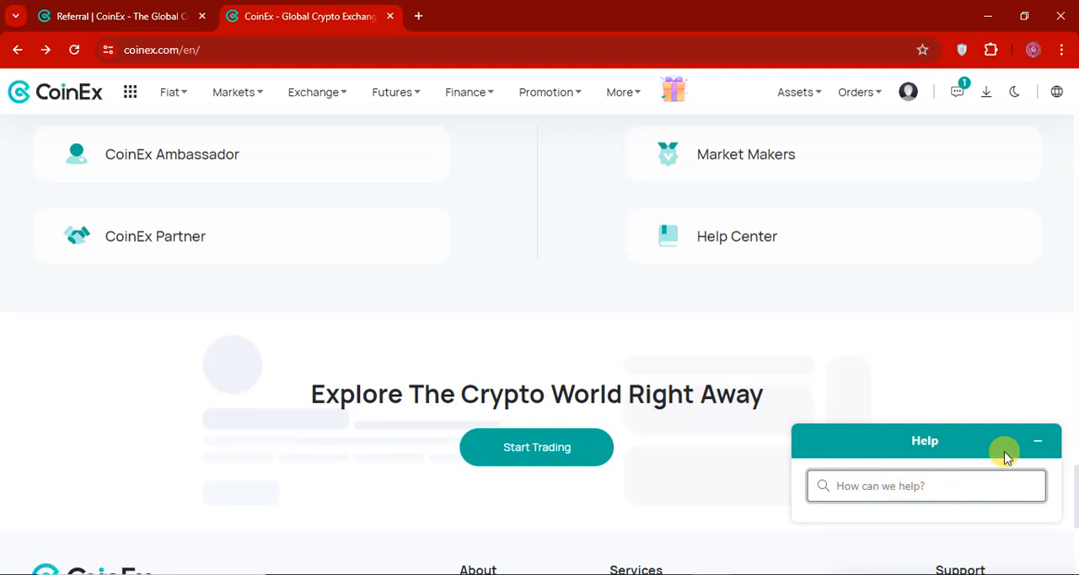
pyautogui.click(1038, 440)
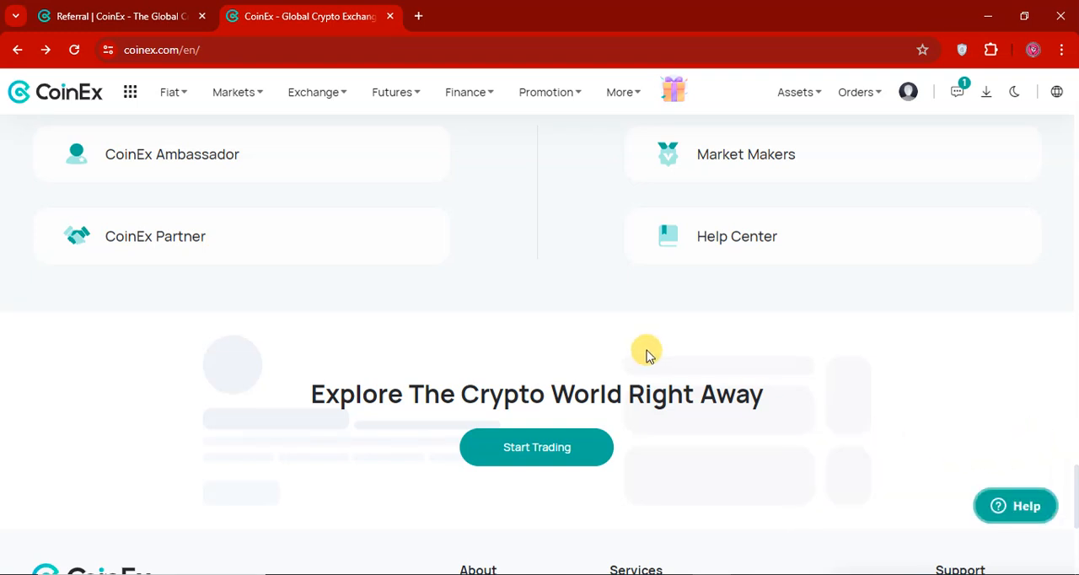
pyautogui.scroll(-3)
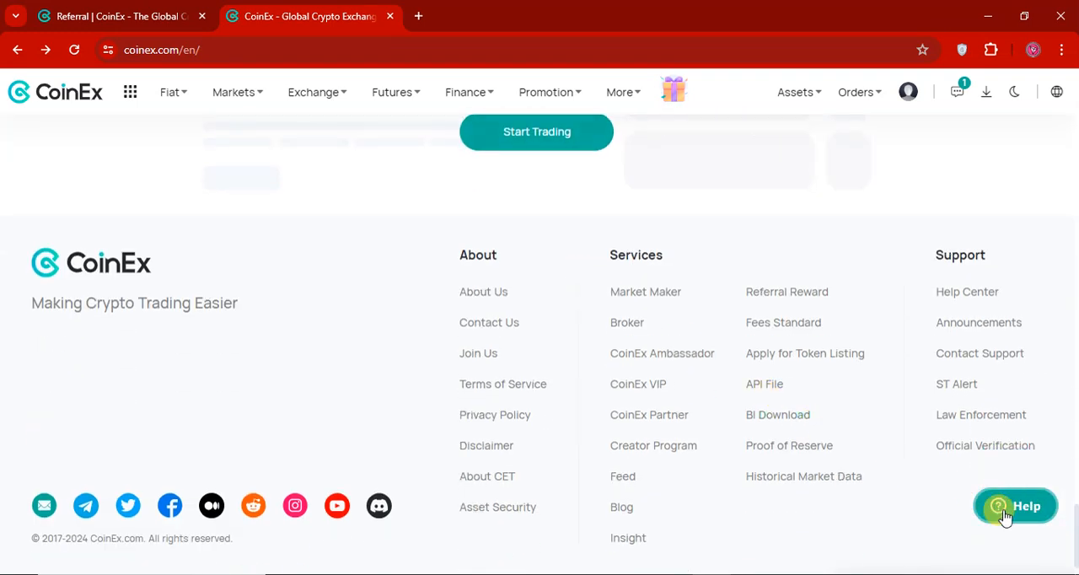
pyautogui.moveTo(968, 462)
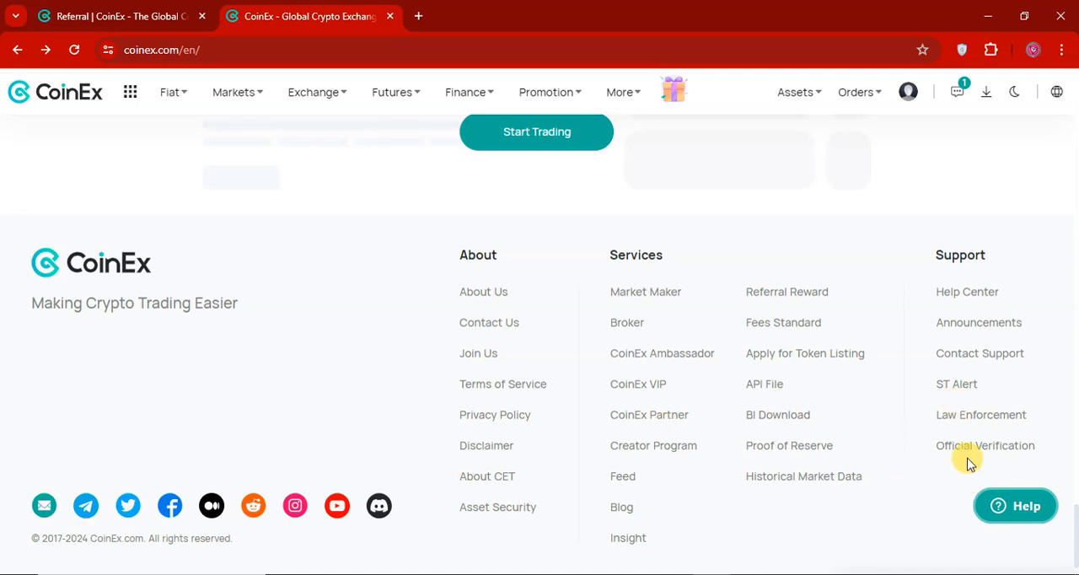
pyautogui.moveTo(985, 445)
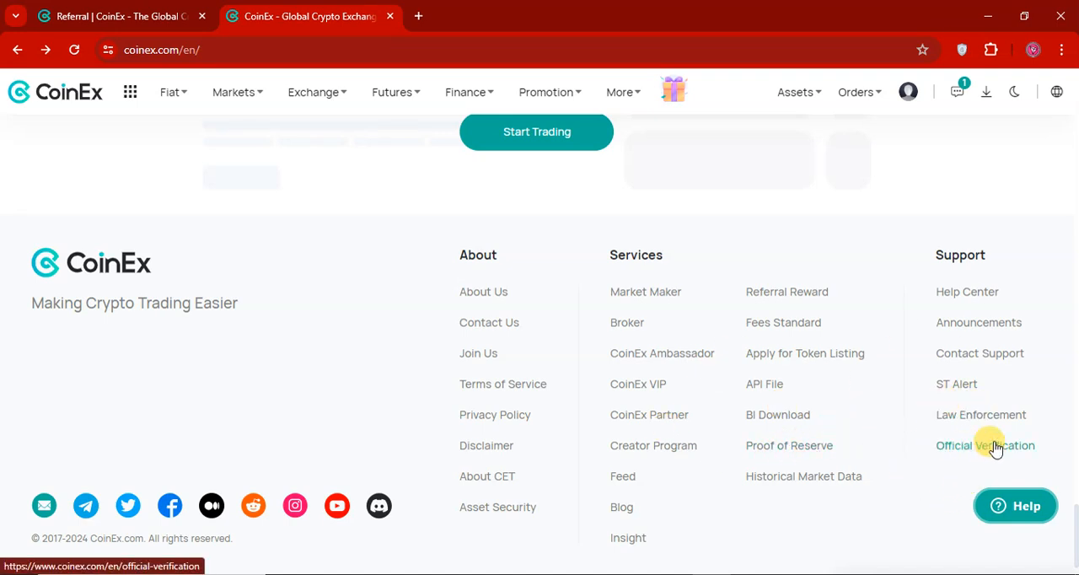
pyautogui.moveTo(797, 476)
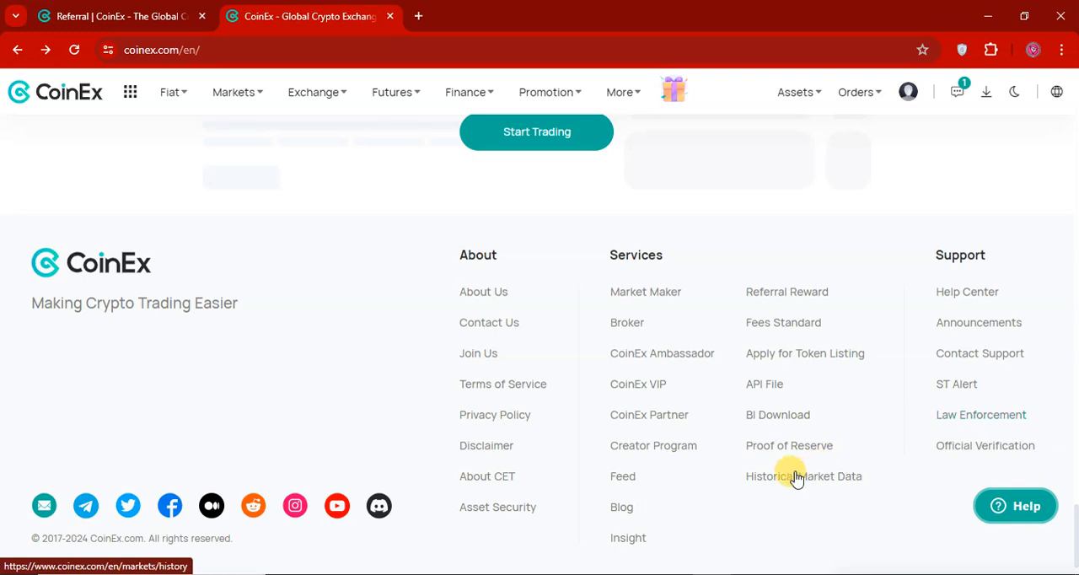
pyautogui.moveTo(643, 454)
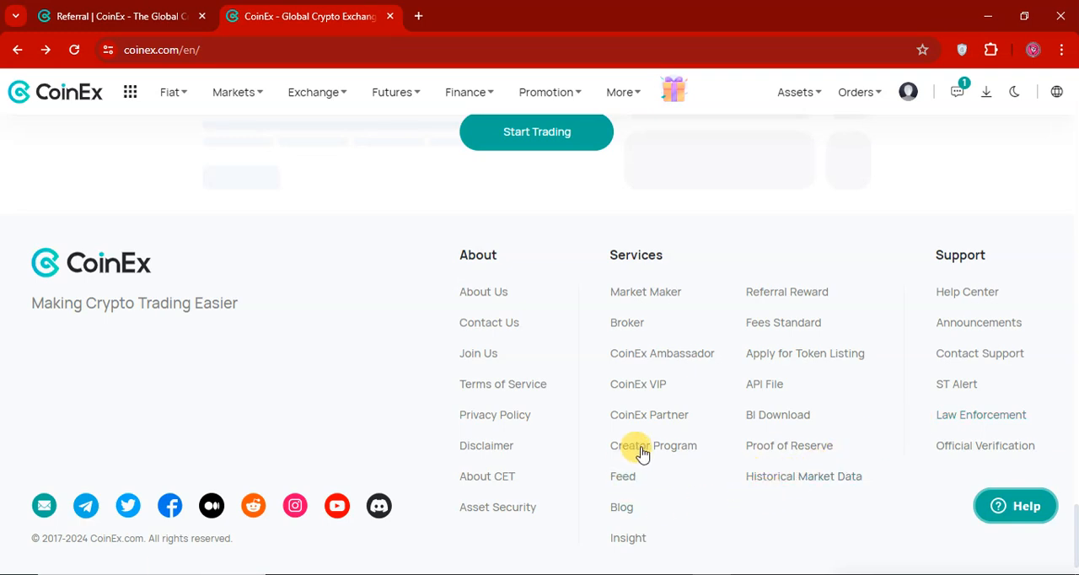
pyautogui.moveTo(383, 391)
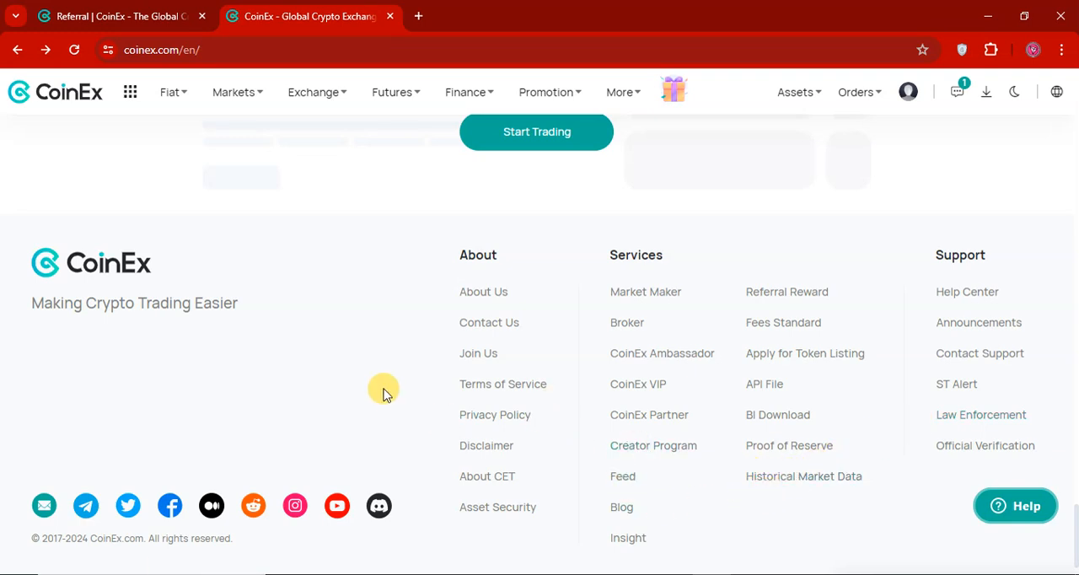
pyautogui.moveTo(86, 505)
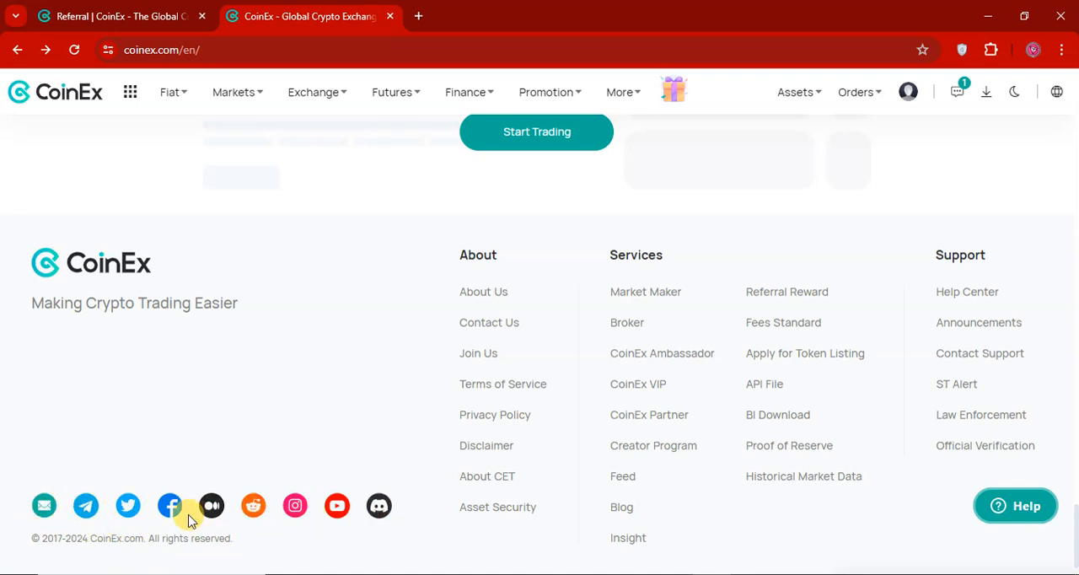
# Step: Open CoinEx's Facebook and Medium pages in new tabs, dismiss the Mail app, and view the Facebook page
pyautogui.click(170, 506)
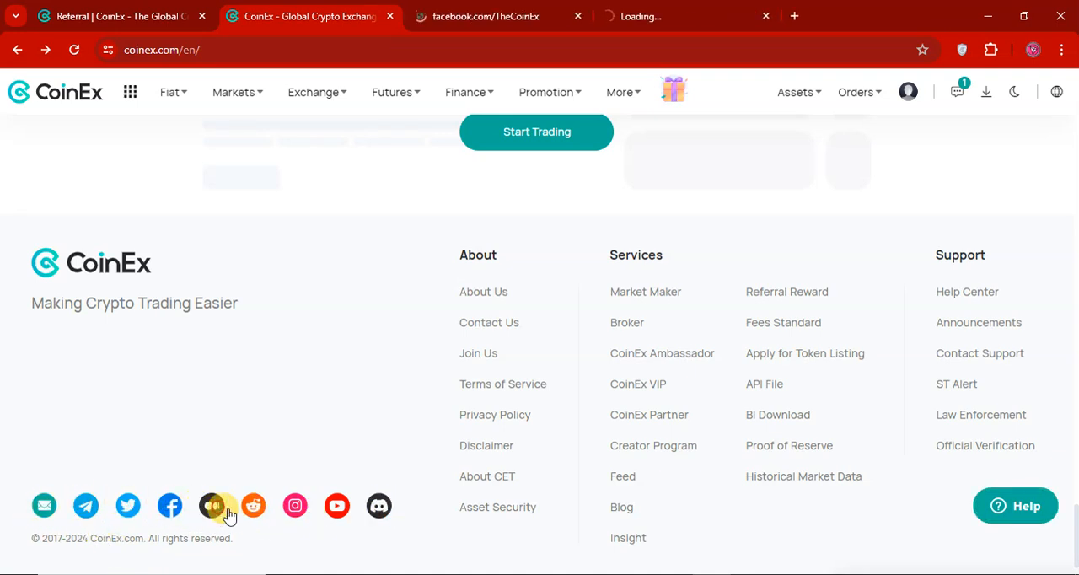
pyautogui.click(212, 505)
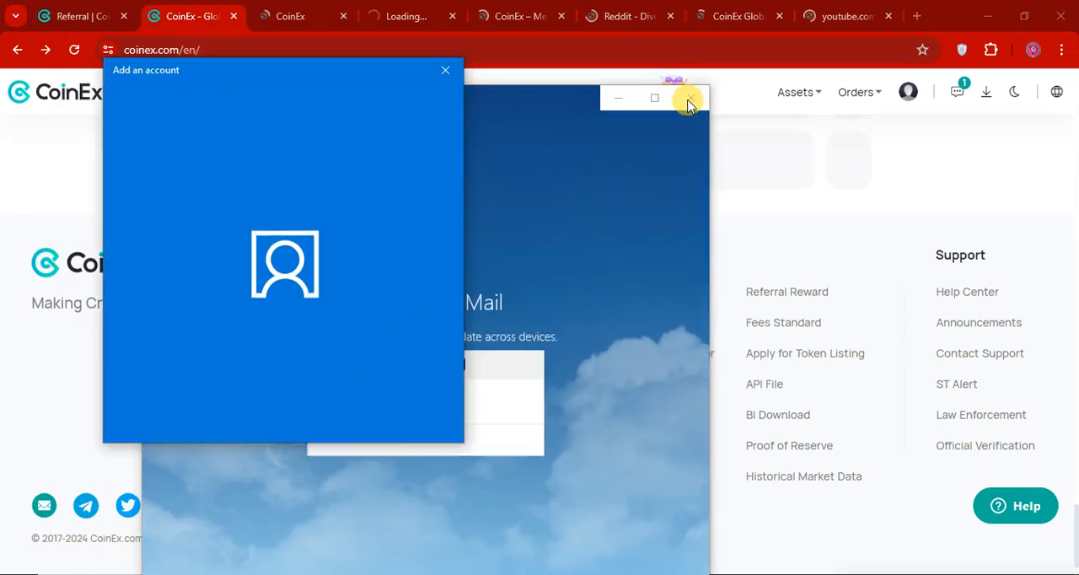
pyautogui.click(687, 97)
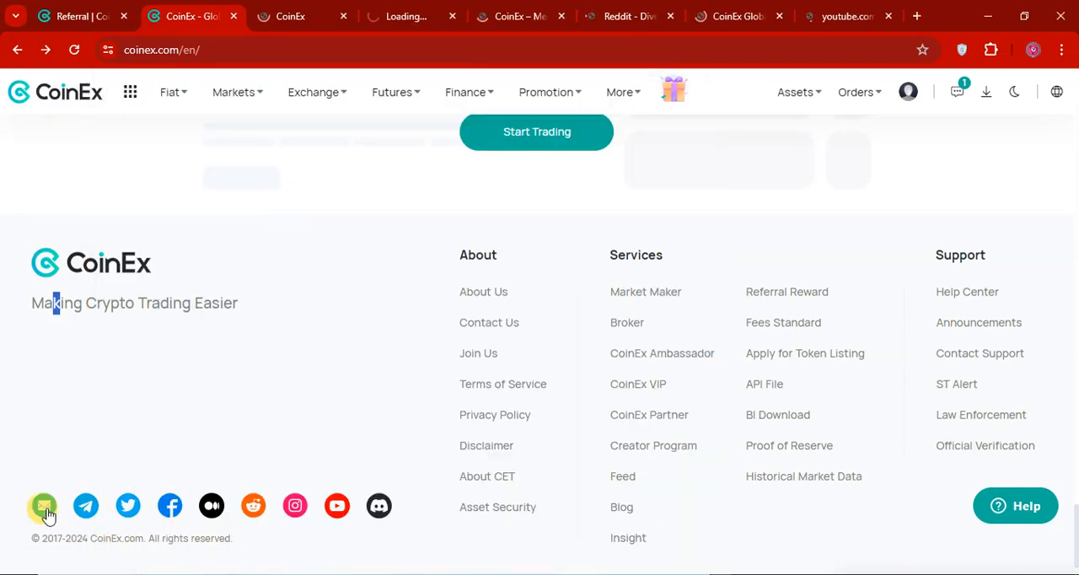
pyautogui.click(291, 16)
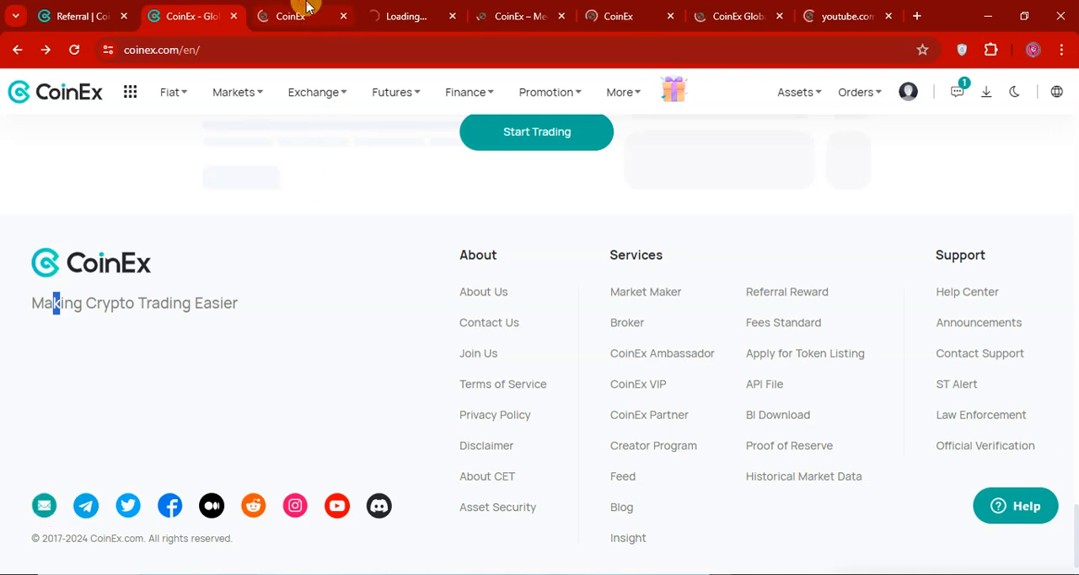
pyautogui.click(291, 16)
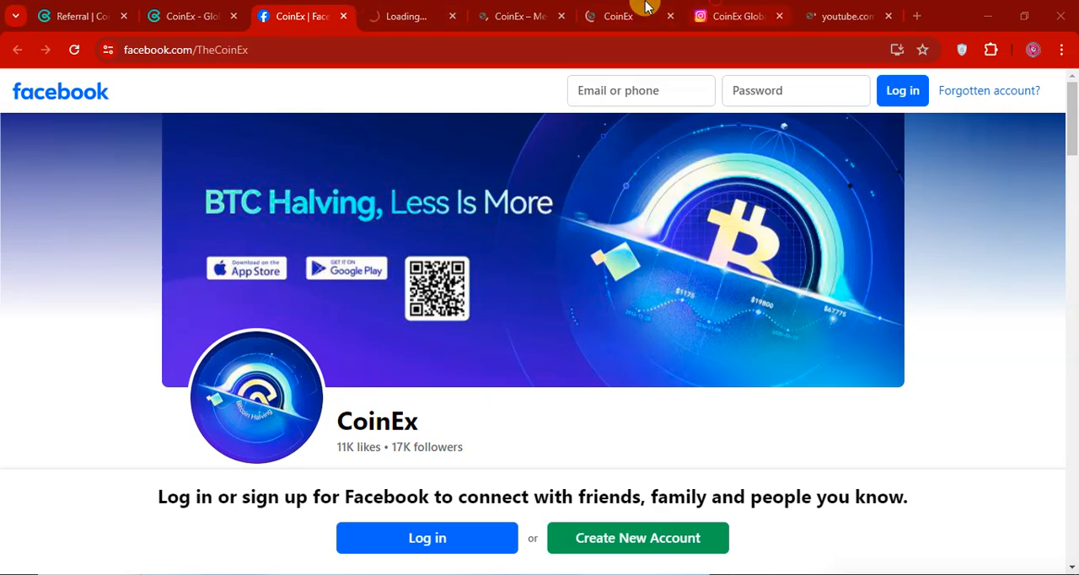
# Step: Look through the Instagram, Medium and YouTube tabs, then return to the CoinEx P2P page
pyautogui.click(521, 16)
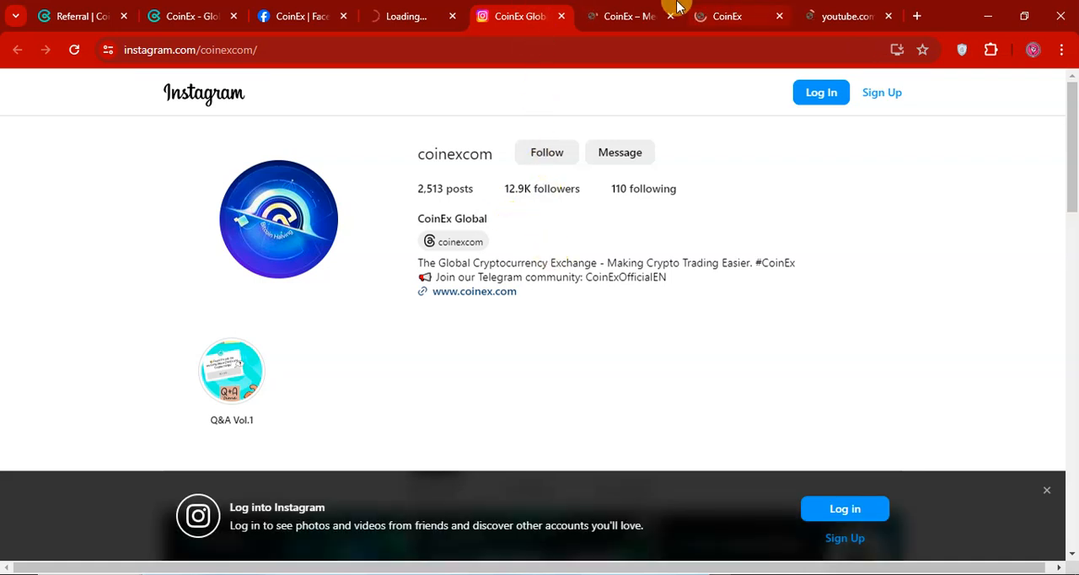
pyautogui.click(628, 15)
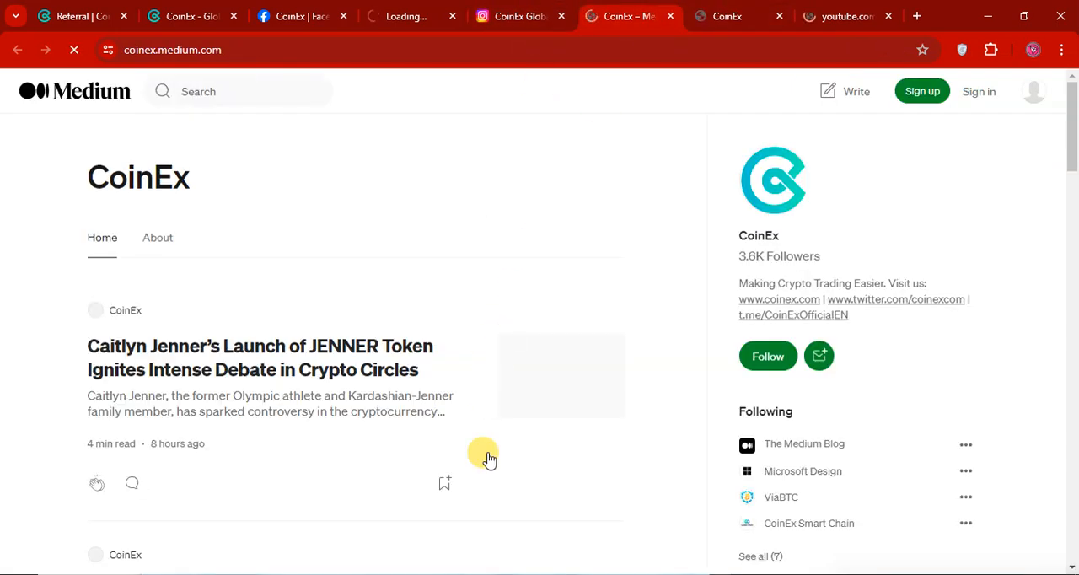
pyautogui.scroll(-3)
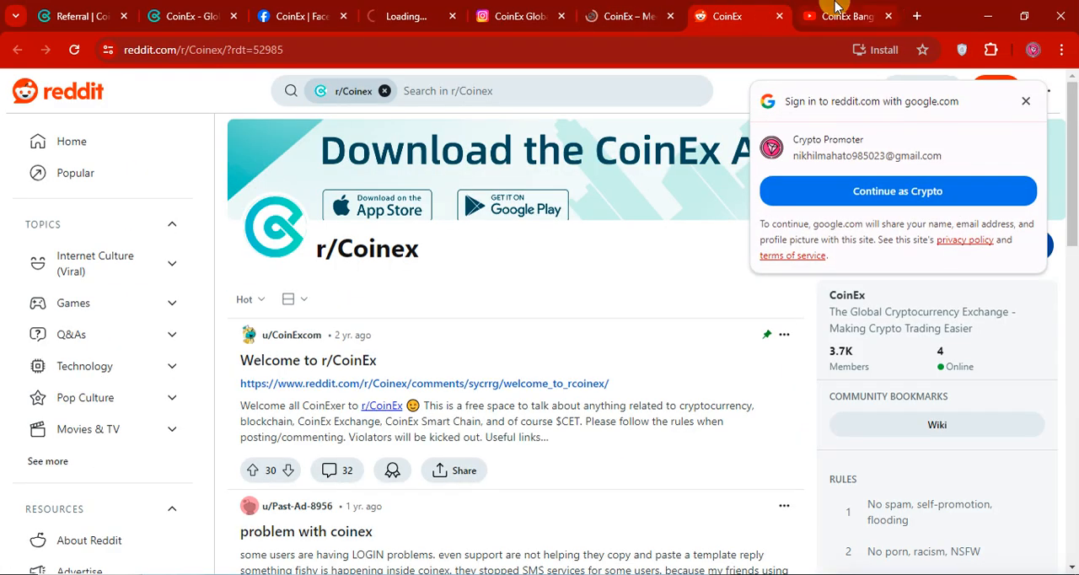
pyautogui.click(843, 16)
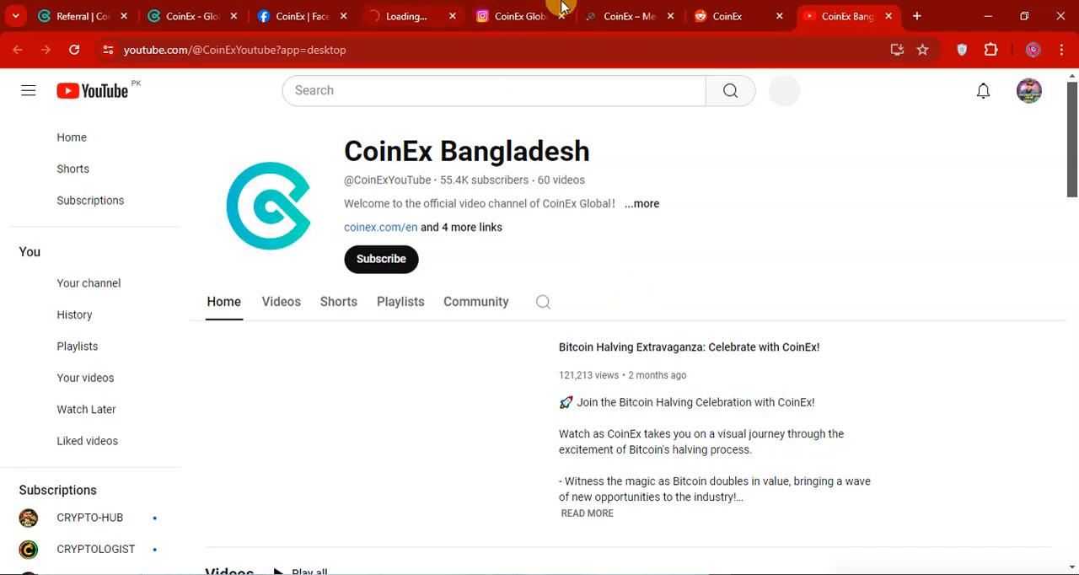
pyautogui.click(628, 16)
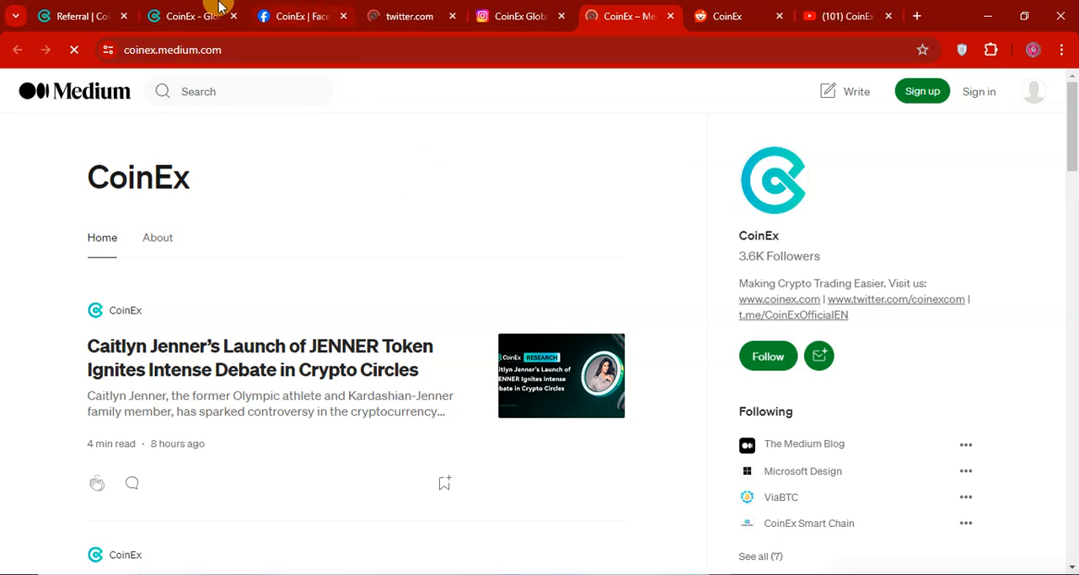
pyautogui.click(185, 16)
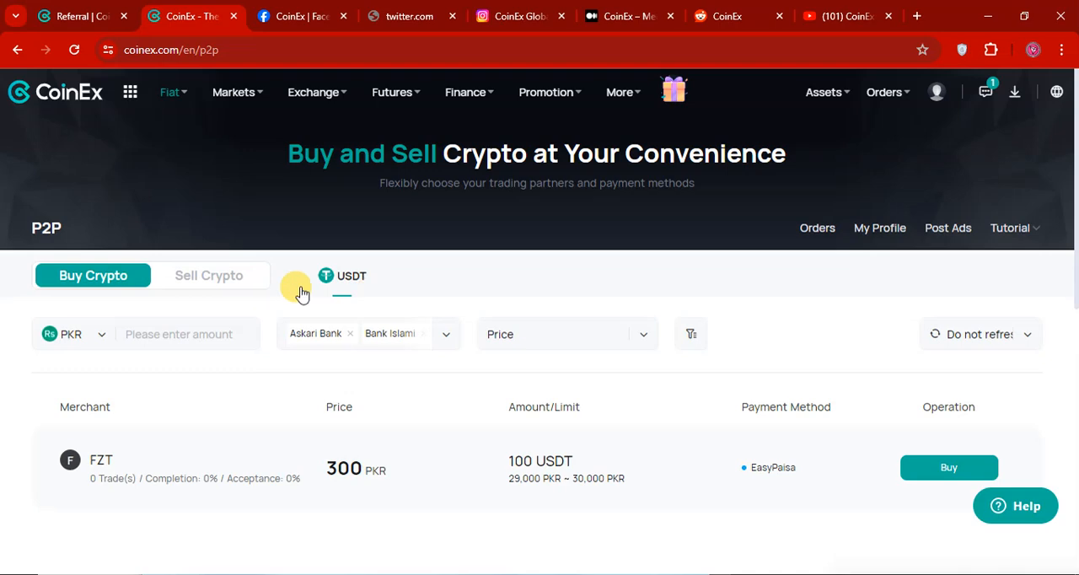
# Step: Choose Sell Crypto on P2P to see the Activate P2P Service prompt, then go back to the homepage
pyautogui.click(208, 275)
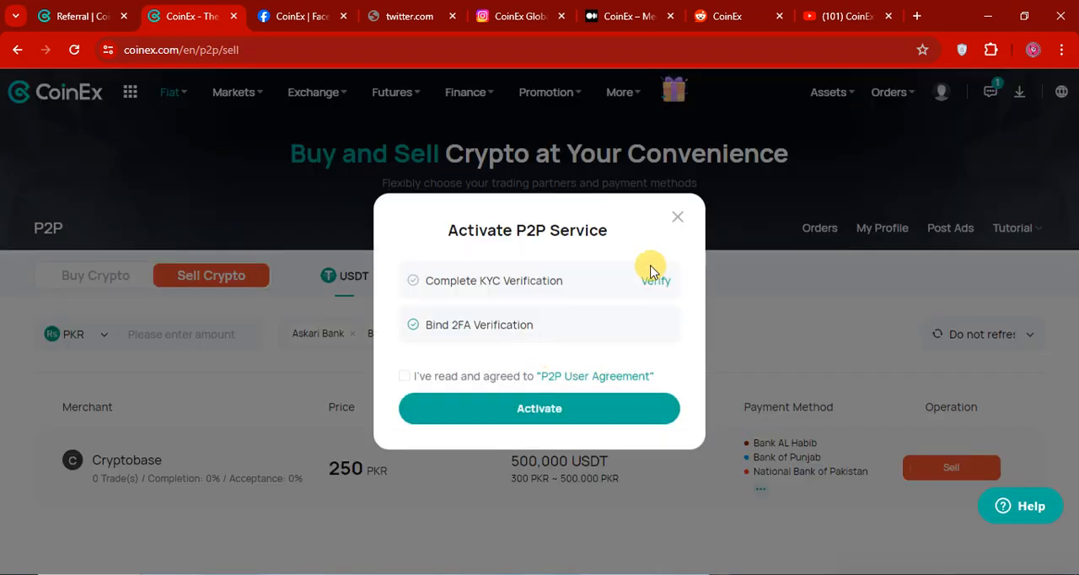
pyautogui.click(678, 217)
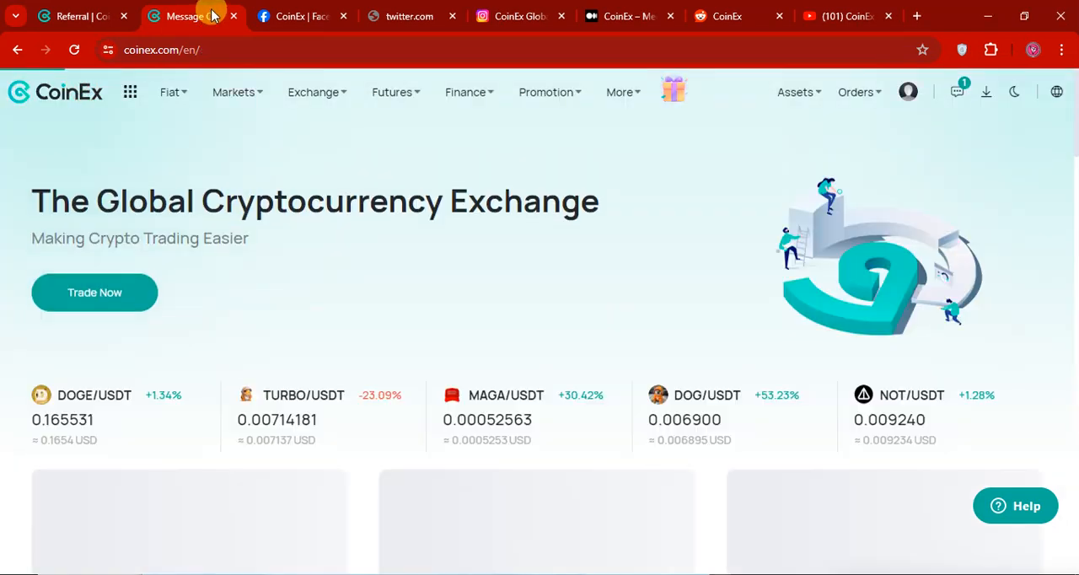
pyautogui.click(233, 92)
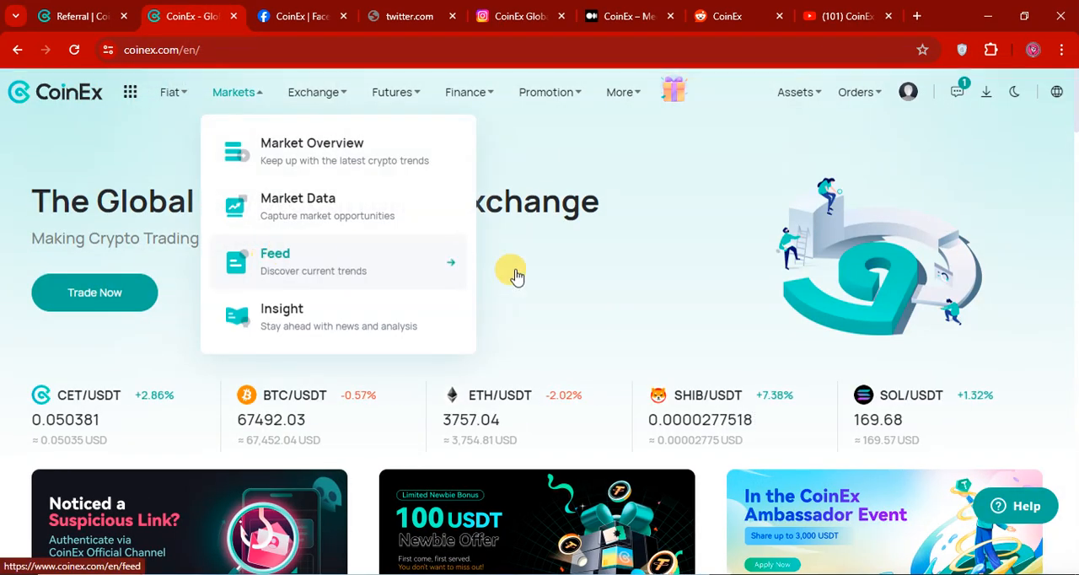